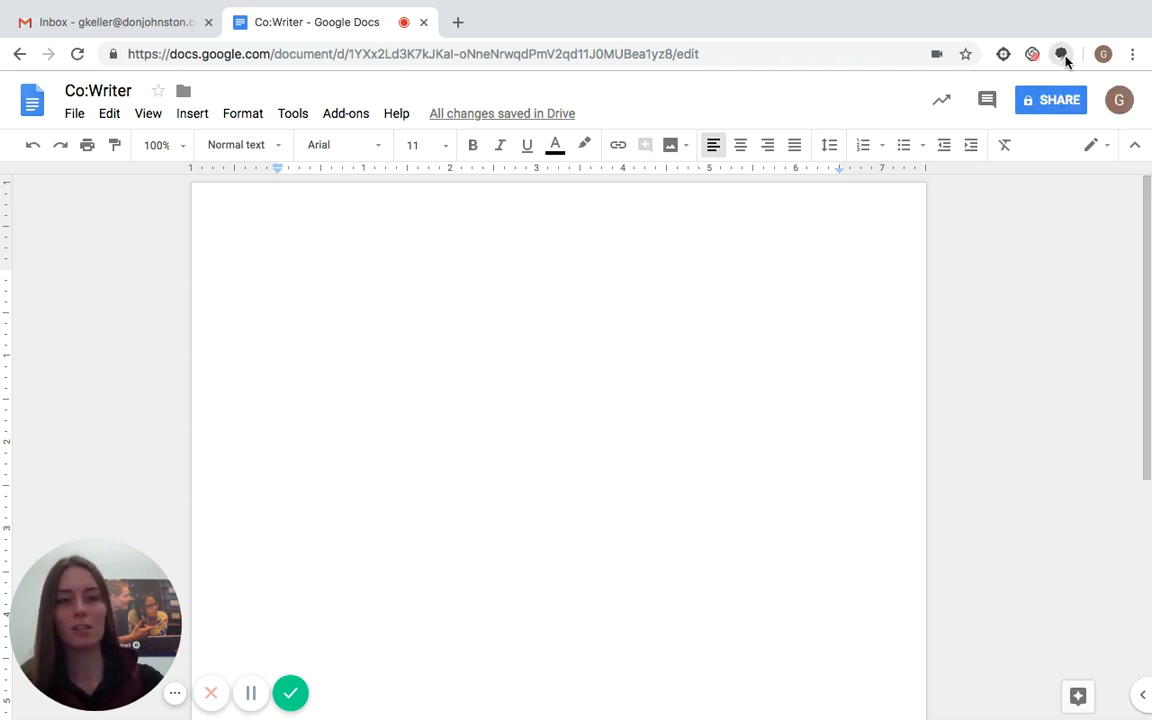
- Switch Co:Writer on for this document so its starting-word predictions appear
{"action": "left_click", "coordinate": [1062, 54]}
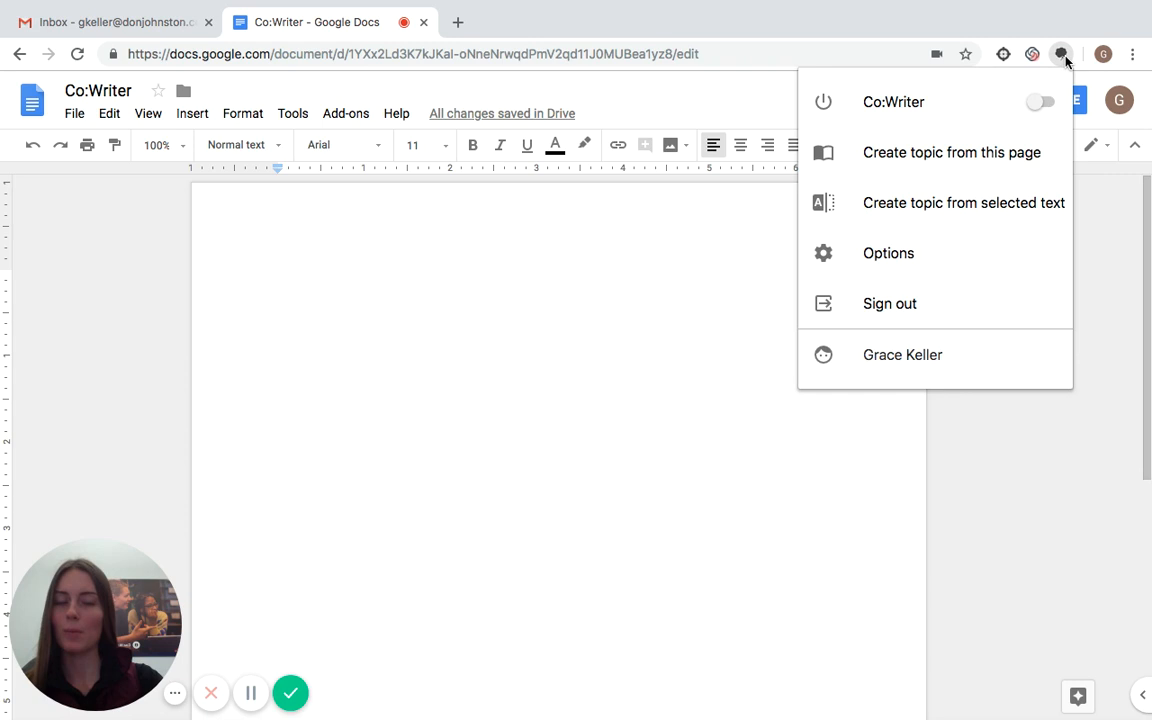
{"action": "left_click", "coordinate": [1040, 100]}
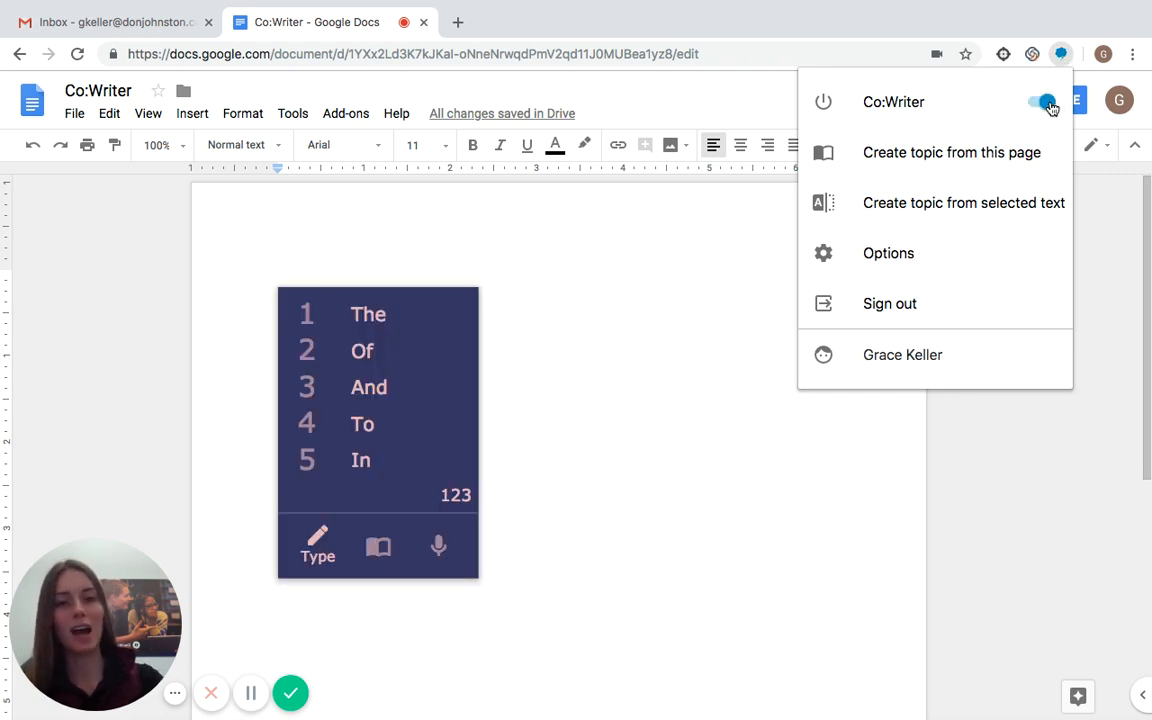
{"action": "left_click", "coordinate": [1044, 100]}
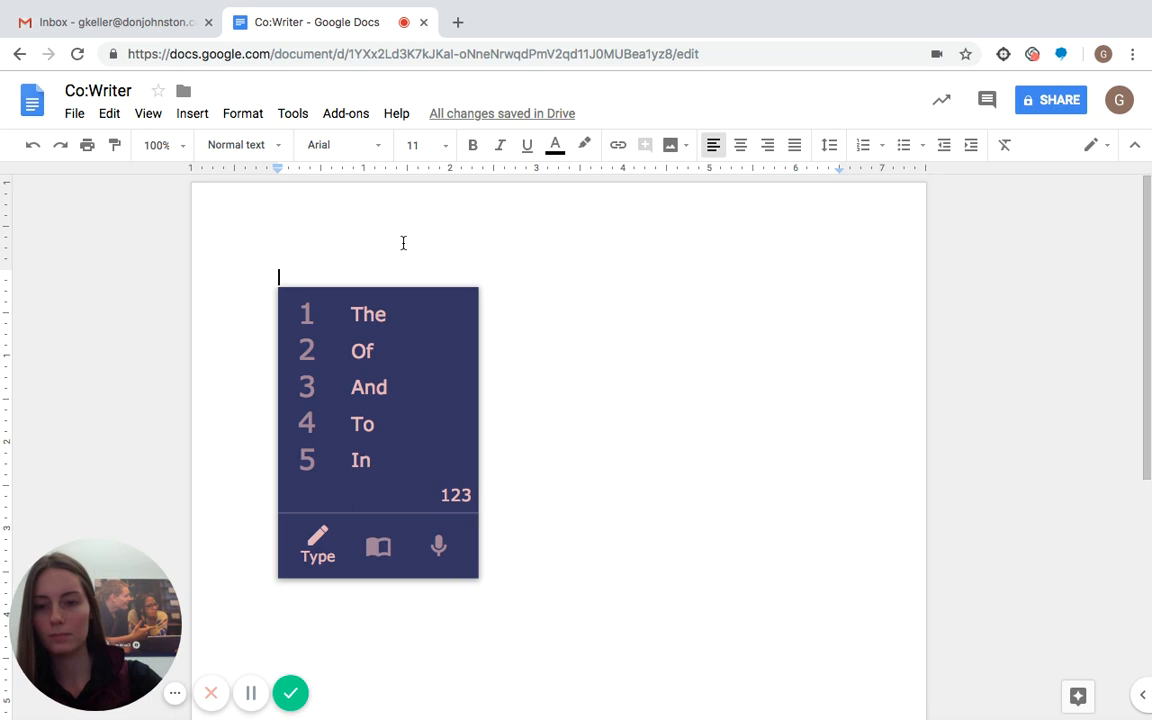
{"action": "type", "text": "My na"}
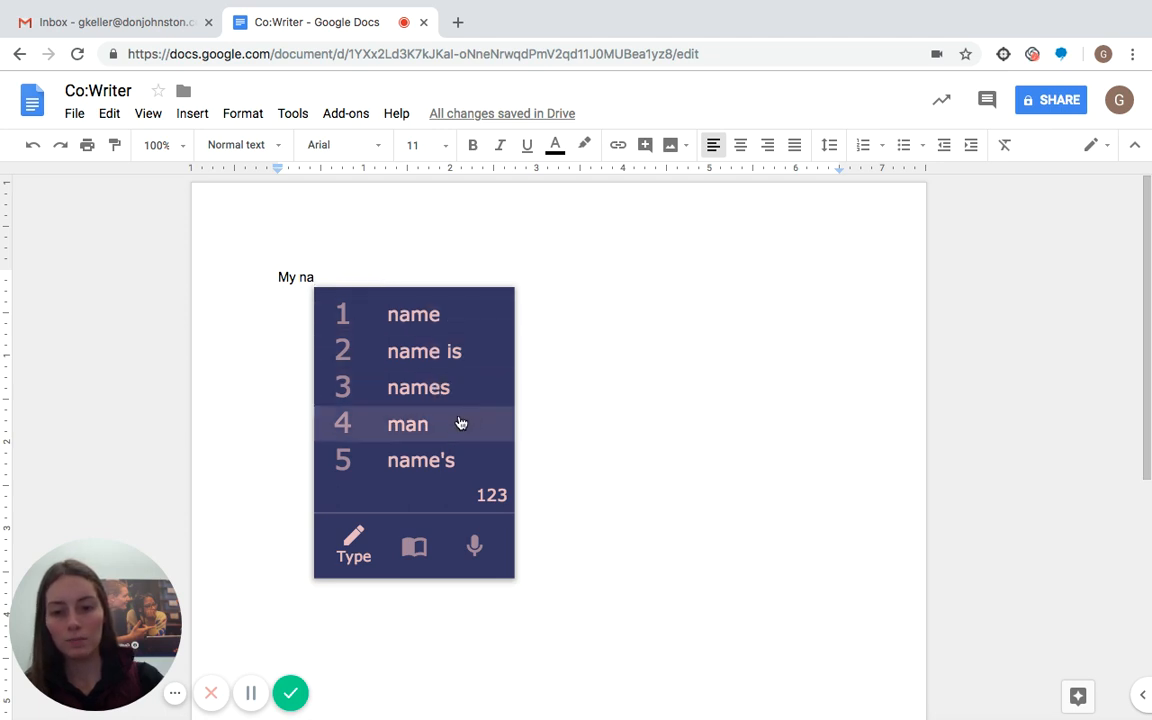
{"action": "mouse_move", "coordinate": [604, 412]}
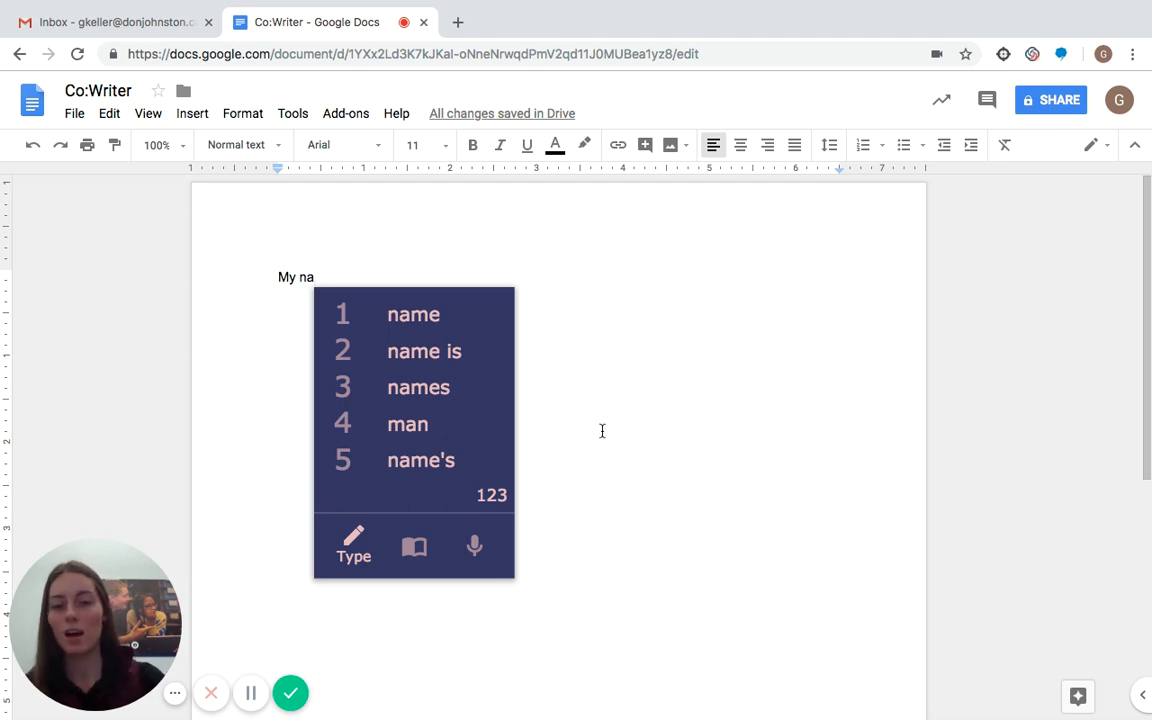
{"action": "mouse_move", "coordinate": [560, 360]}
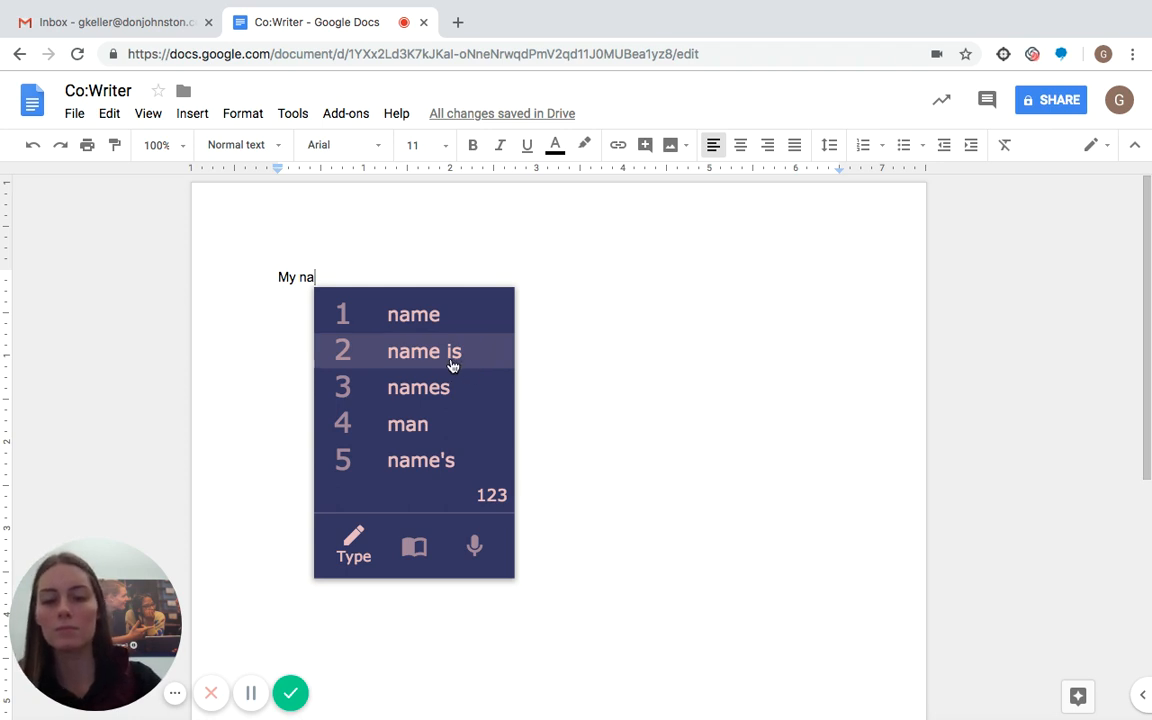
- Insert the predictions 'name is' and 'not', then erase the text back to a blank page
{"action": "left_click", "coordinate": [424, 352]}
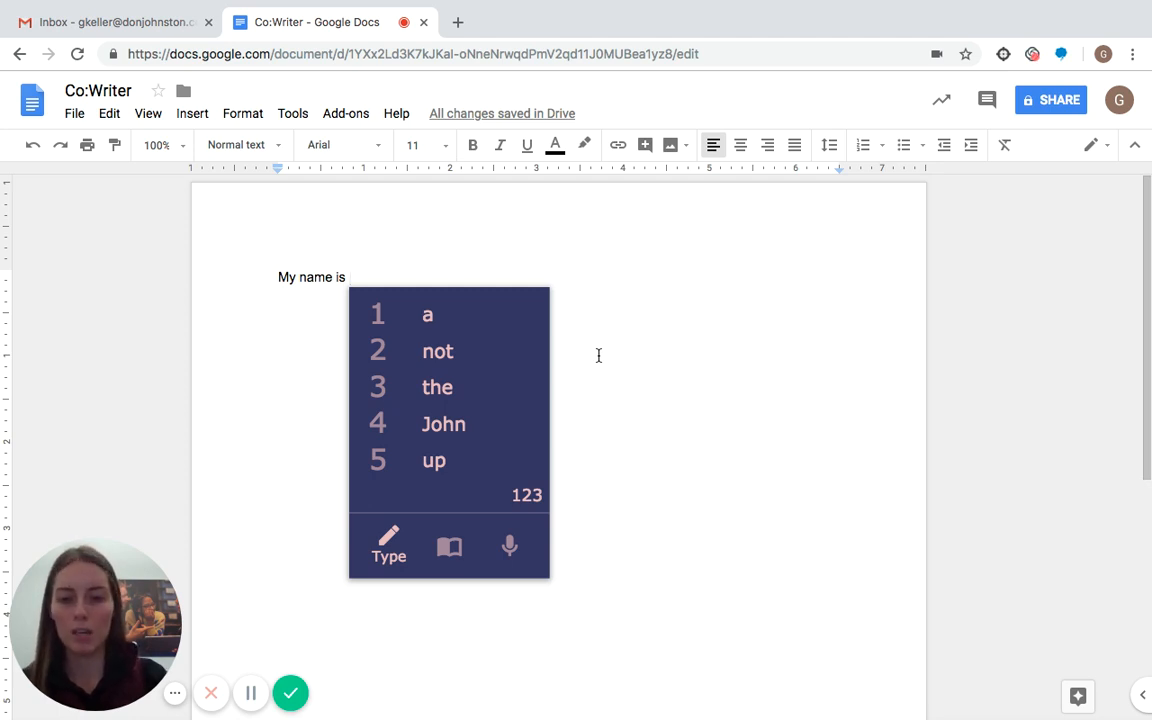
{"action": "left_click", "coordinate": [436, 352]}
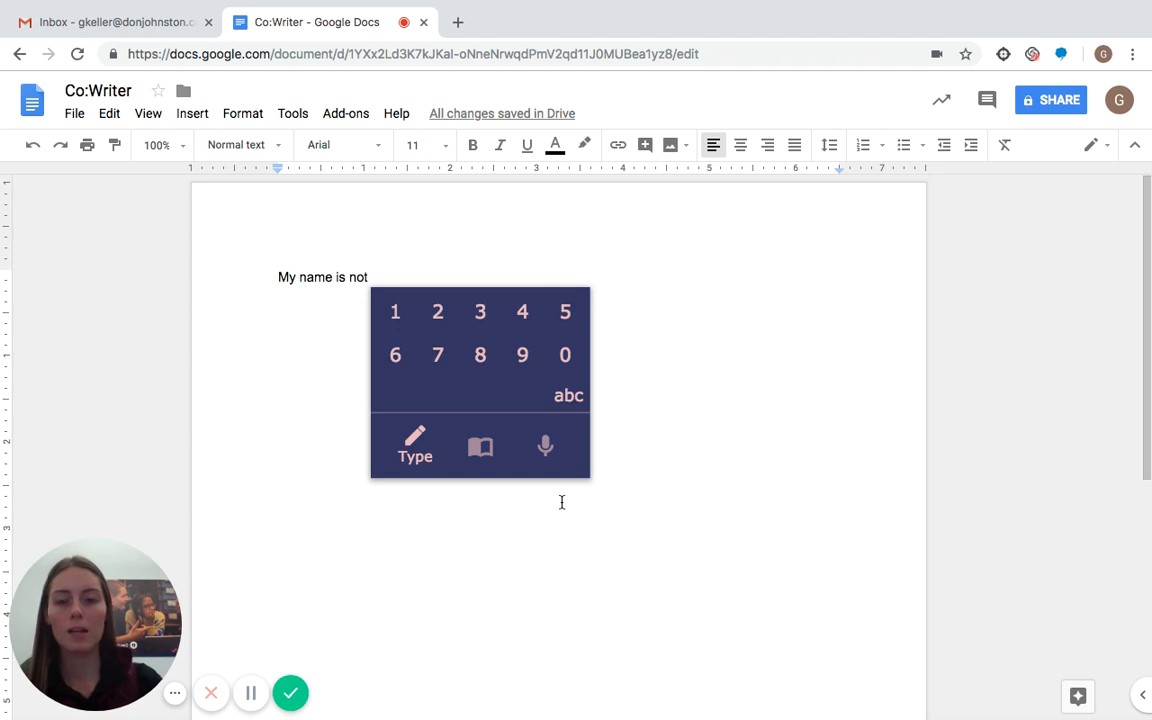
{"action": "left_click", "coordinate": [394, 312]}
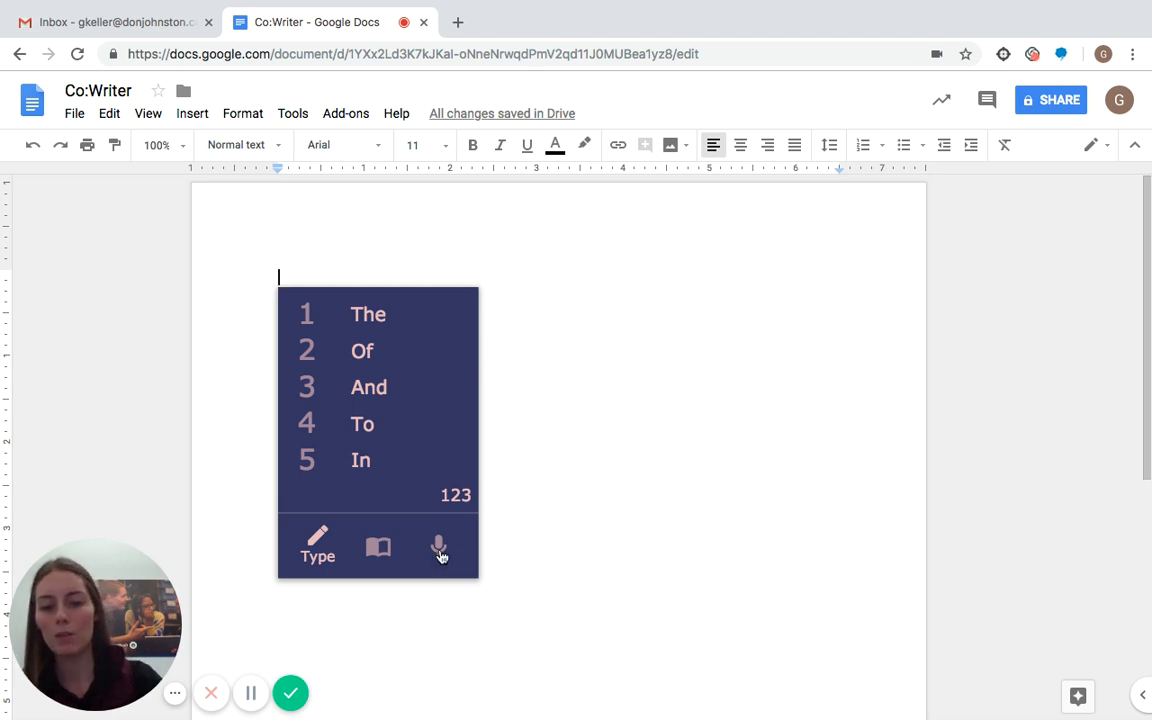
- Use Speak mode to dictate 'My name is Grace' into the document
{"action": "left_click", "coordinate": [438, 548]}
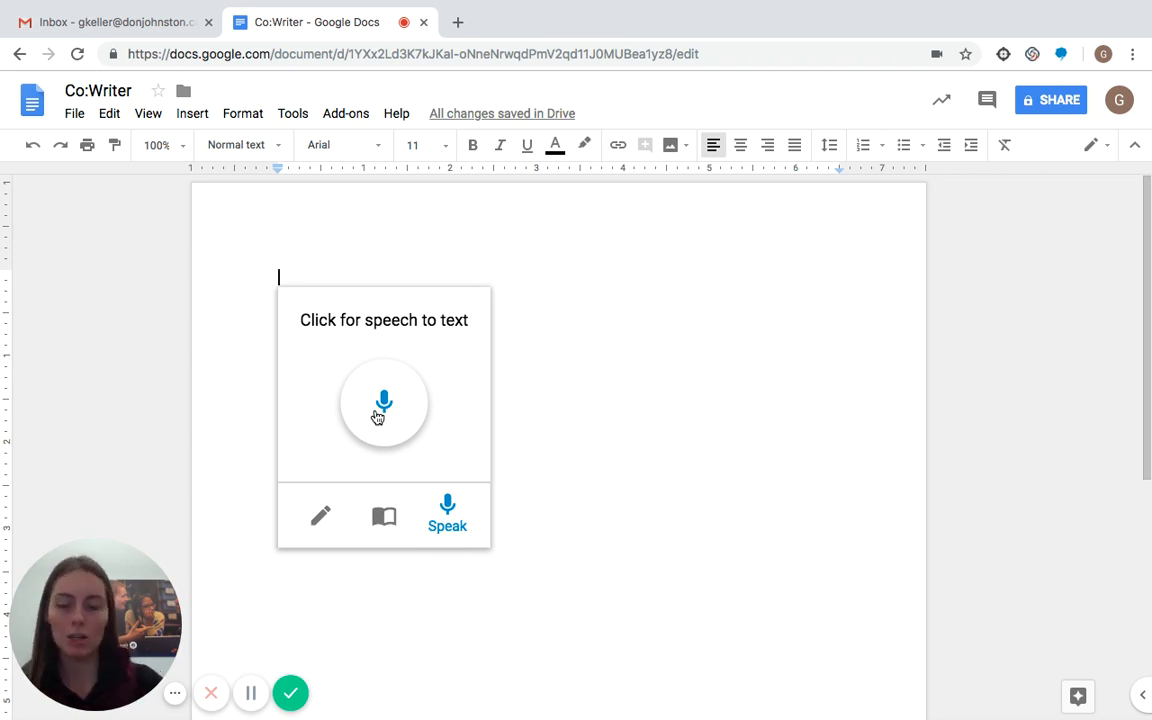
{"action": "left_click", "coordinate": [384, 404]}
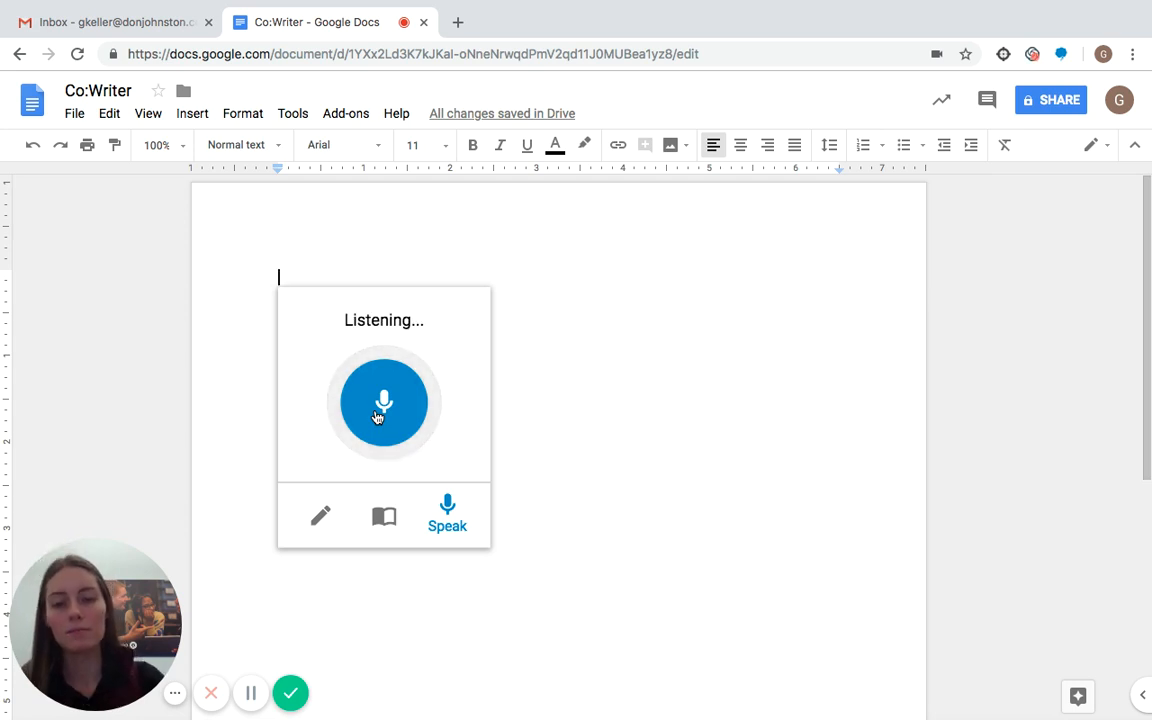
{"action": "left_click", "coordinate": [384, 404]}
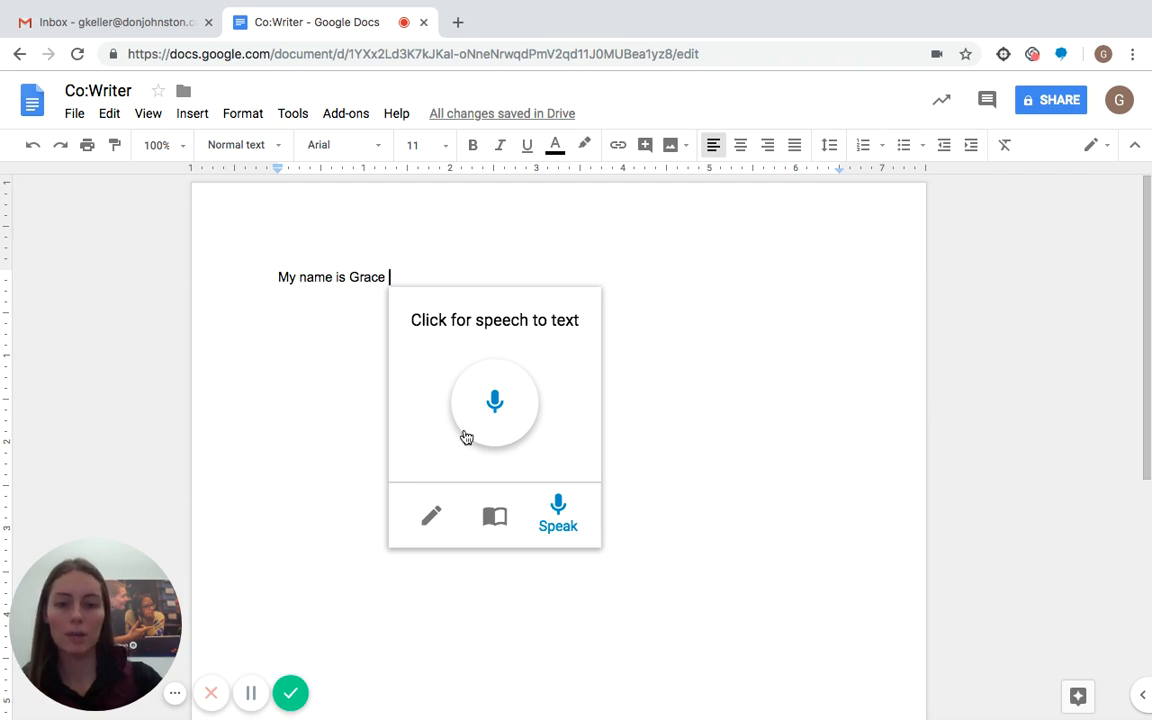
{"action": "mouse_move", "coordinate": [584, 332]}
{"action": "type", "text": "."}
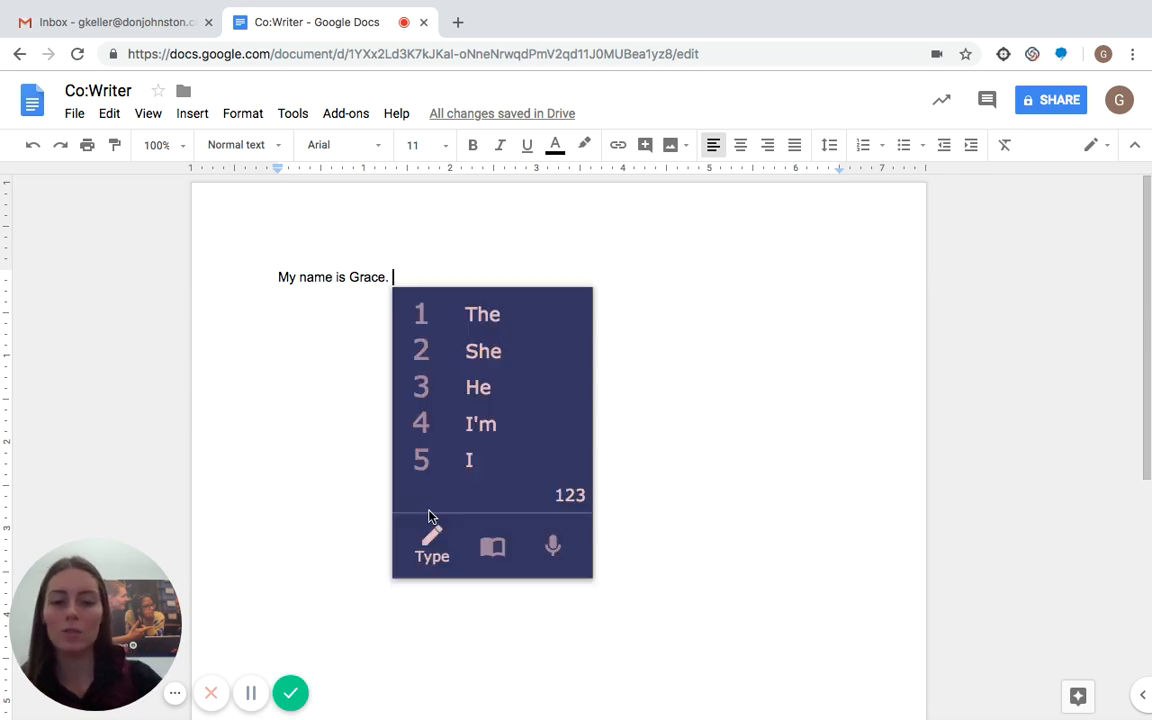
{"action": "mouse_move", "coordinate": [730, 600]}
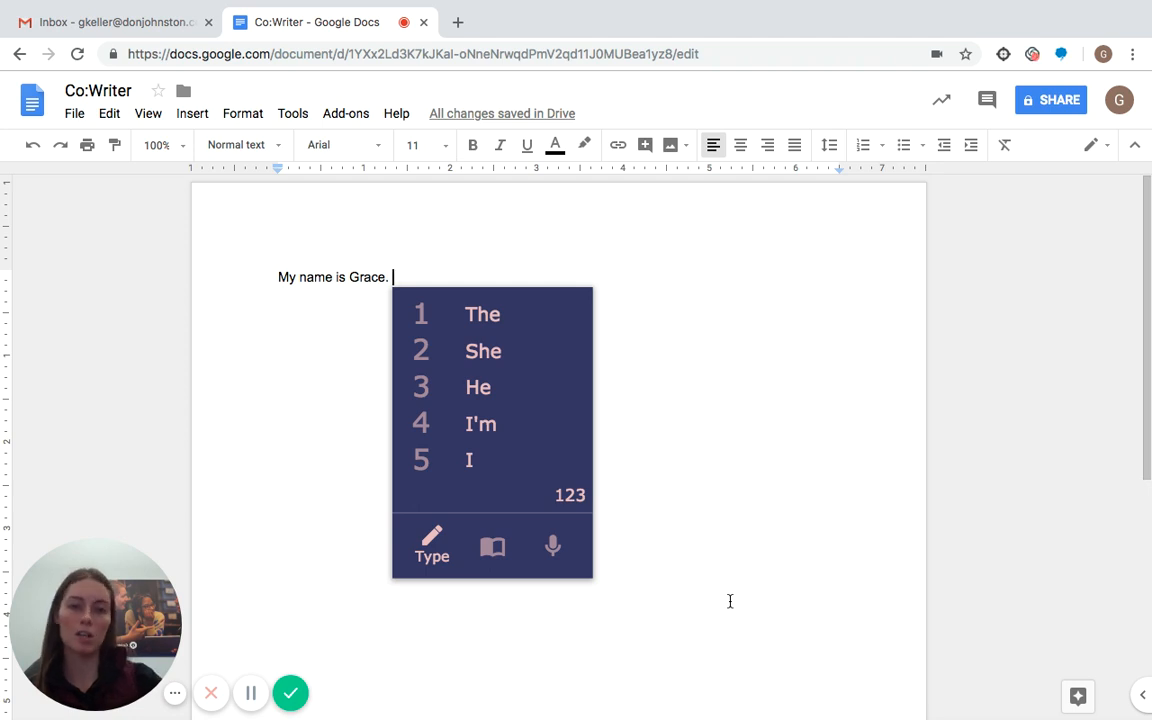
{"action": "mouse_move", "coordinate": [624, 624]}
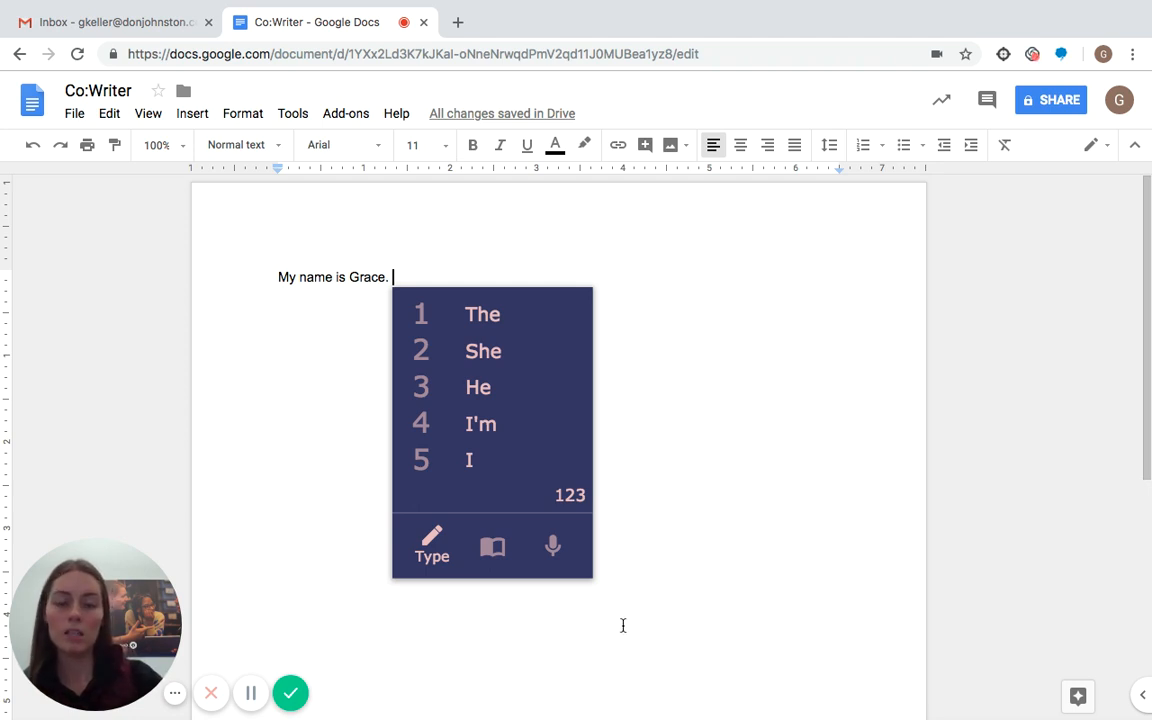
{"action": "mouse_move", "coordinate": [492, 548]}
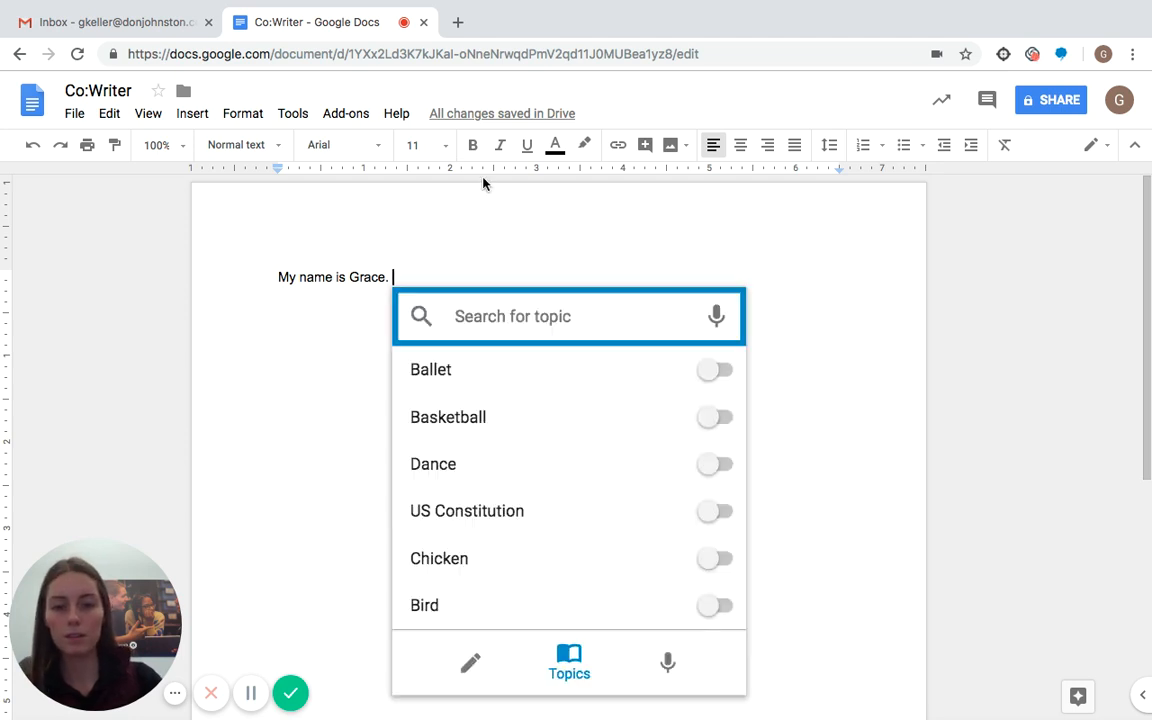
{"action": "mouse_move", "coordinate": [736, 228]}
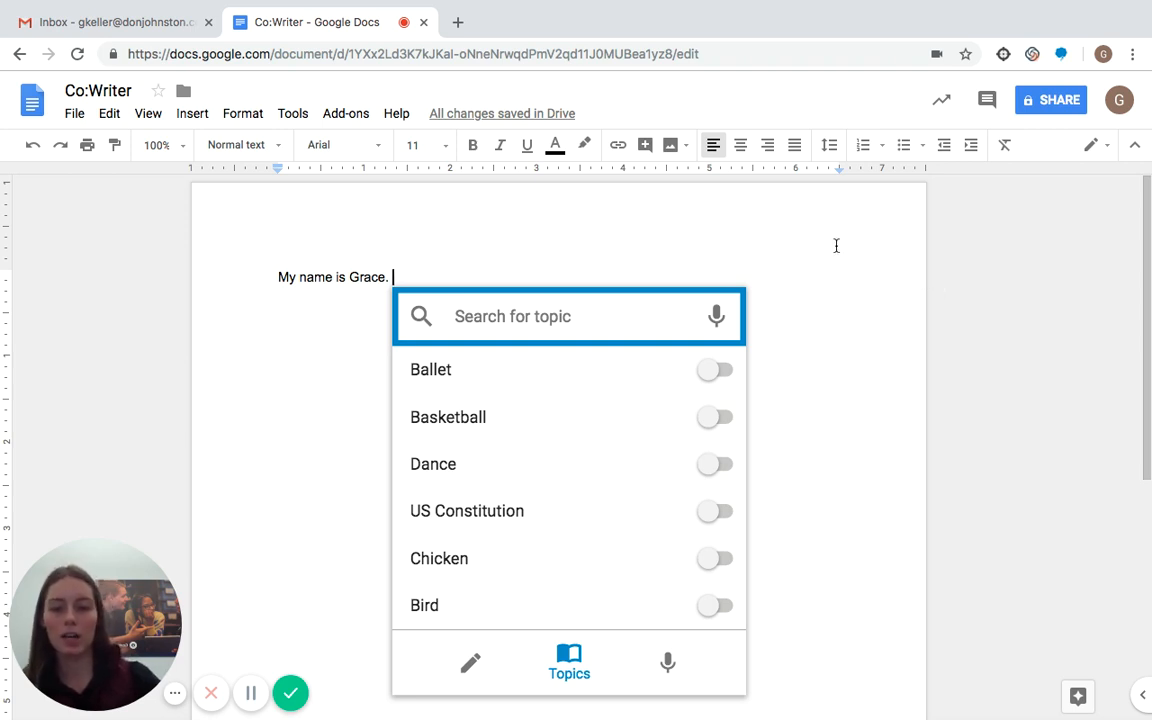
{"action": "mouse_move", "coordinate": [736, 388]}
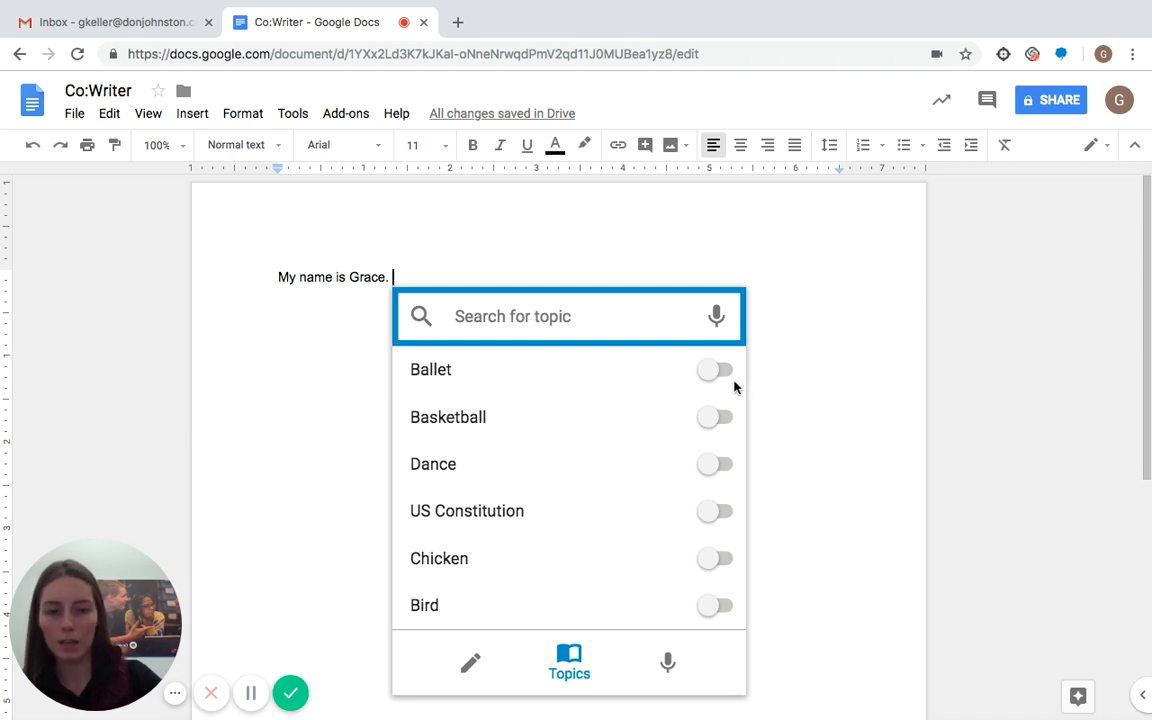
{"action": "left_click", "coordinate": [714, 370]}
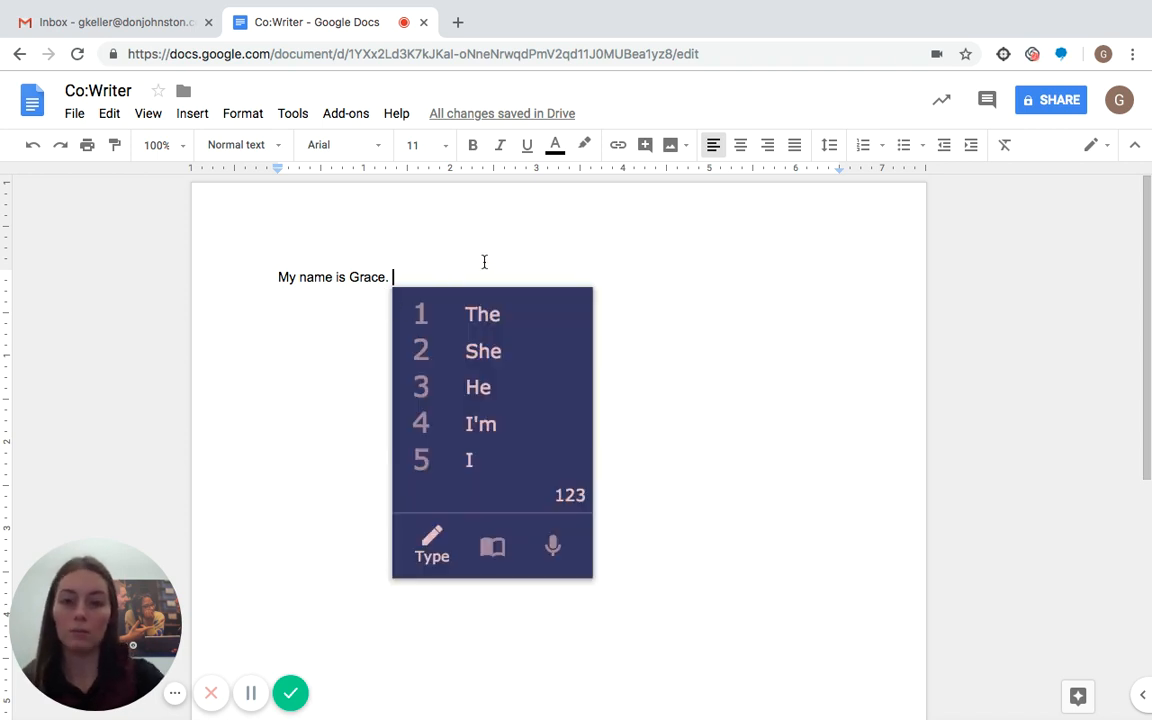
- Write 'When I dance ba' with the 'dance' prediction, then delete it back to 'My name is Grace.'
{"action": "type", "text": "When I"}
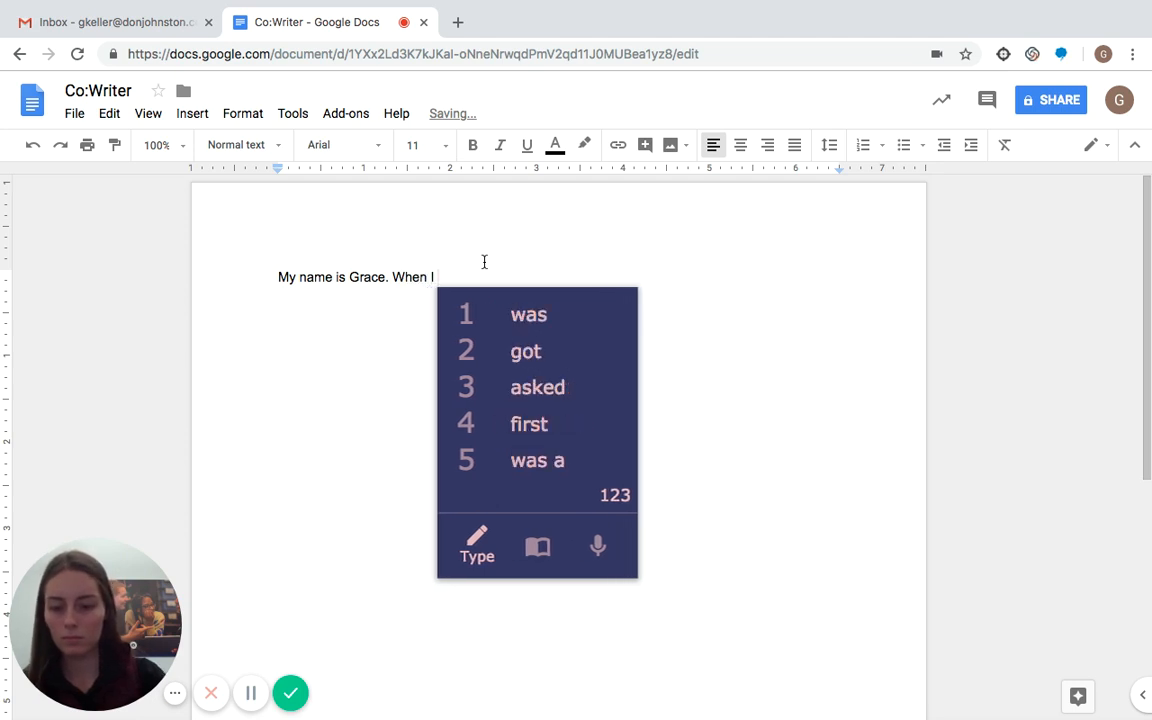
{"action": "type", "text": "dan"}
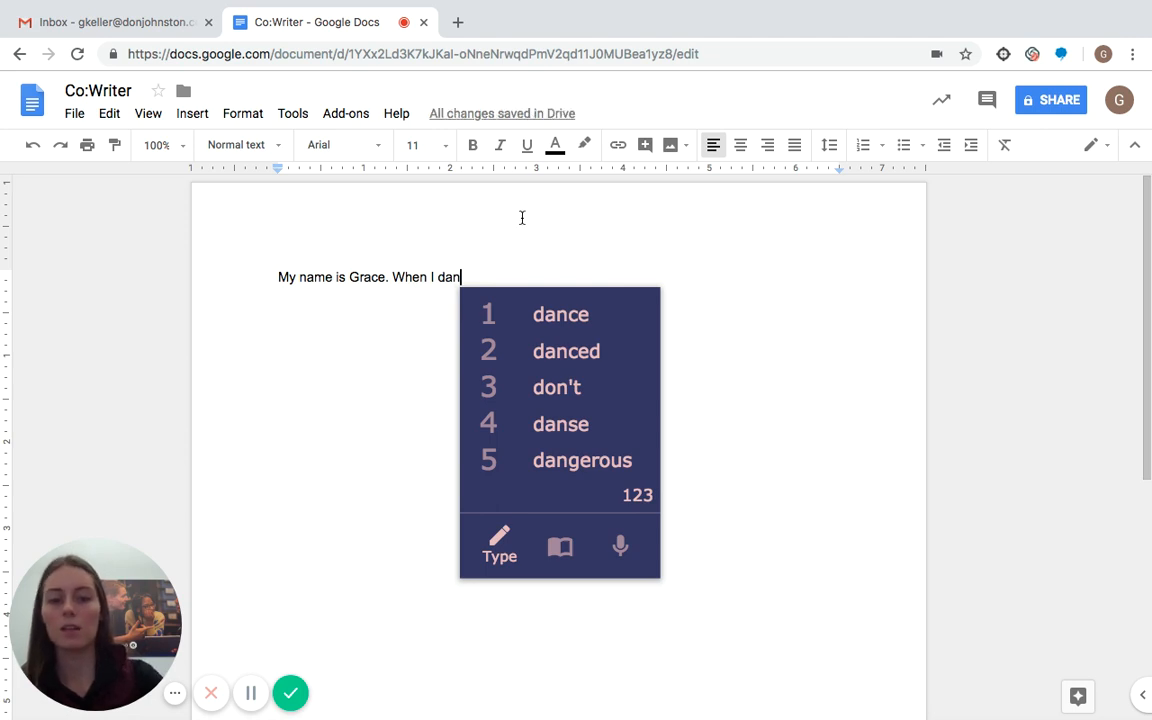
{"action": "mouse_move", "coordinate": [584, 296]}
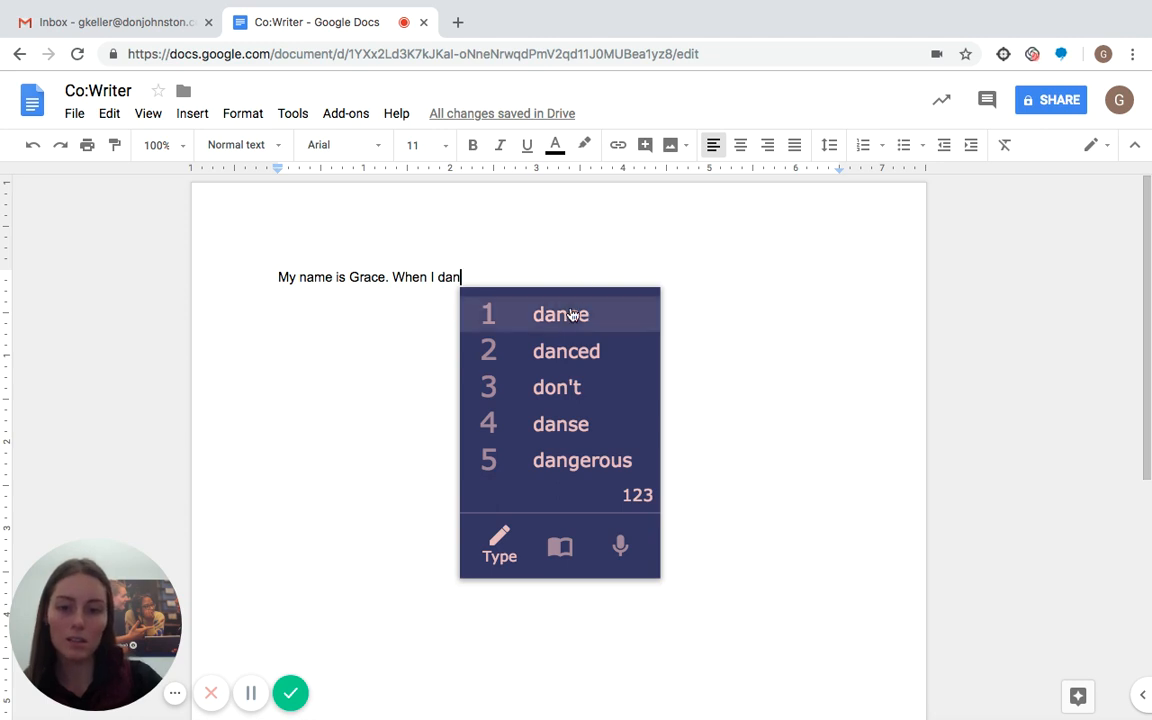
{"action": "left_click", "coordinate": [560, 314]}
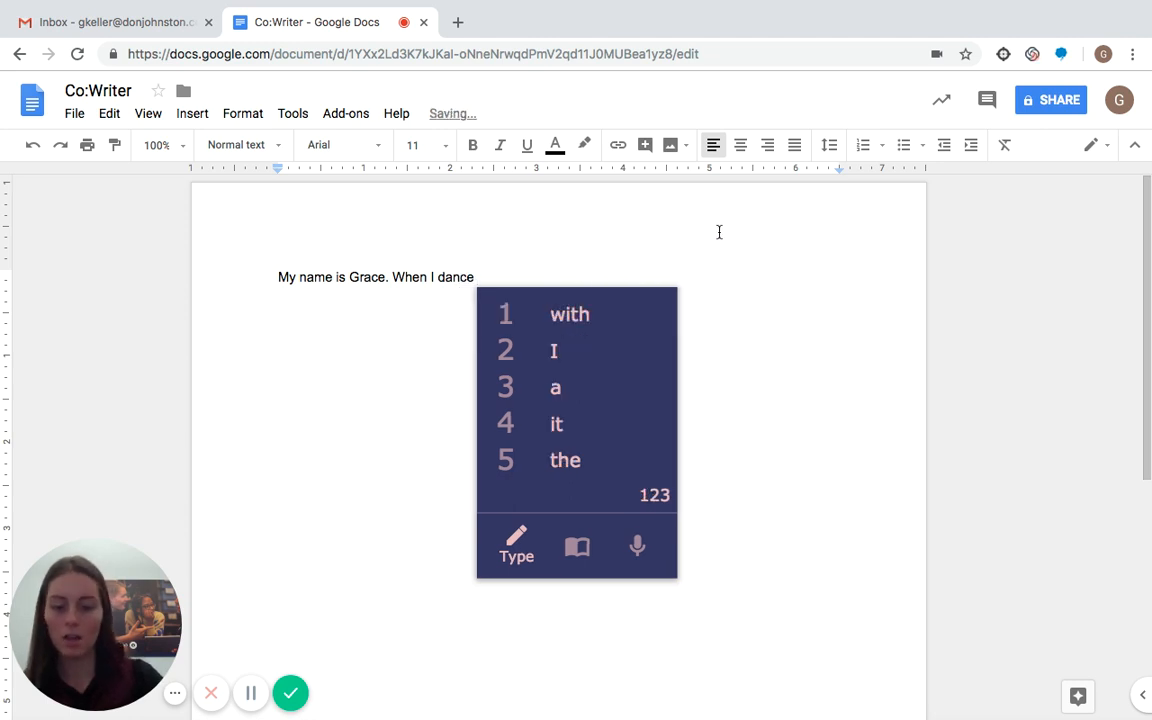
{"action": "type", "text": "ba"}
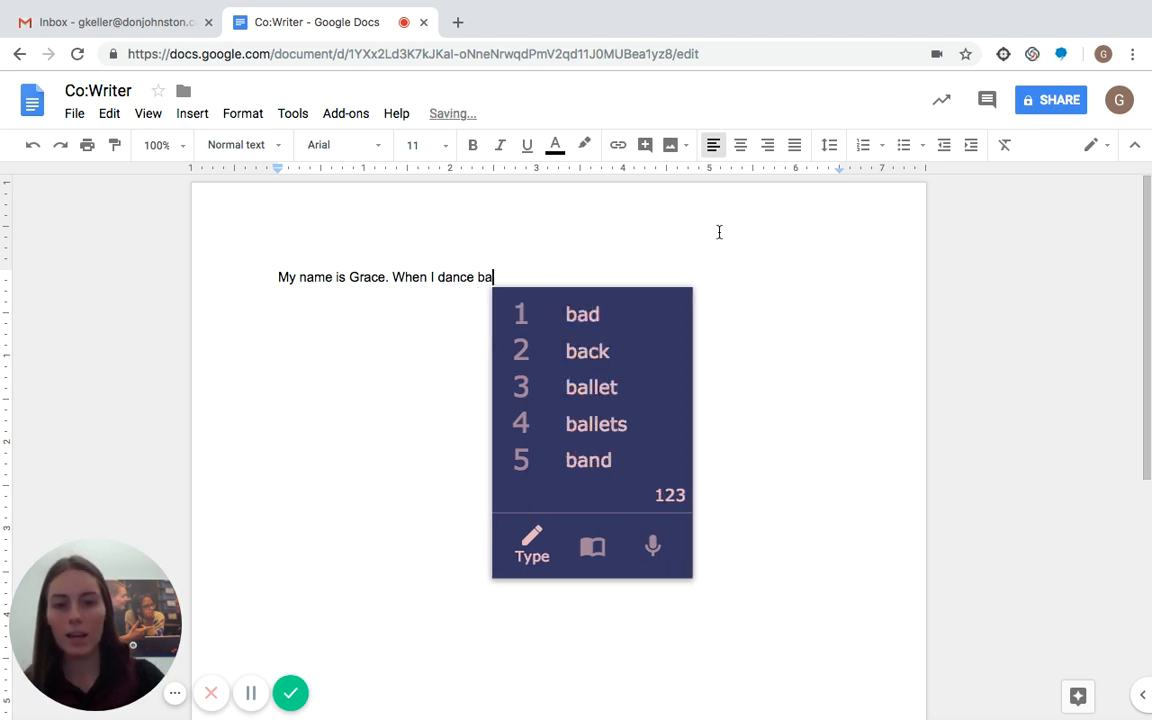
{"action": "mouse_move", "coordinate": [828, 390]}
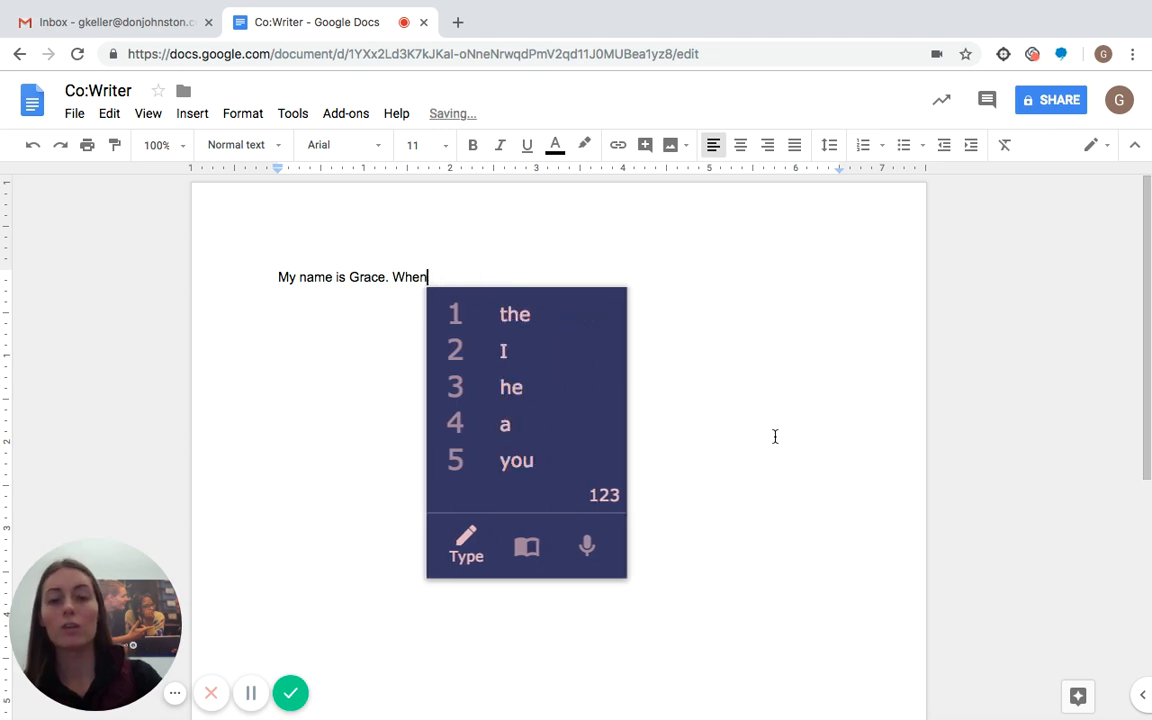
{"action": "key", "text": "backspace"}
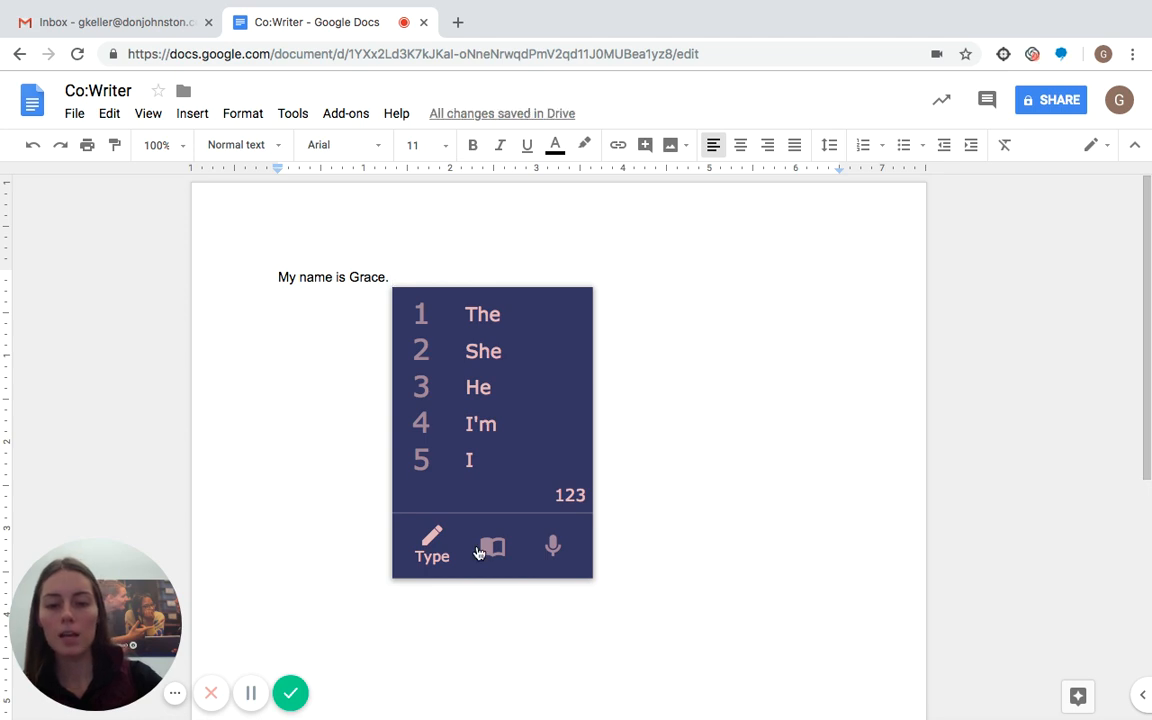
- Search the Topics list for 'football', then clear the search
{"action": "left_click", "coordinate": [492, 546]}
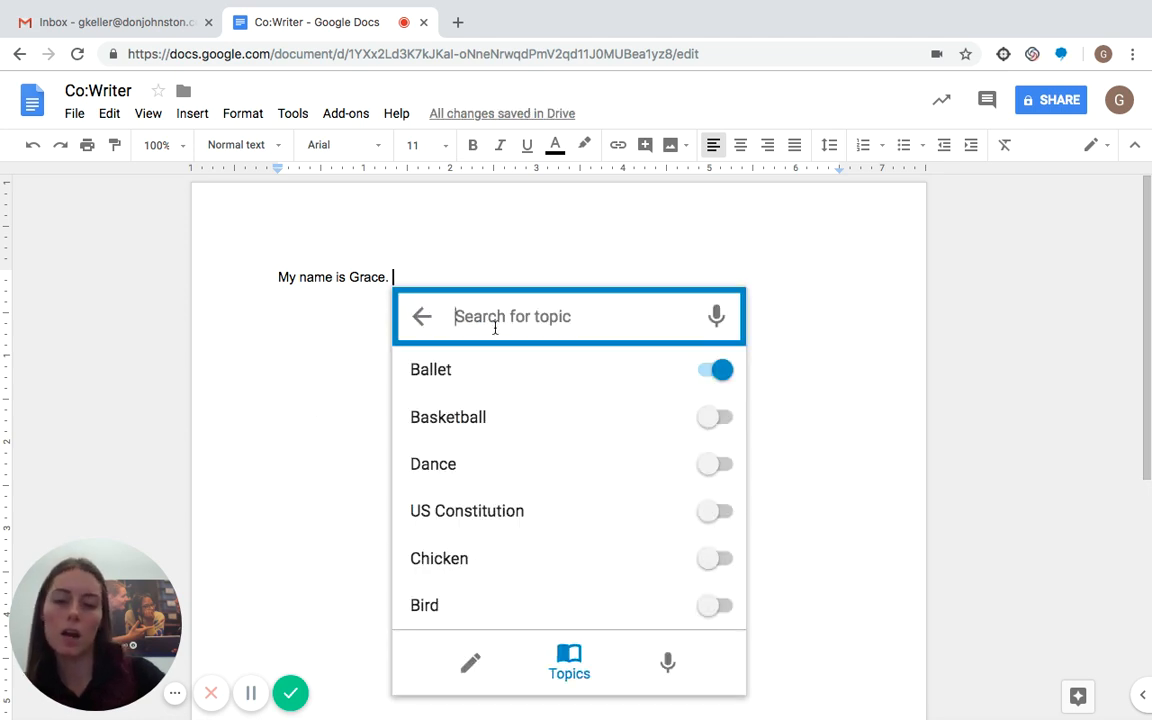
{"action": "type", "text": "f"}
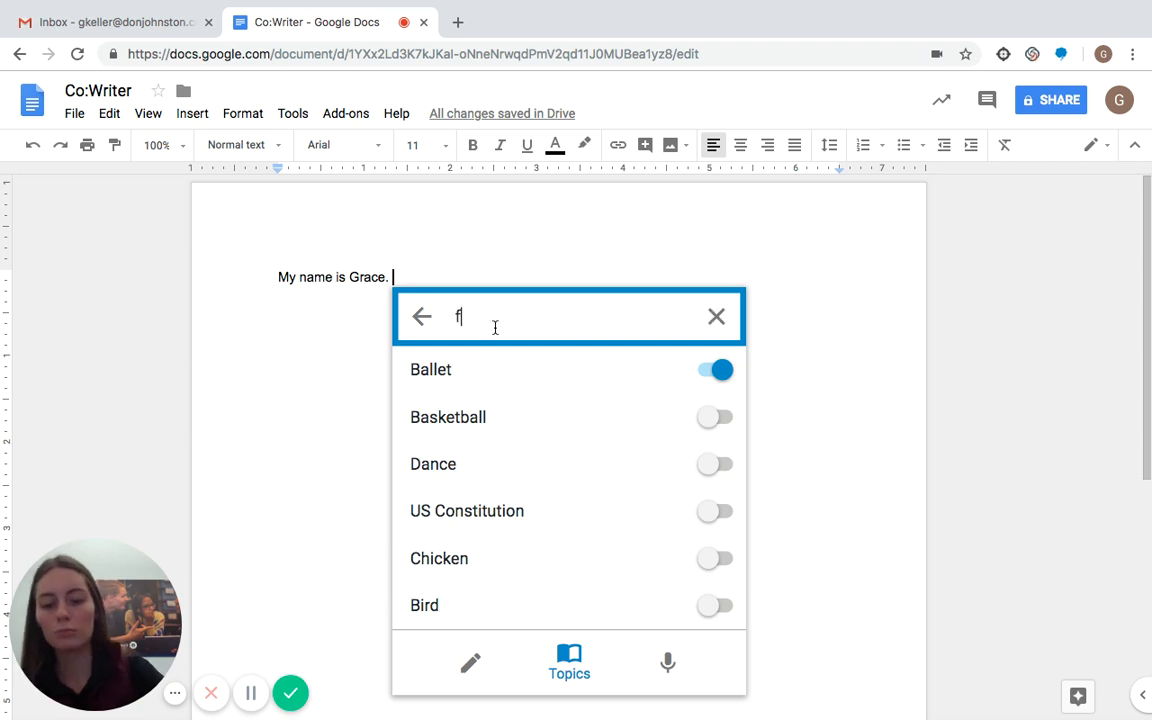
{"action": "type", "text": "ootball"}
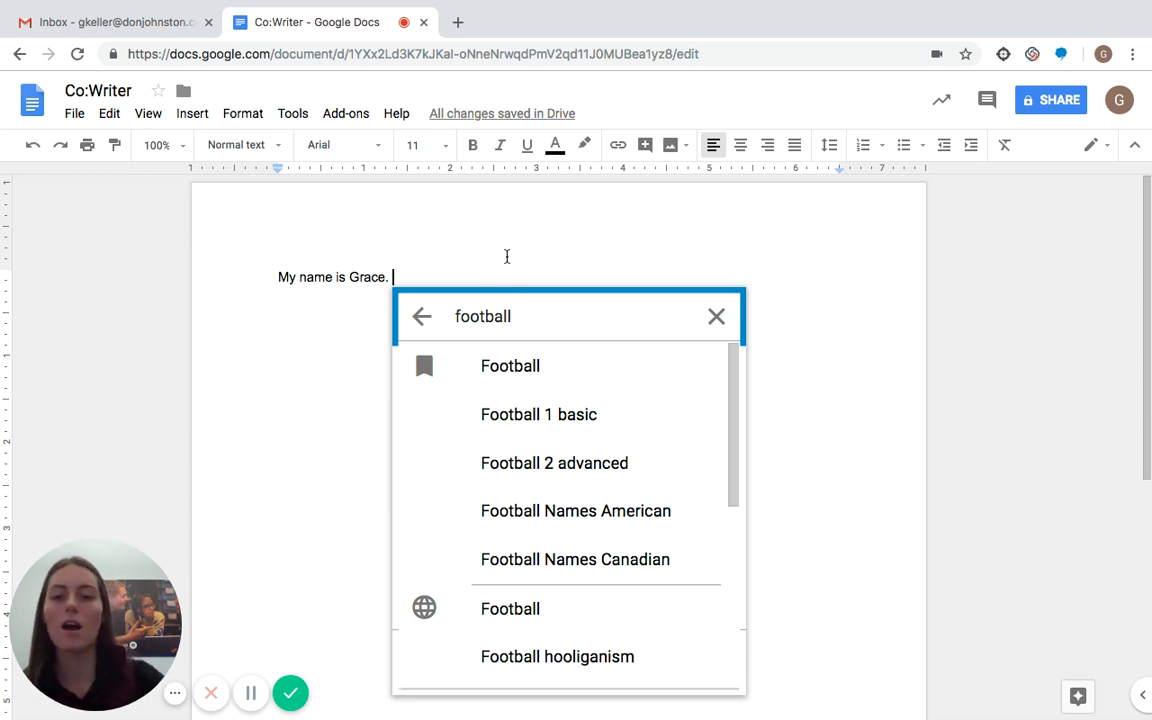
{"action": "mouse_move", "coordinate": [428, 364]}
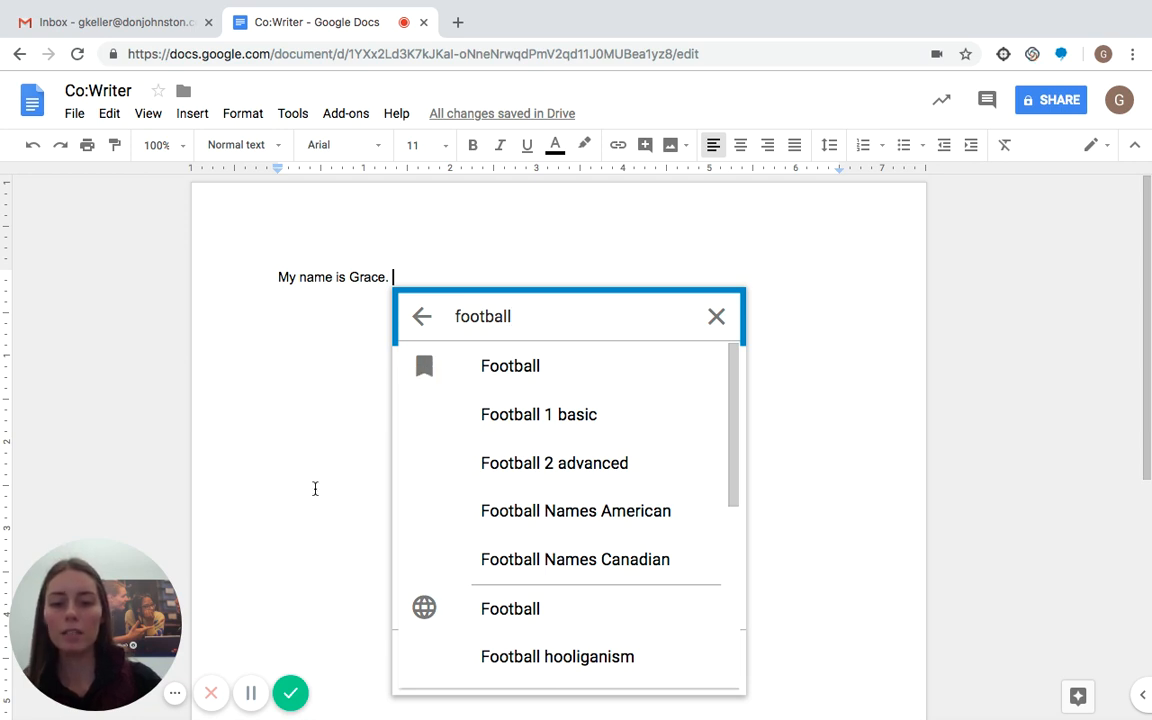
{"action": "mouse_move", "coordinate": [292, 472]}
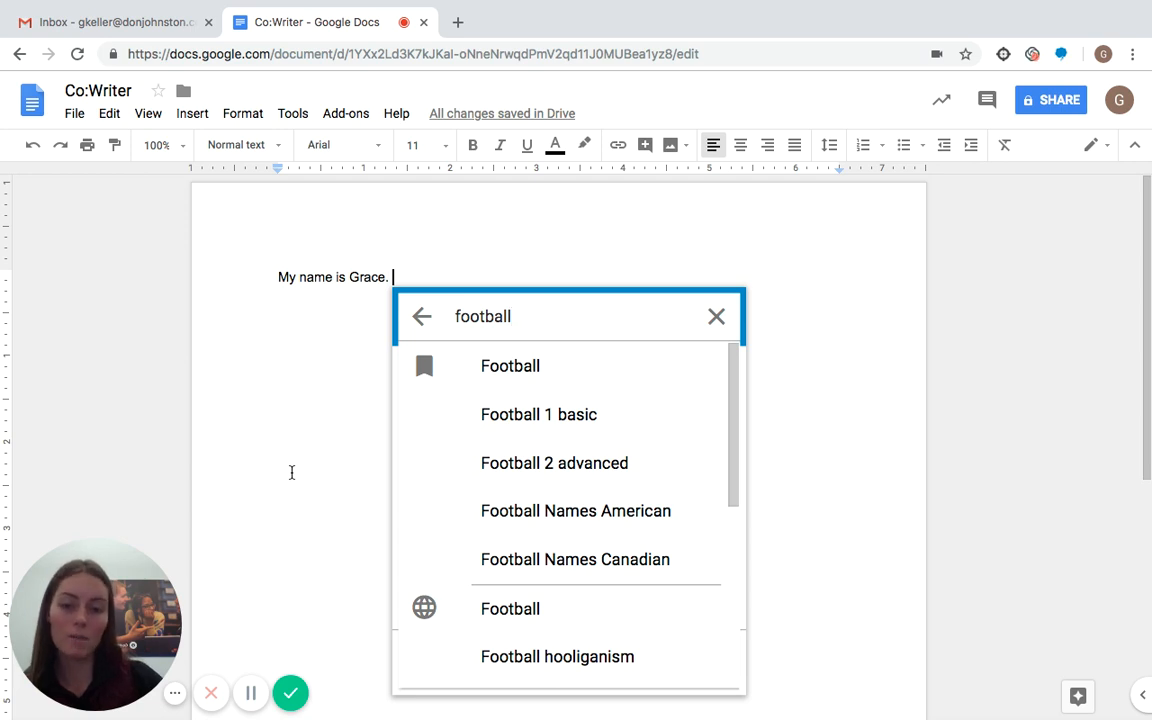
{"action": "key", "text": "Backspace"}
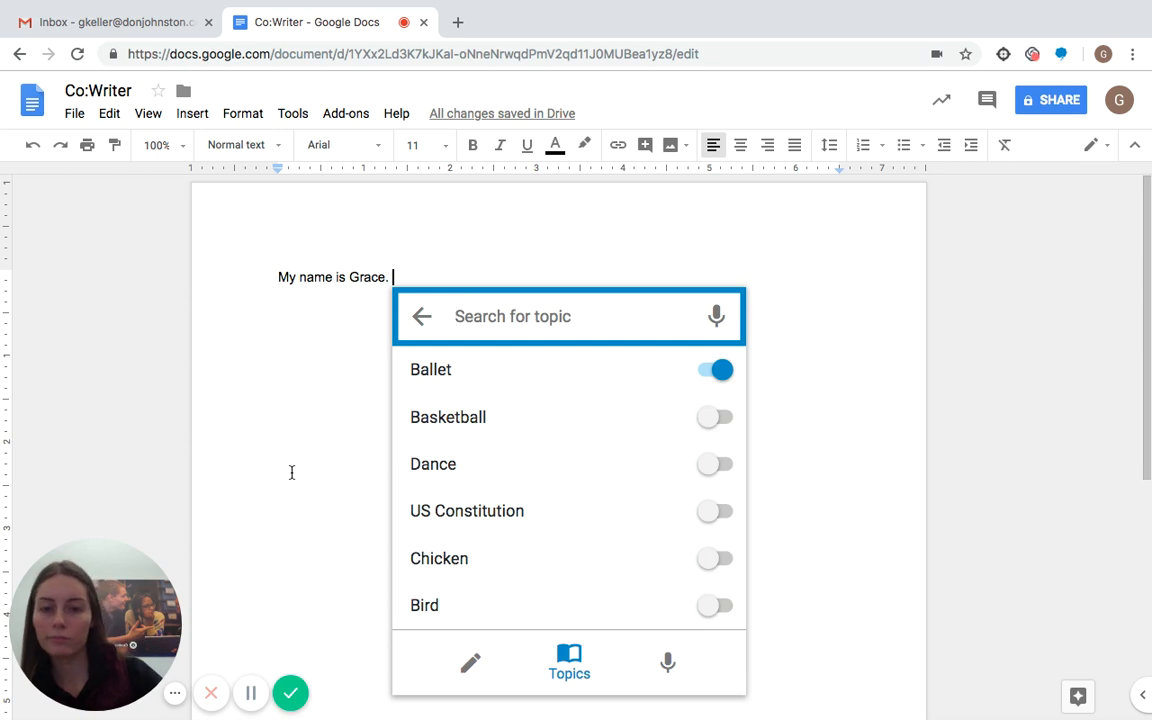
- Search 'bill of', create the Bill of rights topic and switch the Ballet topic off
{"action": "type", "text": "b"}
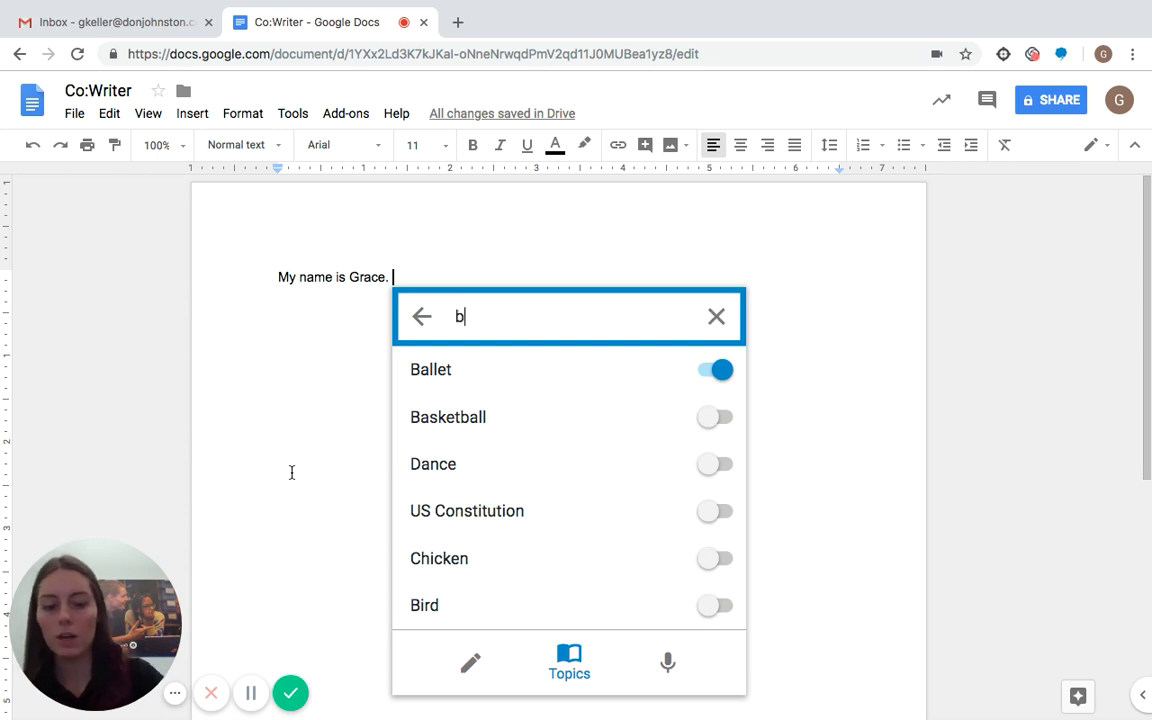
{"action": "type", "text": "ill of rights"}
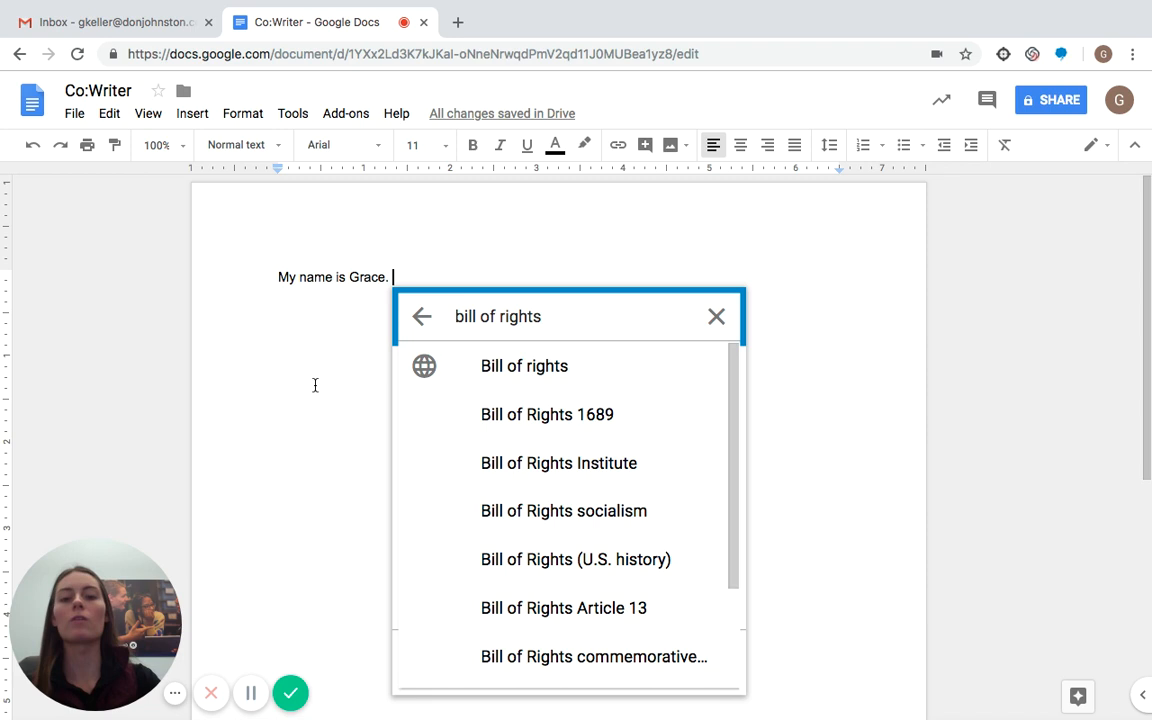
{"action": "left_click", "coordinate": [524, 364]}
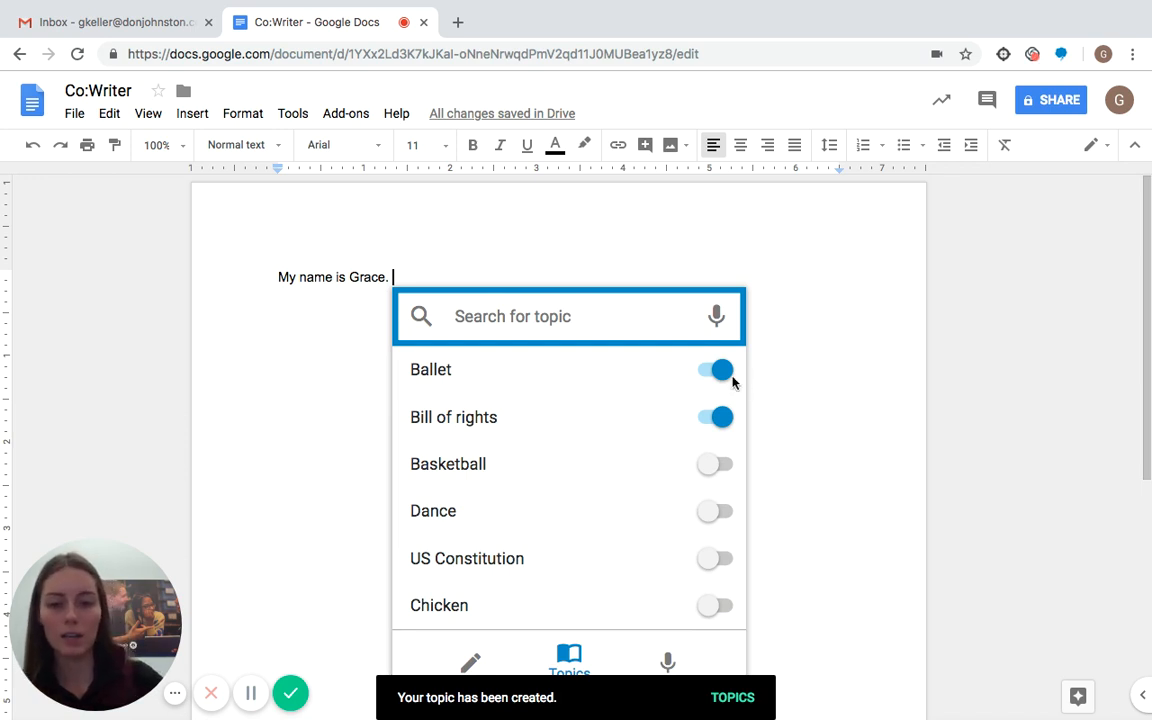
{"action": "left_click", "coordinate": [714, 368]}
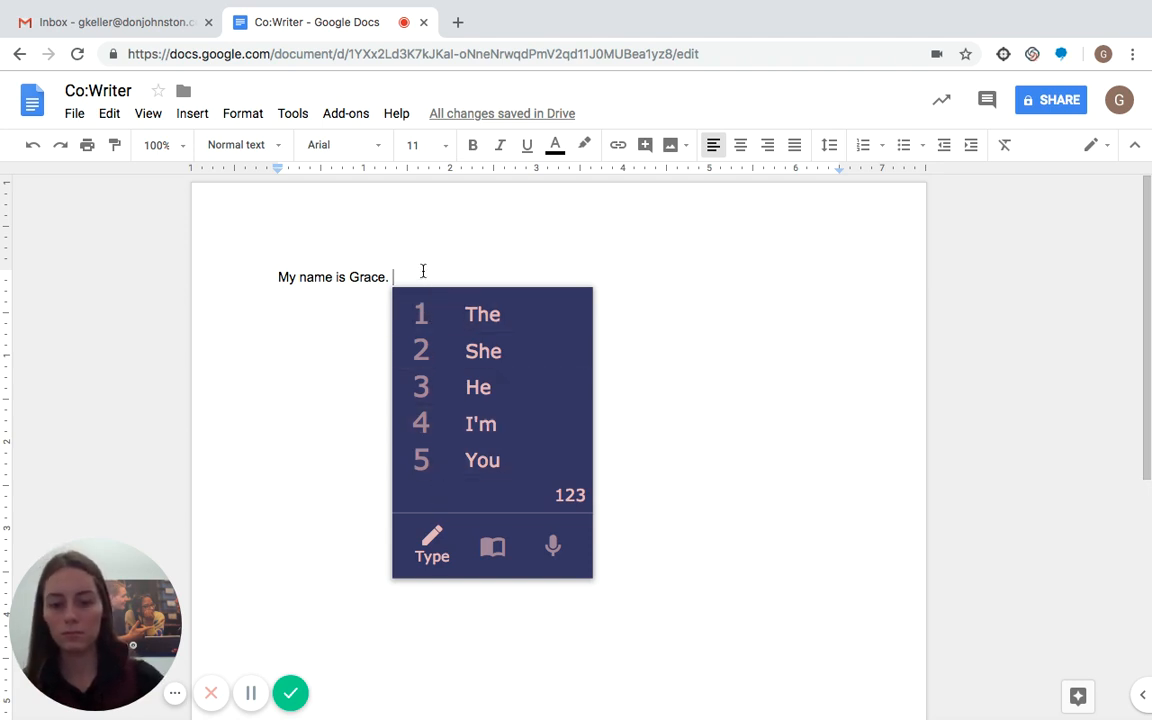
- Write 'Freedom' and 'Bill of Rights' using topic predictions, then switch the Bill of rights topic off
{"action": "type", "text": "Fre"}
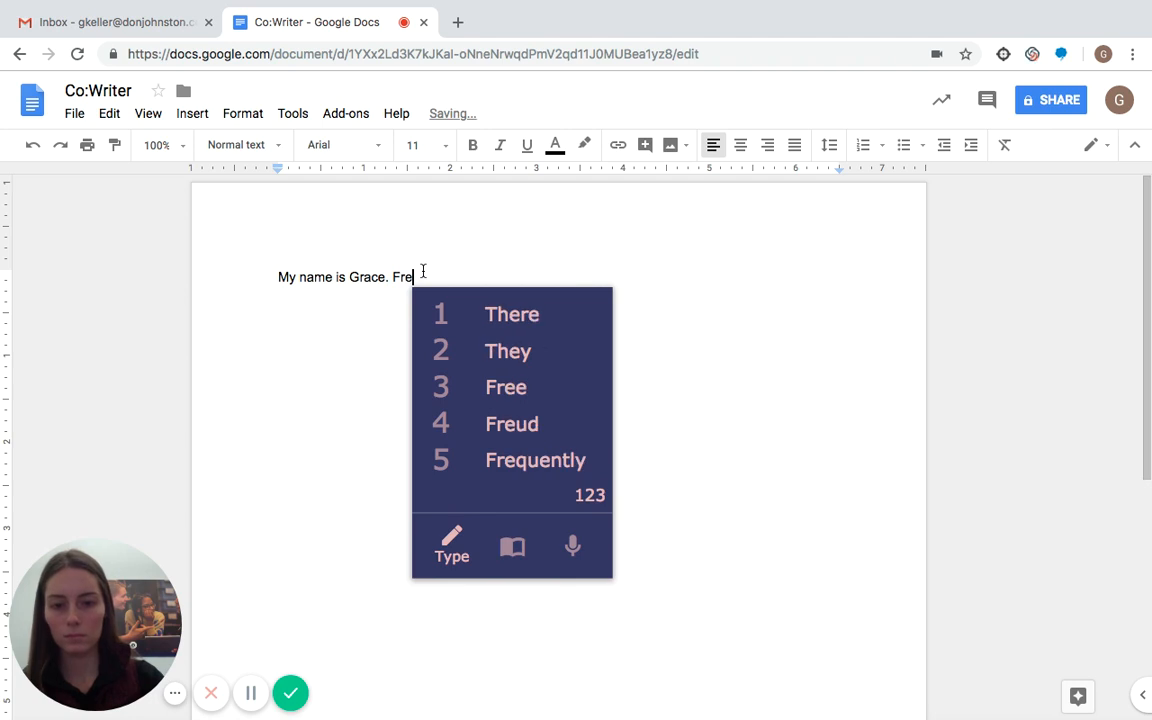
{"action": "type", "text": "dom"}
{"action": "type", "text": "Bill o"}
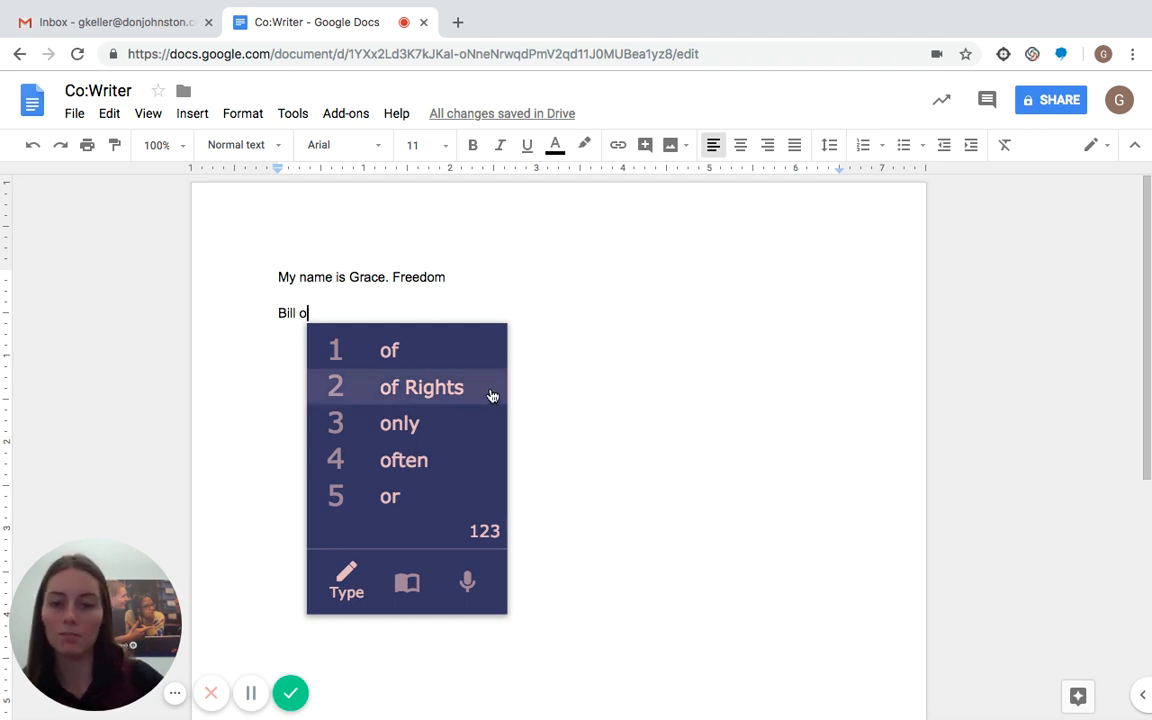
{"action": "left_click", "coordinate": [420, 388]}
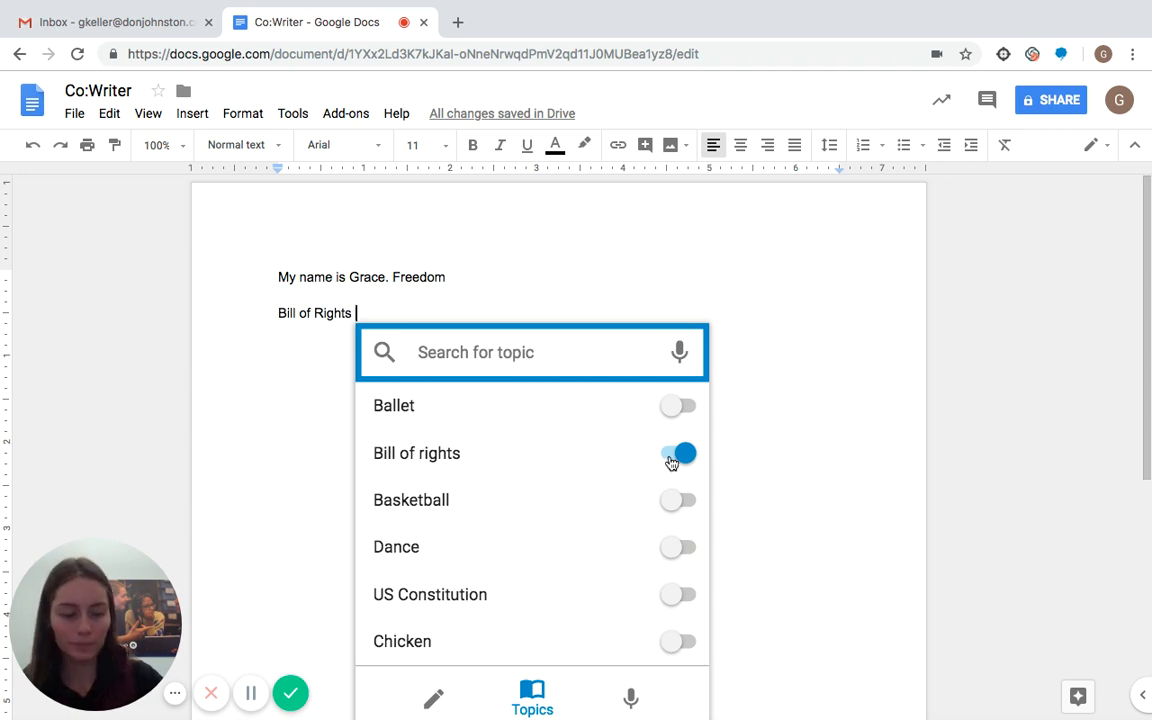
{"action": "left_click", "coordinate": [678, 452]}
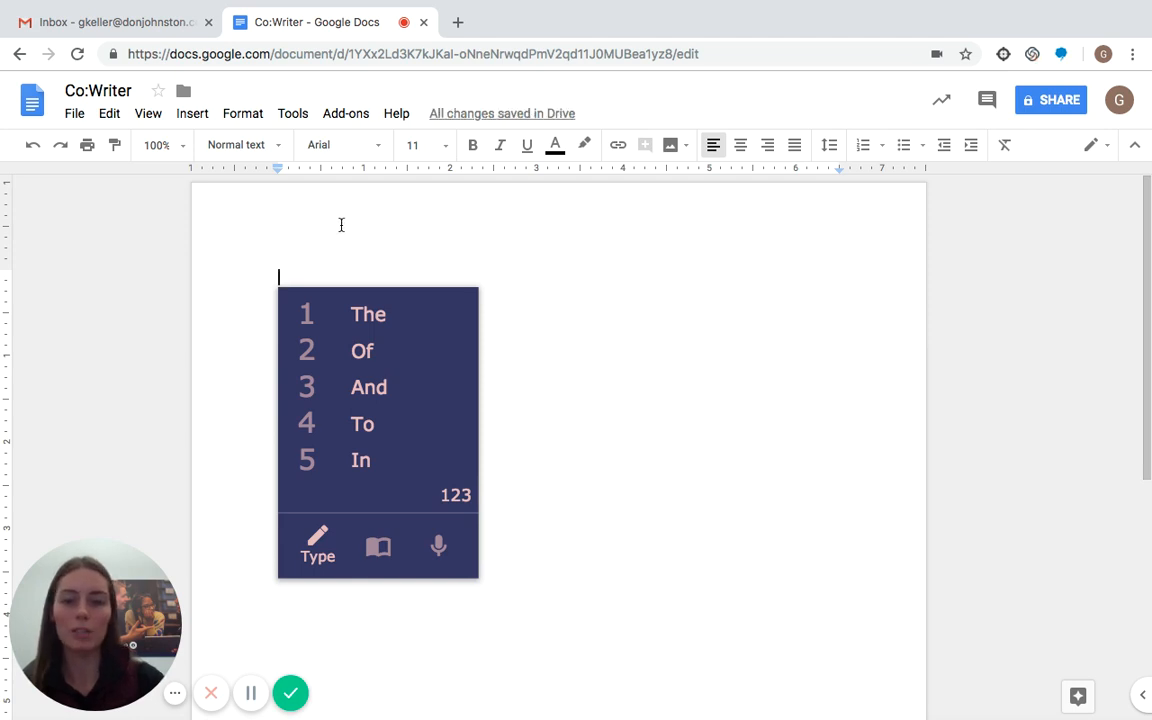
{"action": "mouse_move", "coordinate": [672, 320]}
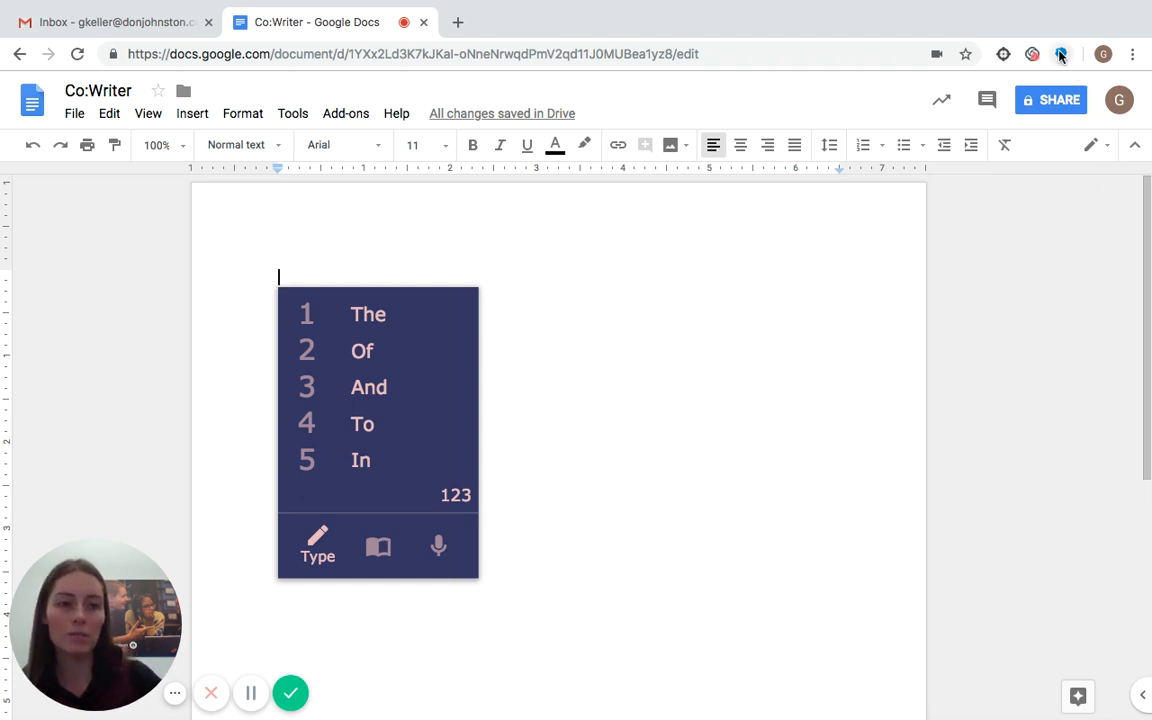
{"action": "left_click", "coordinate": [1060, 54]}
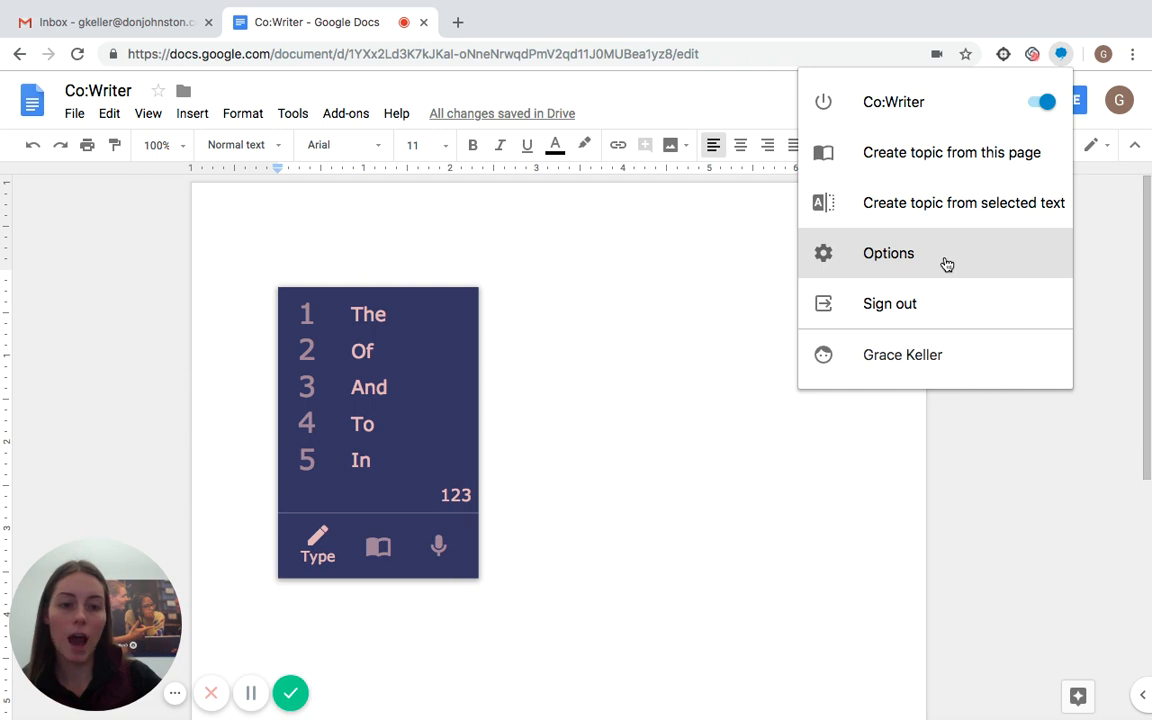
{"action": "left_click", "coordinate": [888, 252]}
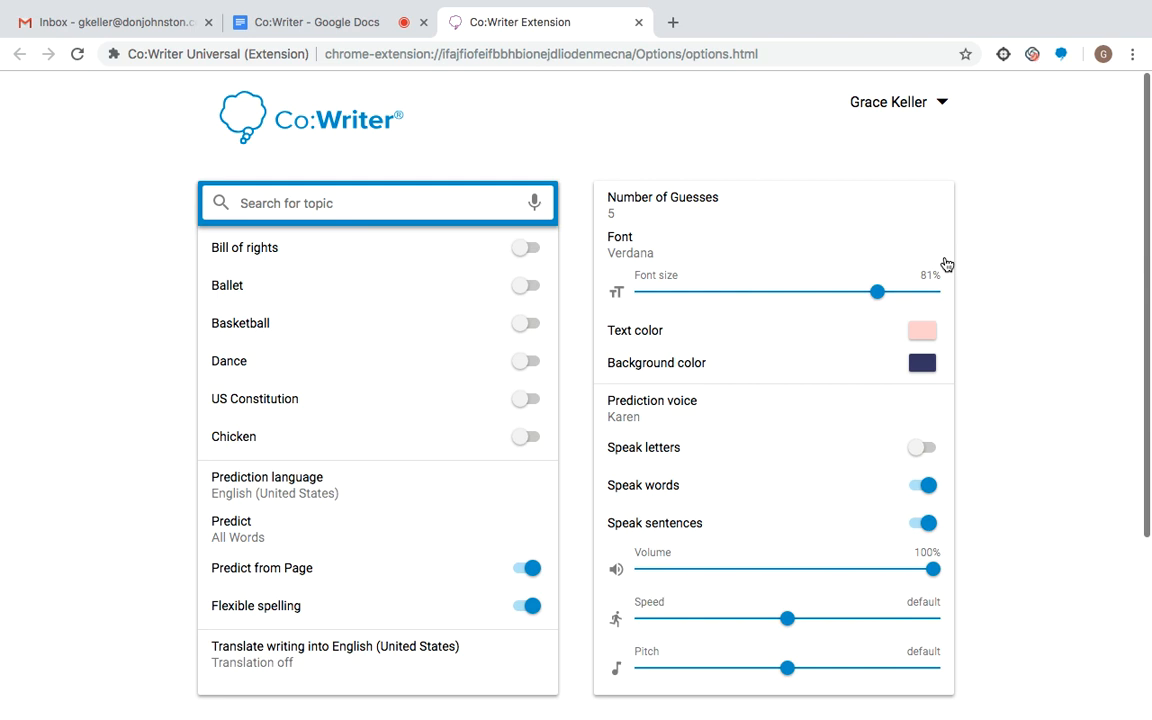
{"action": "mouse_move", "coordinate": [938, 368]}
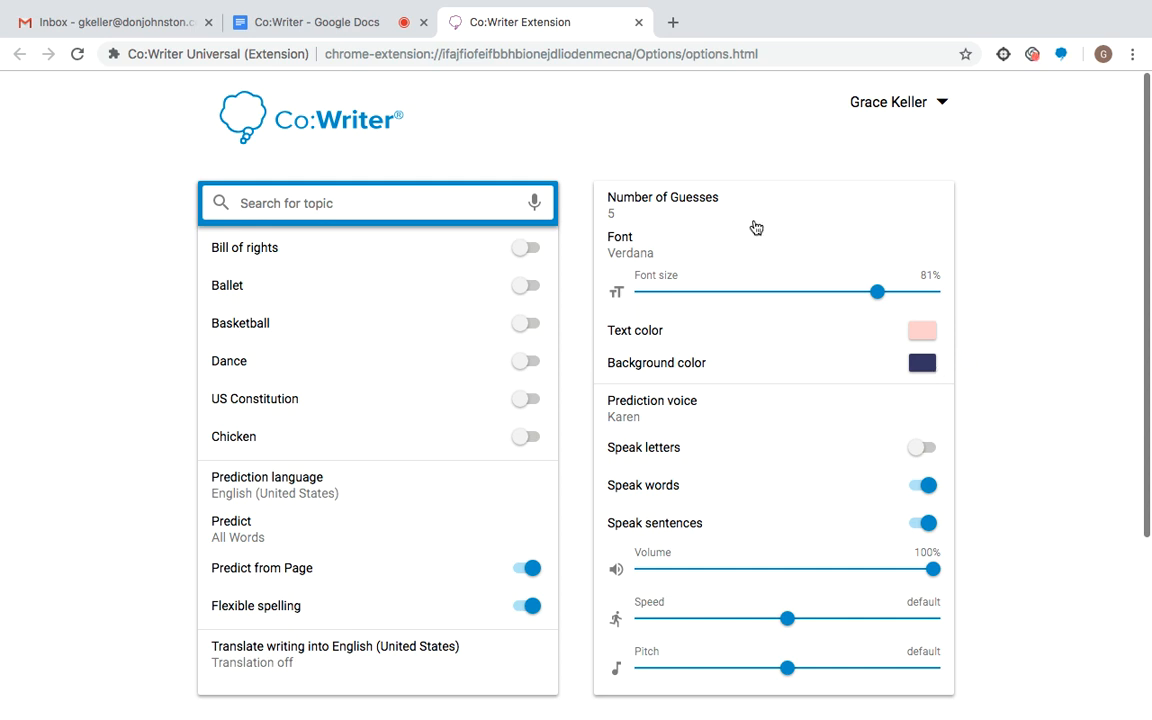
{"action": "mouse_move", "coordinate": [552, 546]}
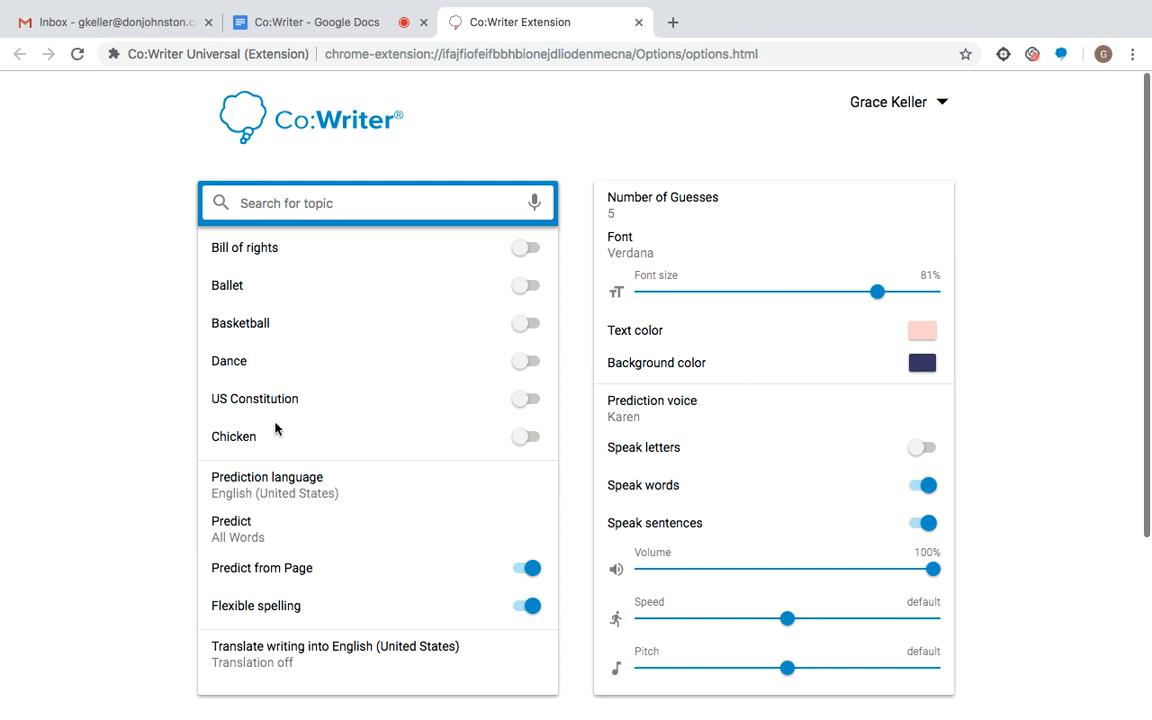
{"action": "mouse_move", "coordinate": [882, 488]}
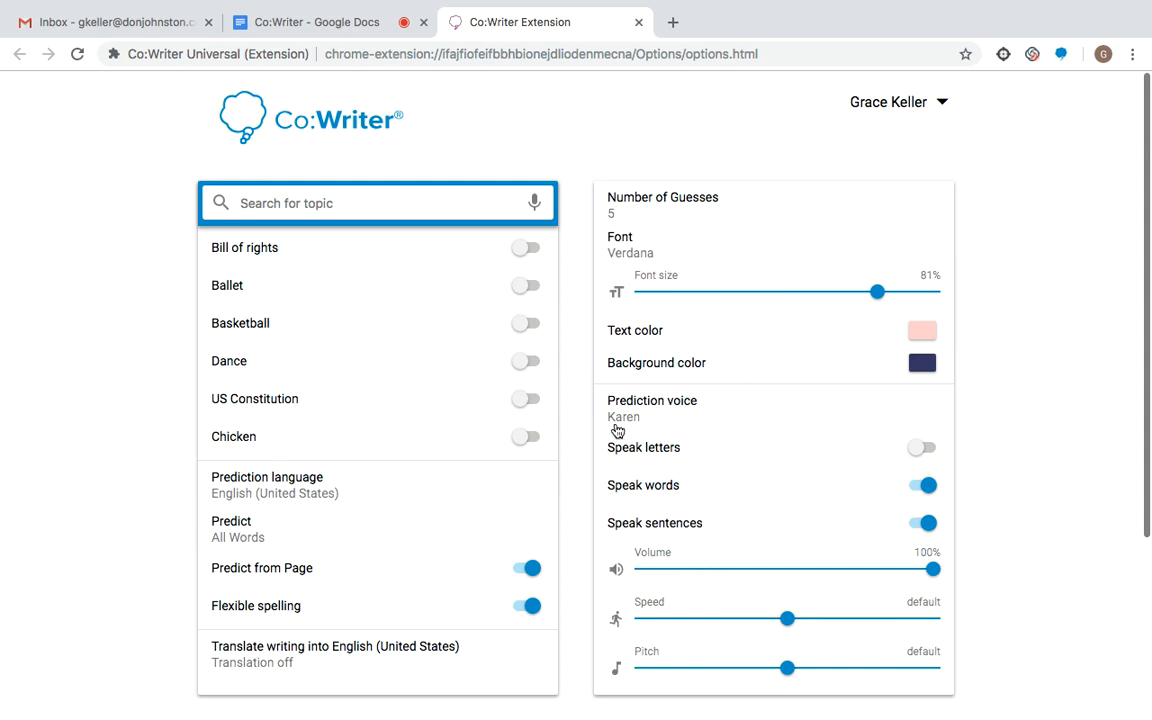
{"action": "mouse_move", "coordinate": [668, 492]}
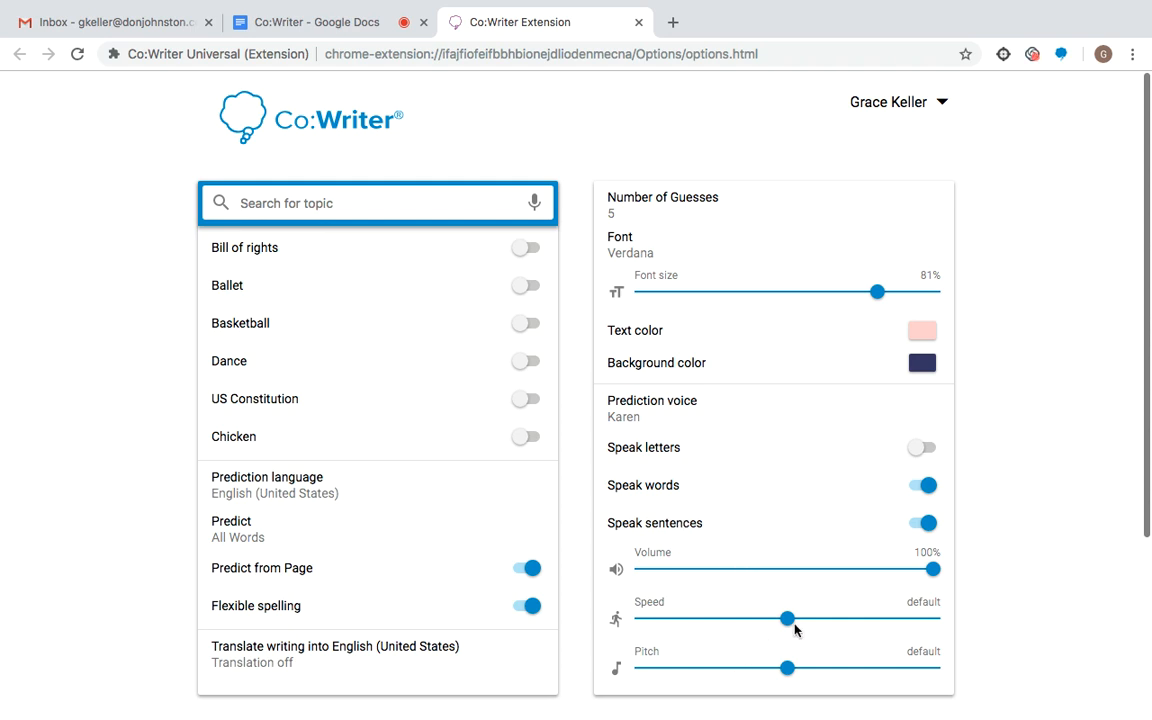
{"action": "mouse_move", "coordinate": [988, 622]}
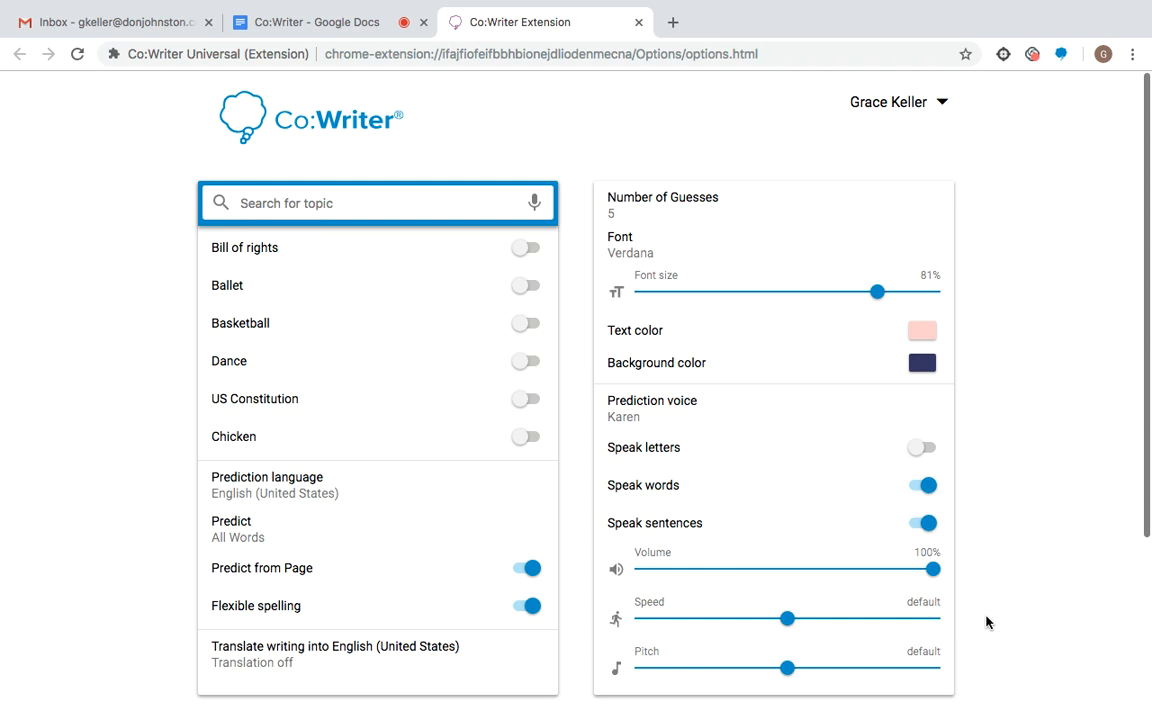
{"action": "mouse_move", "coordinate": [992, 600]}
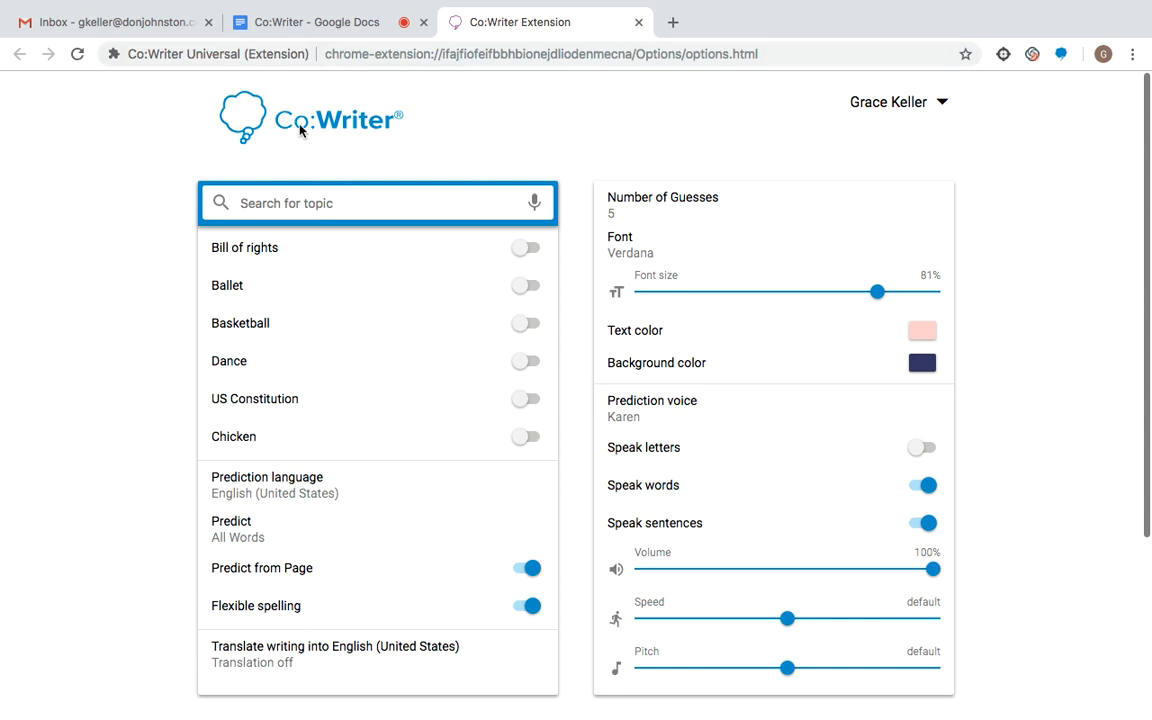
{"action": "mouse_move", "coordinate": [40, 464]}
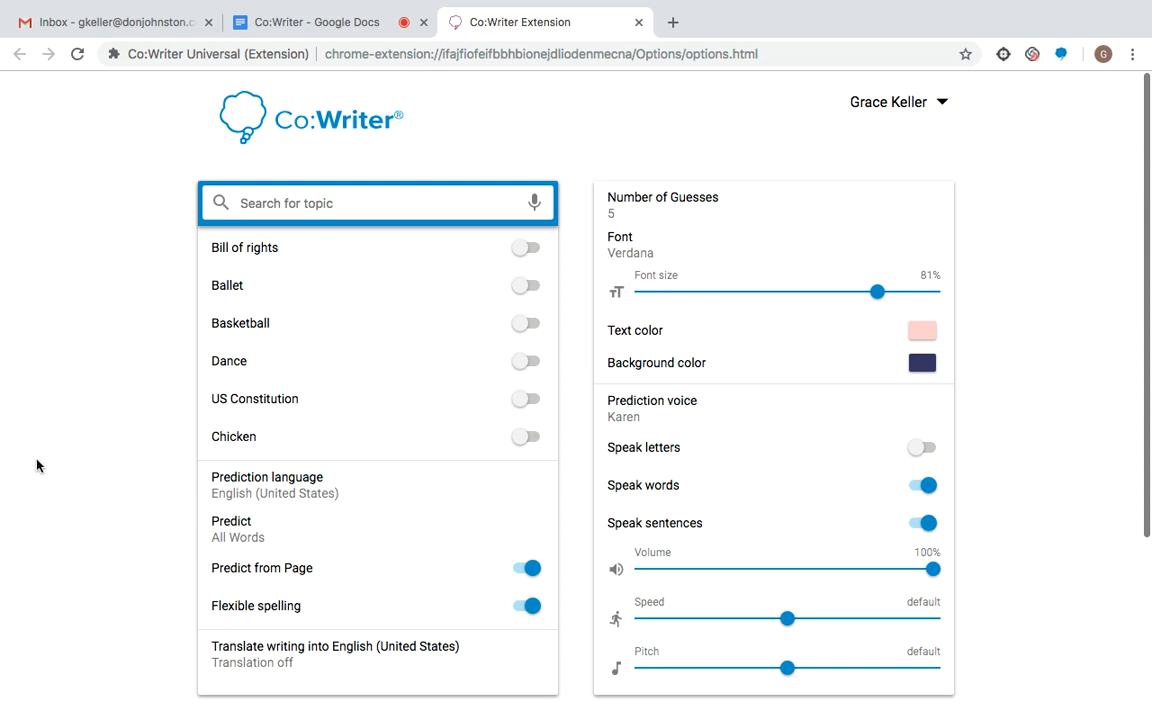
{"action": "mouse_move", "coordinate": [296, 496]}
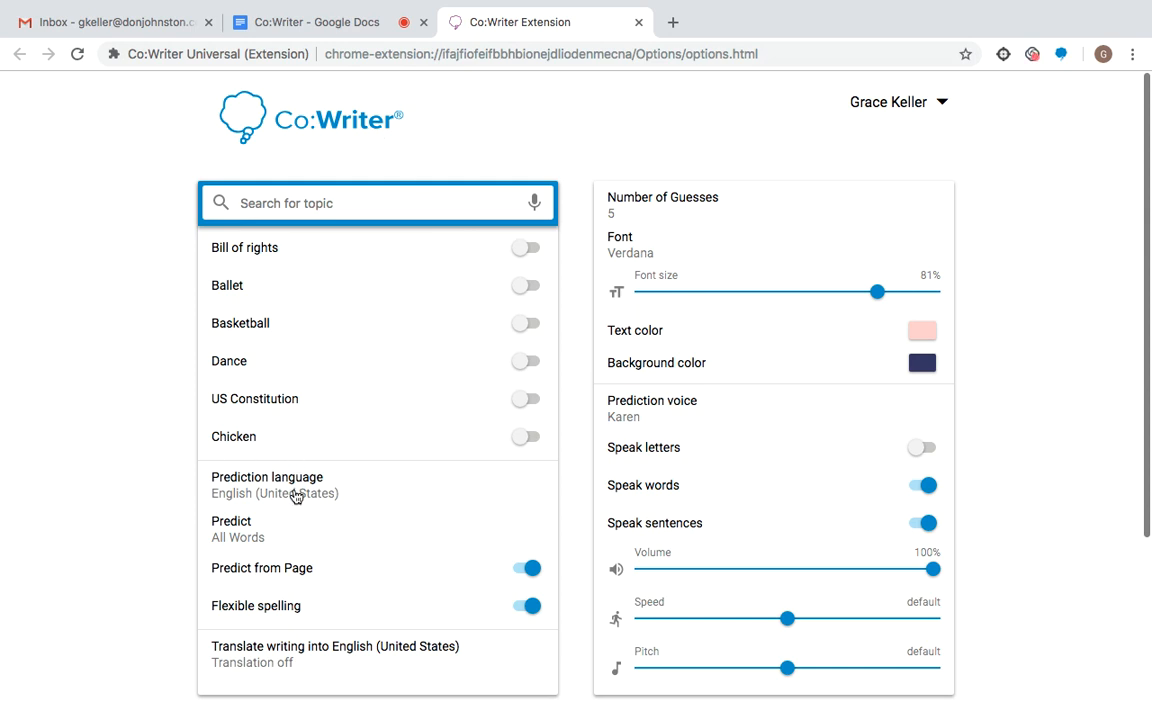
- Set the prediction language to French (pre-release) and return to the Google Doc tab
{"action": "left_click", "coordinate": [276, 486]}
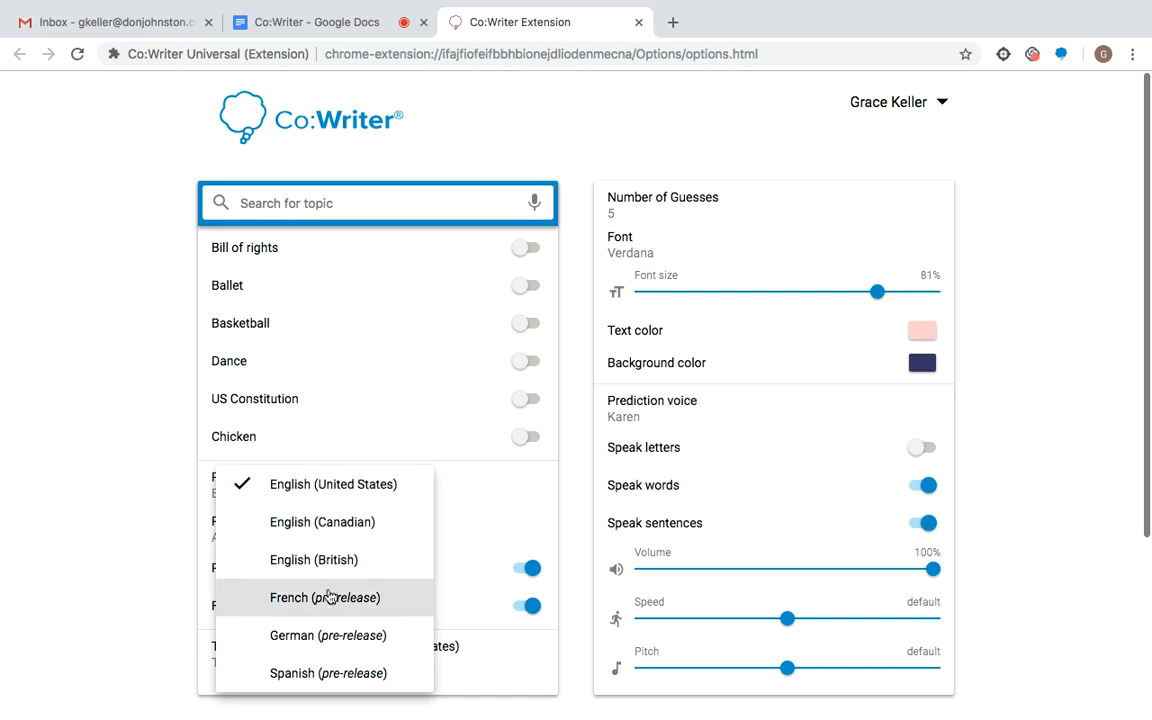
{"action": "left_click", "coordinate": [324, 596]}
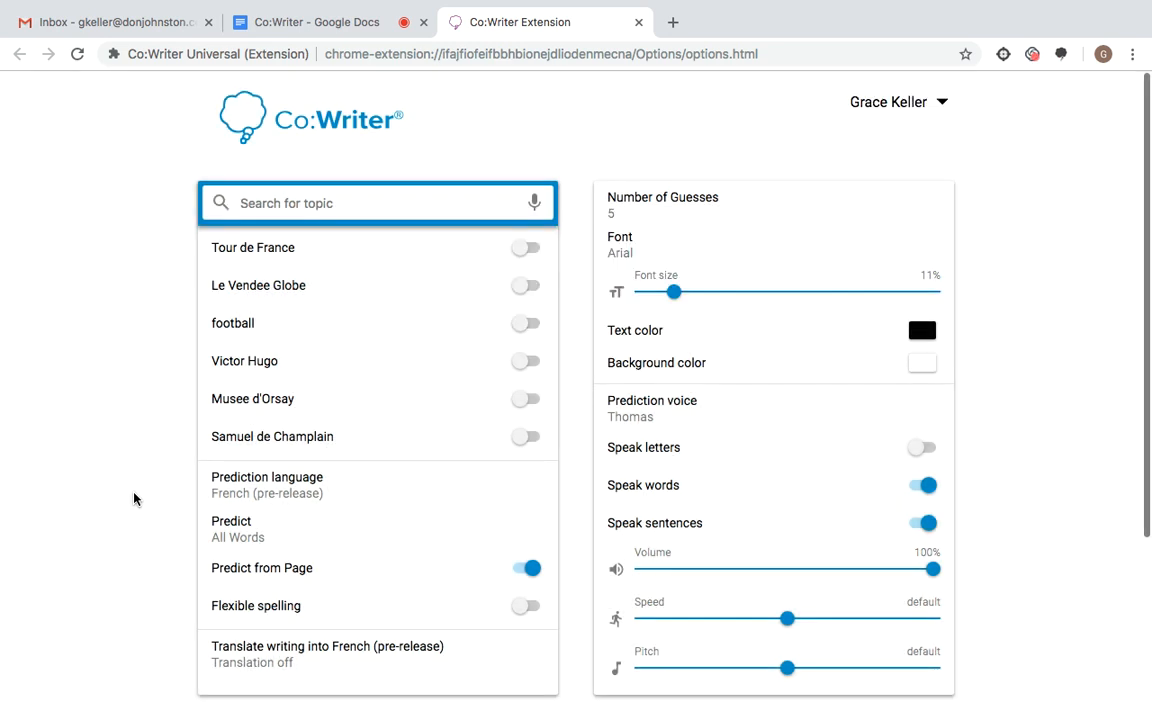
{"action": "mouse_move", "coordinate": [510, 108]}
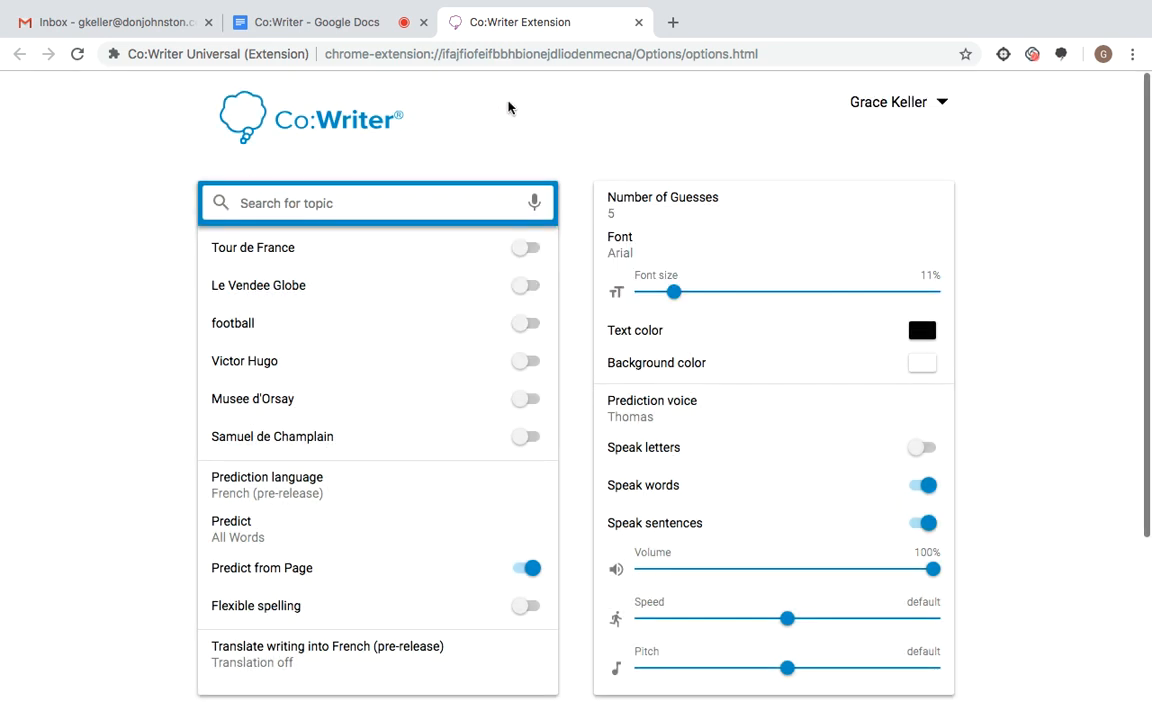
{"action": "left_click", "coordinate": [316, 22]}
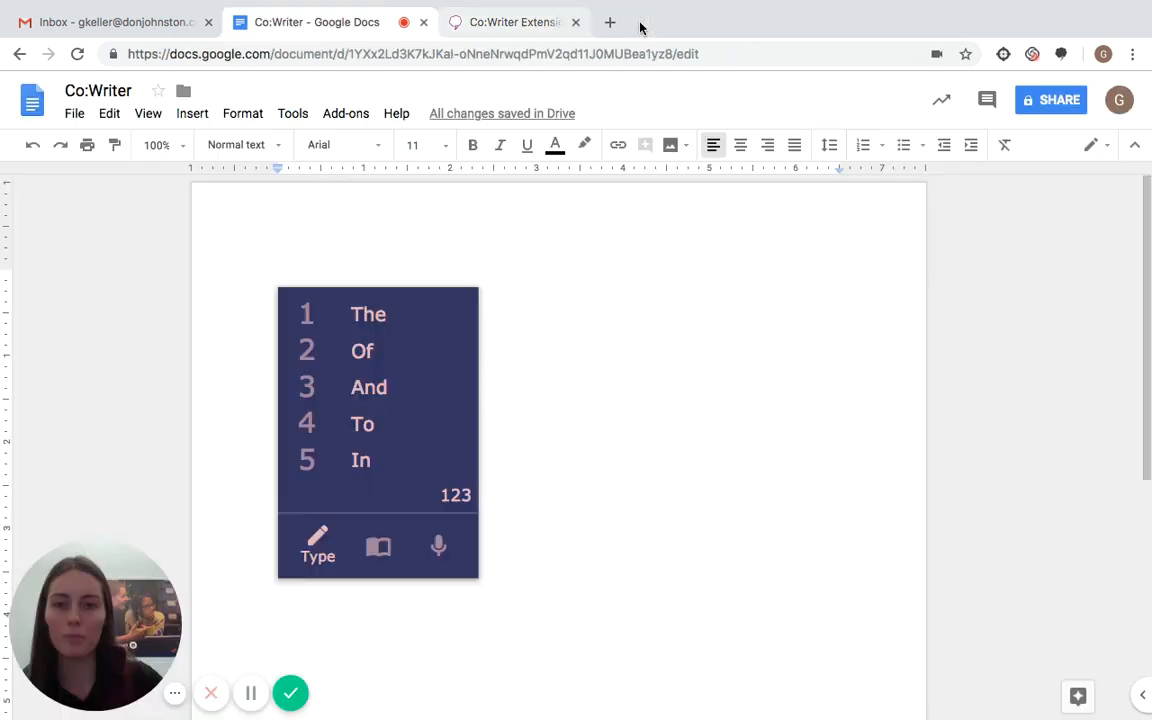
- Close the options tab and switch Co:Writer on so French starting words appear
{"action": "left_click", "coordinate": [576, 22]}
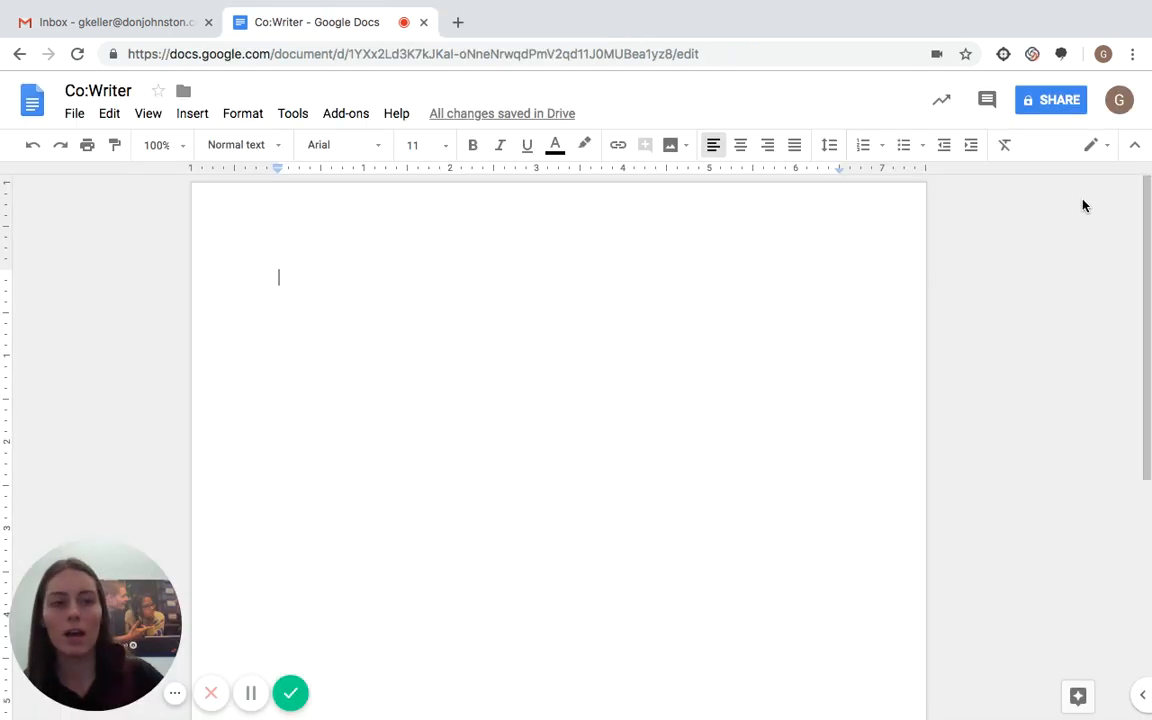
{"action": "left_click", "coordinate": [1060, 54]}
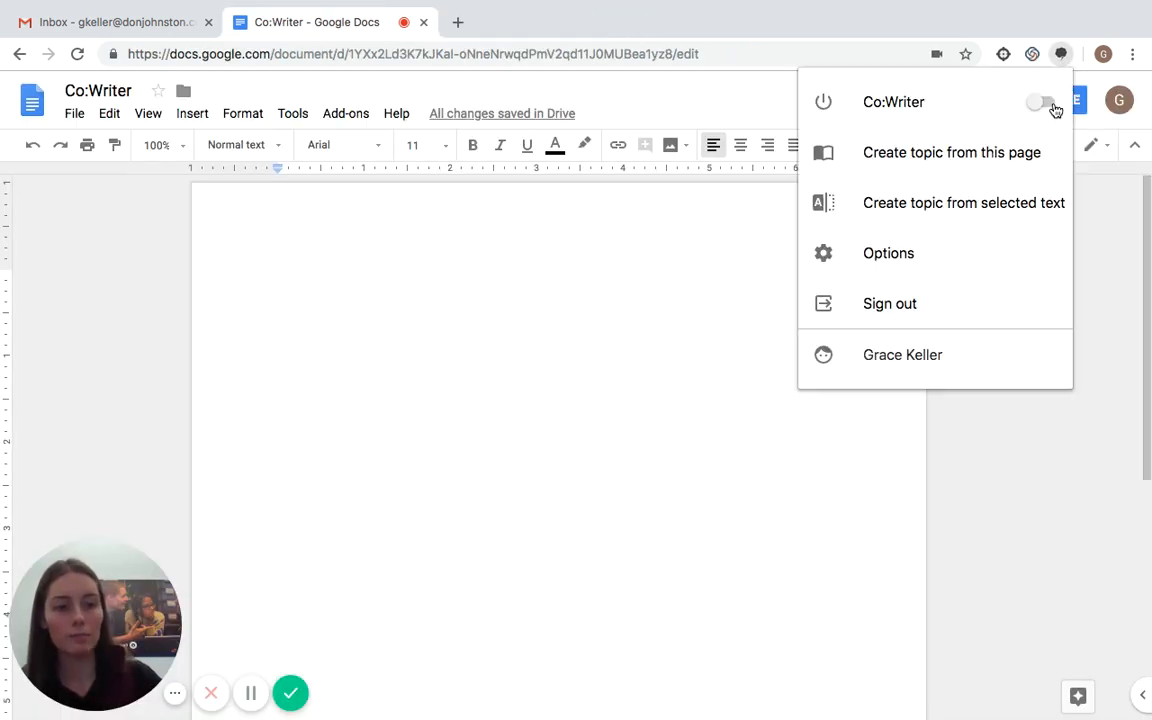
{"action": "left_click", "coordinate": [1042, 100]}
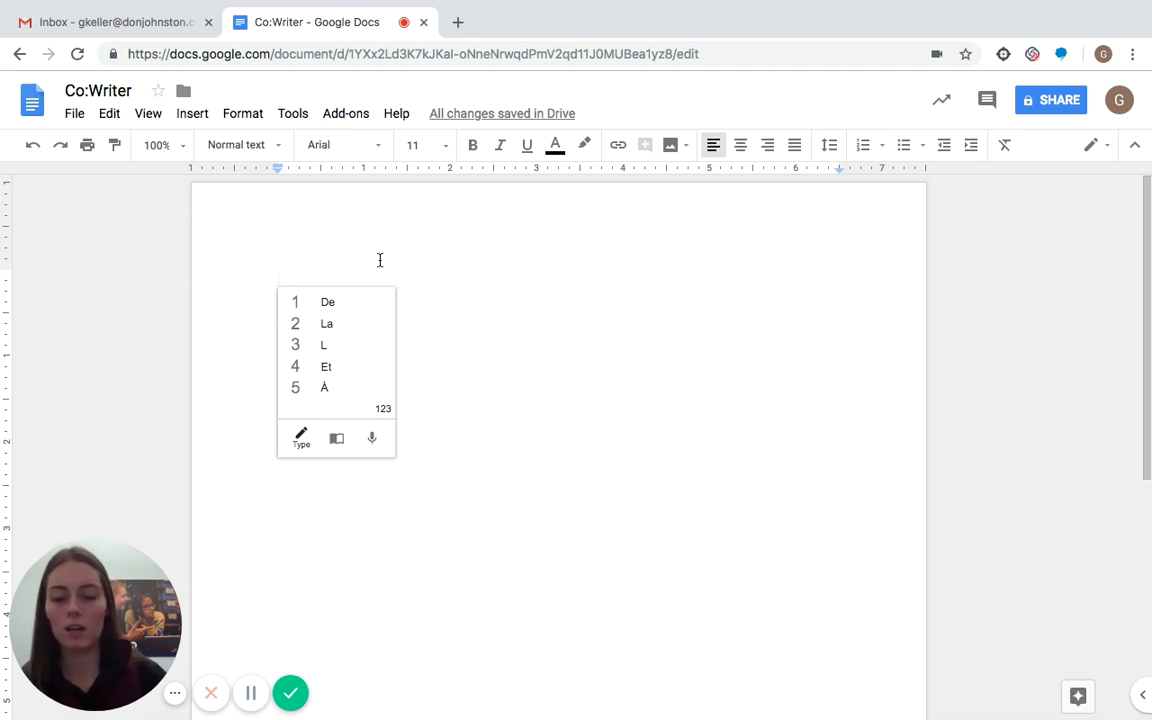
- Write 'Je m'appelle Grace.' using the French 'm'appelle' prediction
{"action": "type", "text": "Je"}
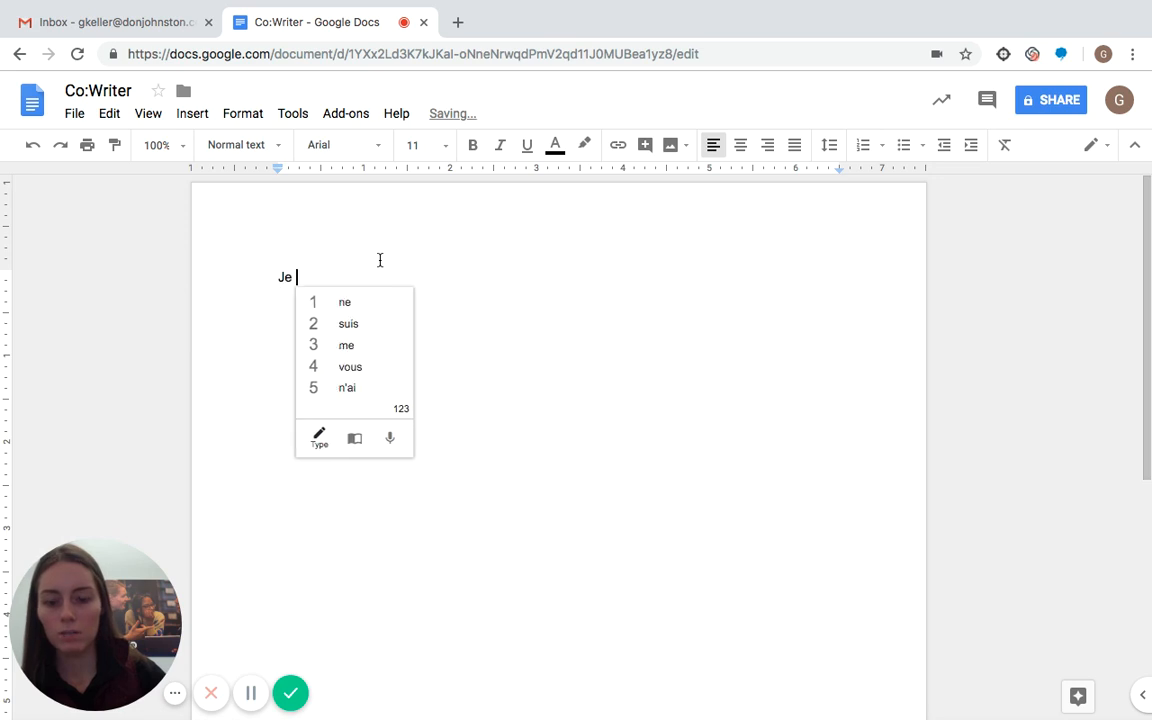
{"action": "type", "text": "m'a"}
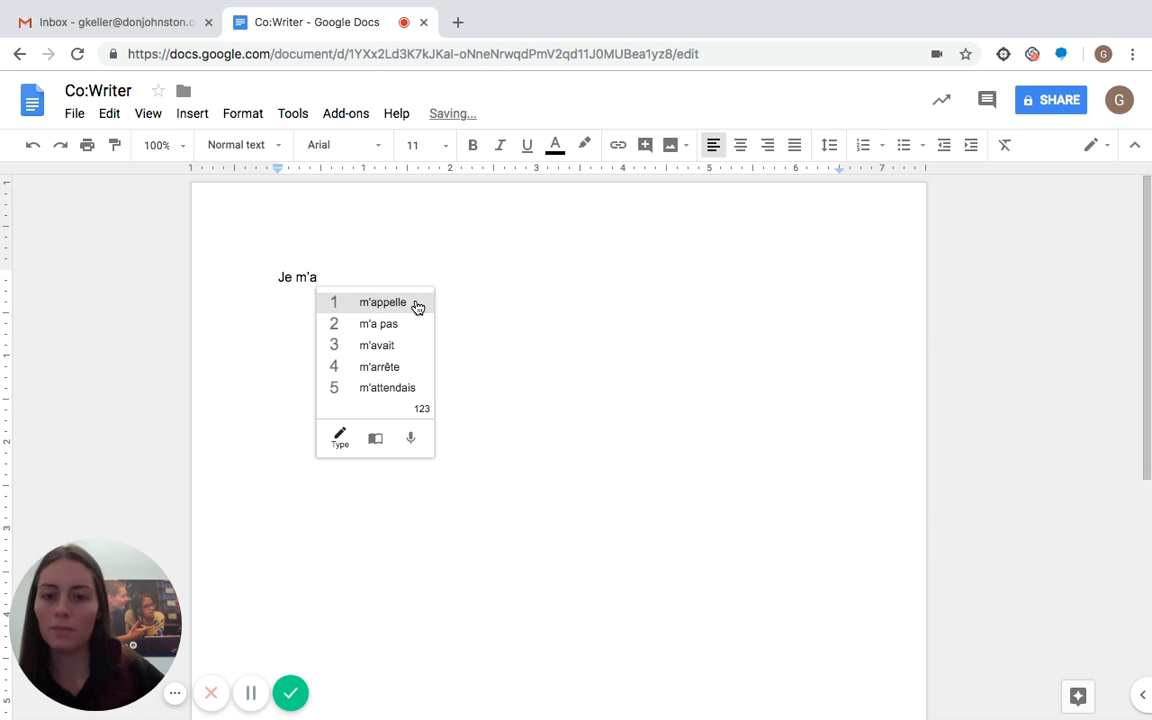
{"action": "left_click", "coordinate": [382, 302]}
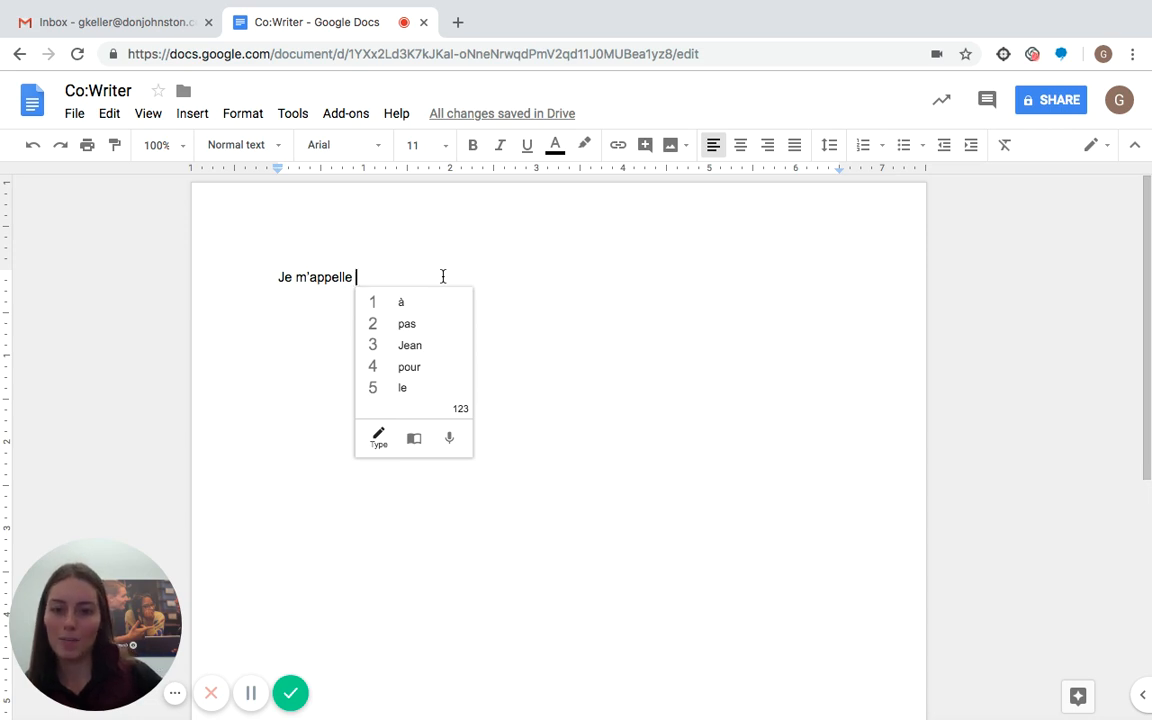
{"action": "type", "text": "Grace."}
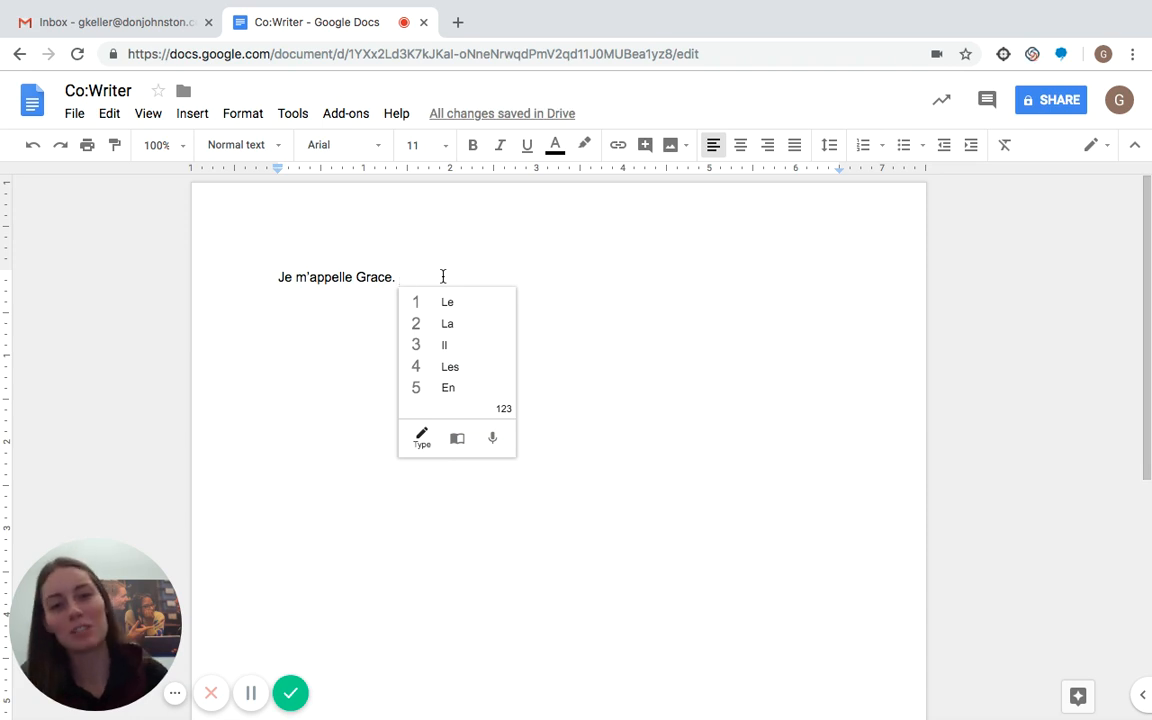
{"action": "mouse_move", "coordinate": [476, 344]}
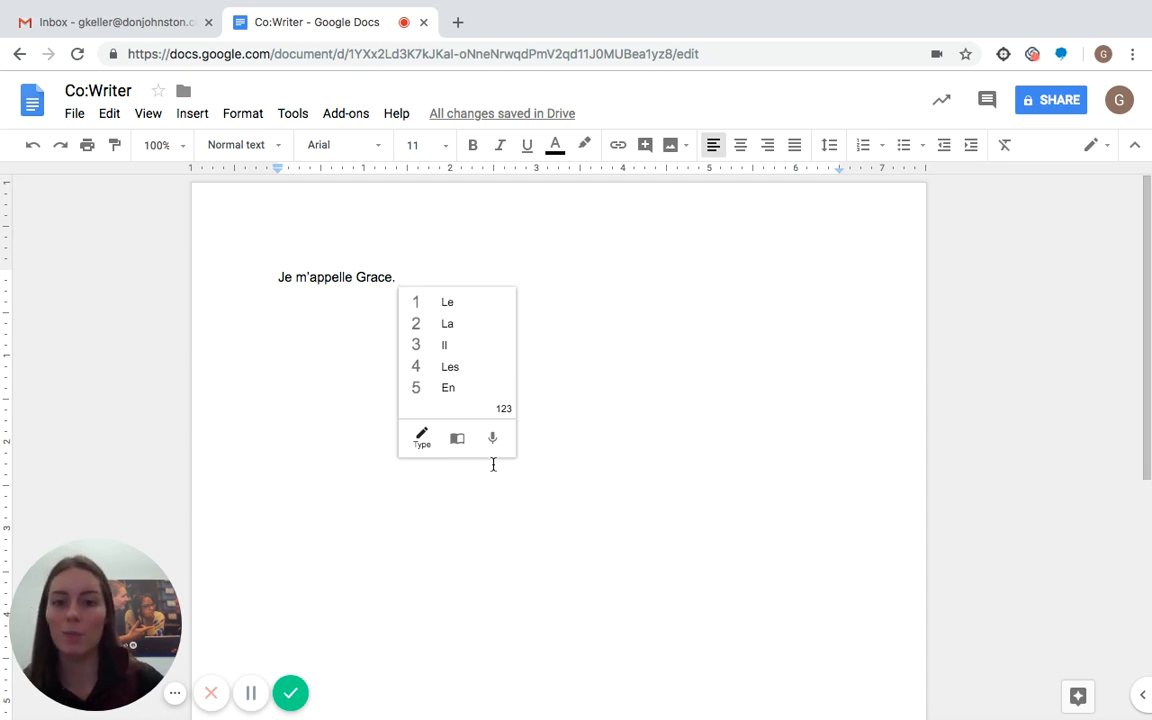
{"action": "left_click", "coordinate": [492, 438]}
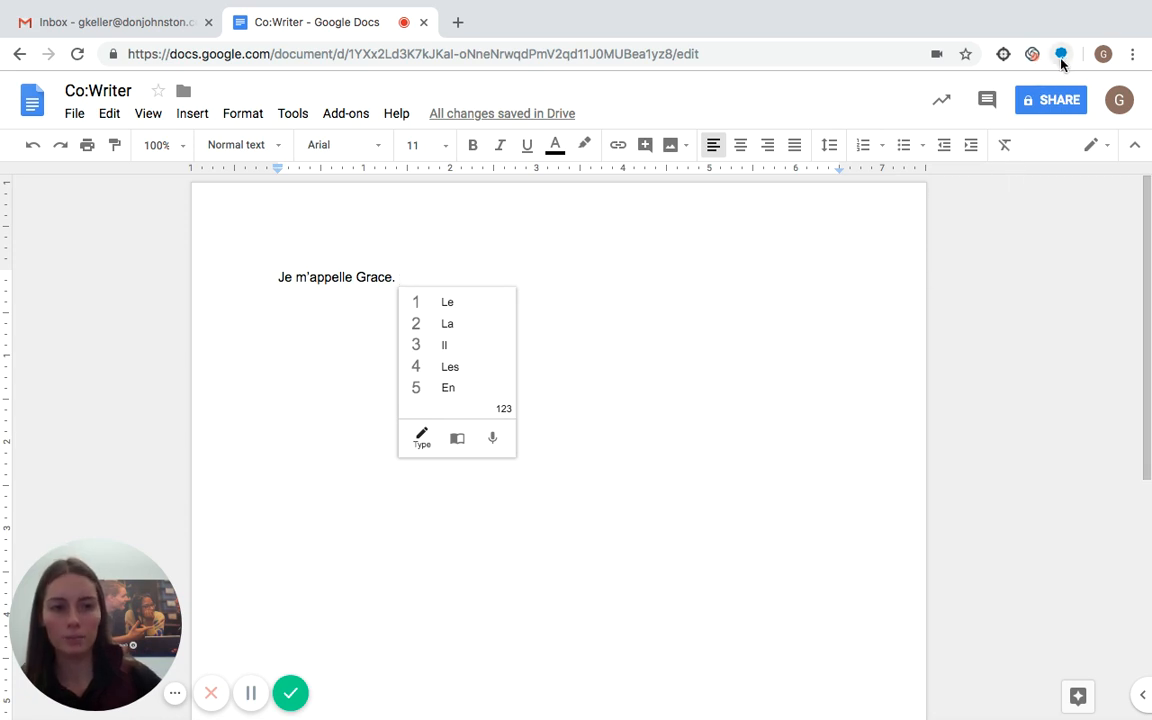
- In Co:Writer options, set 'Translate writing into English (United States)' from French
{"action": "left_click", "coordinate": [1060, 54]}
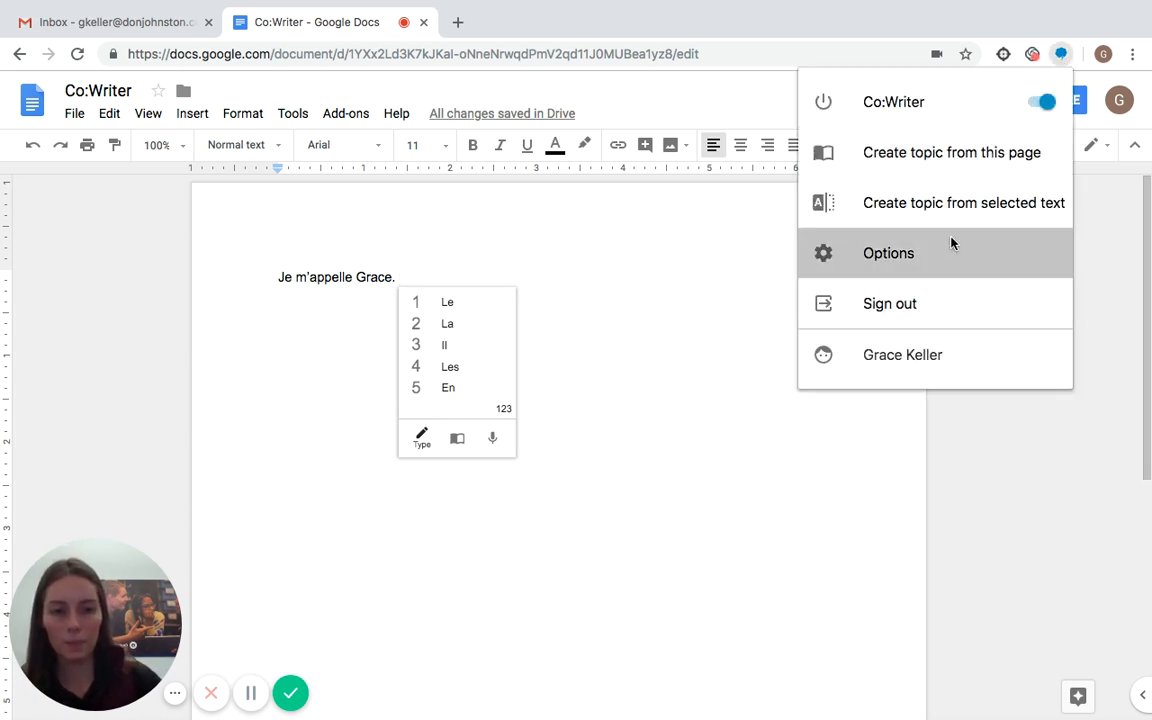
{"action": "left_click", "coordinate": [888, 252]}
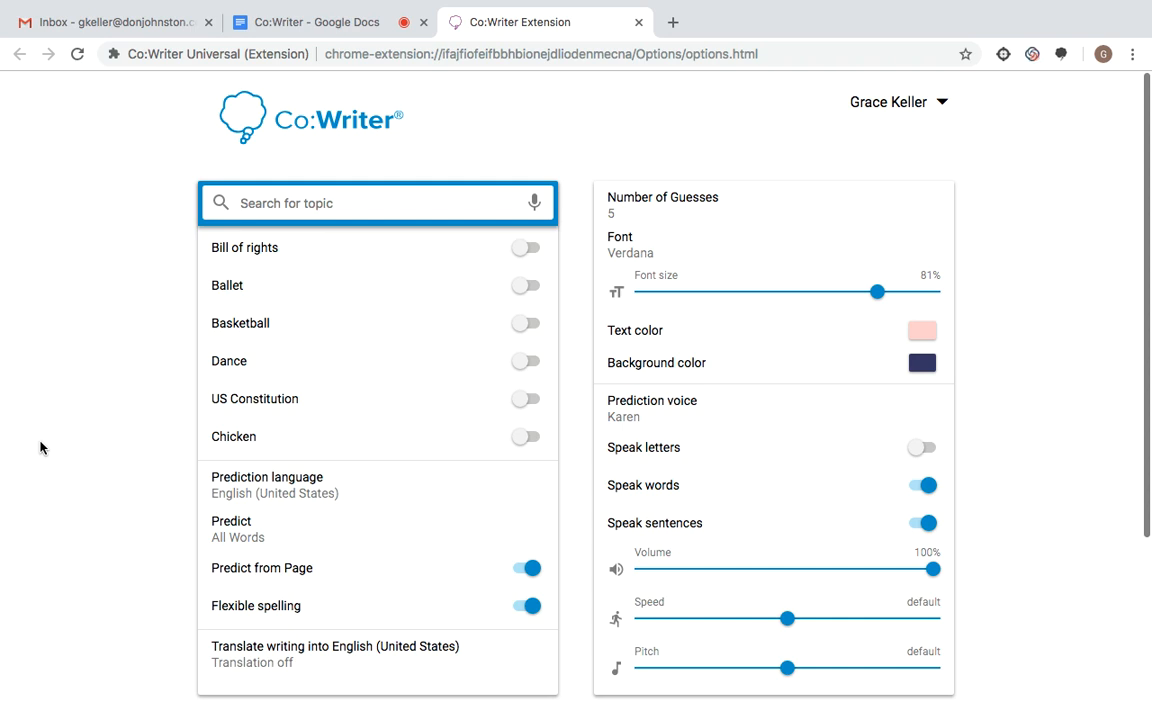
{"action": "mouse_move", "coordinate": [46, 470]}
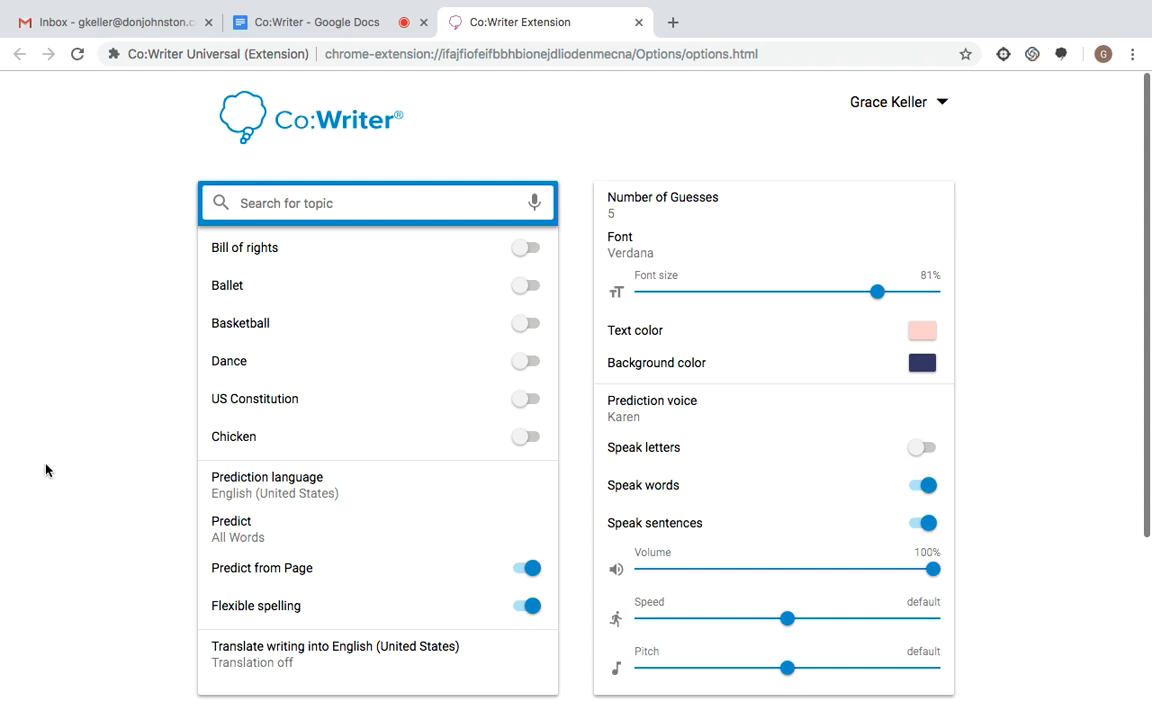
{"action": "mouse_move", "coordinate": [106, 590]}
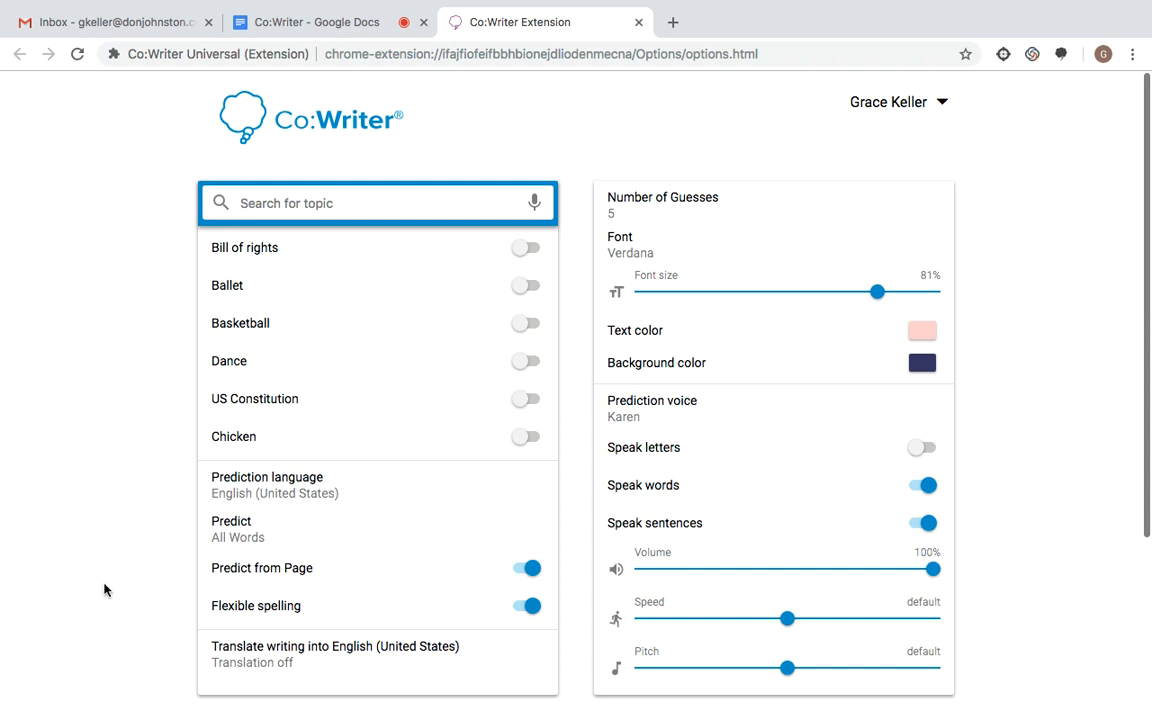
{"action": "mouse_move", "coordinate": [322, 676]}
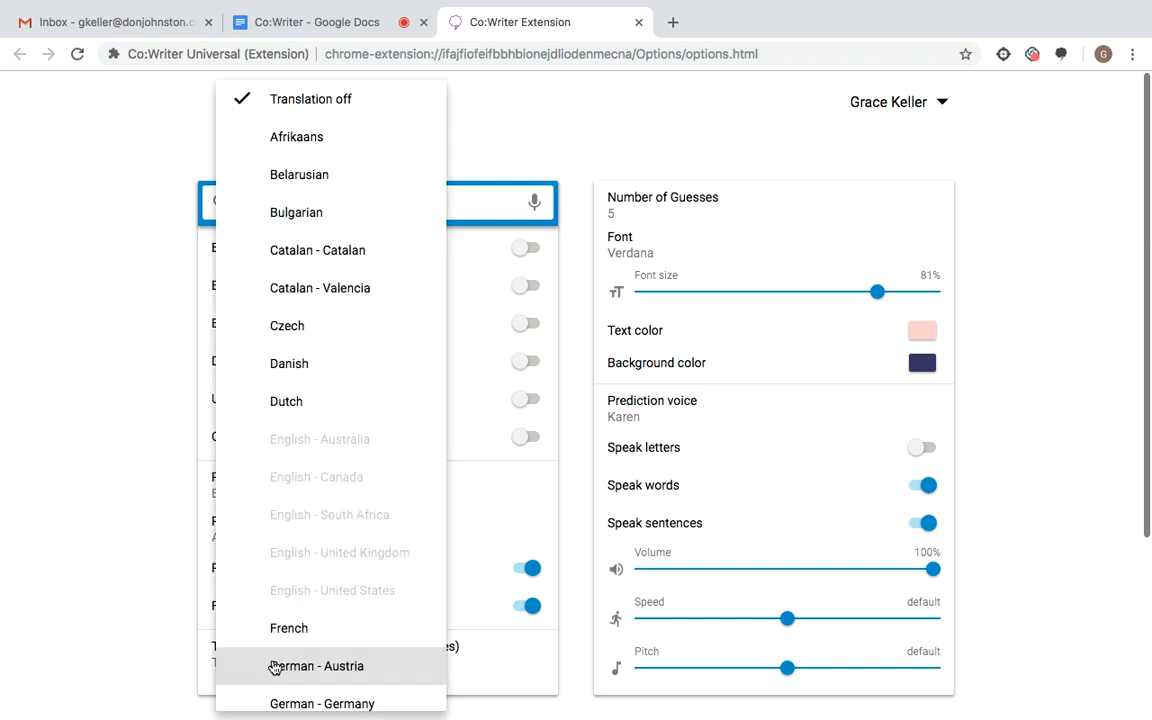
{"action": "scroll", "scroll_direction": "down", "scroll_amount": 3}
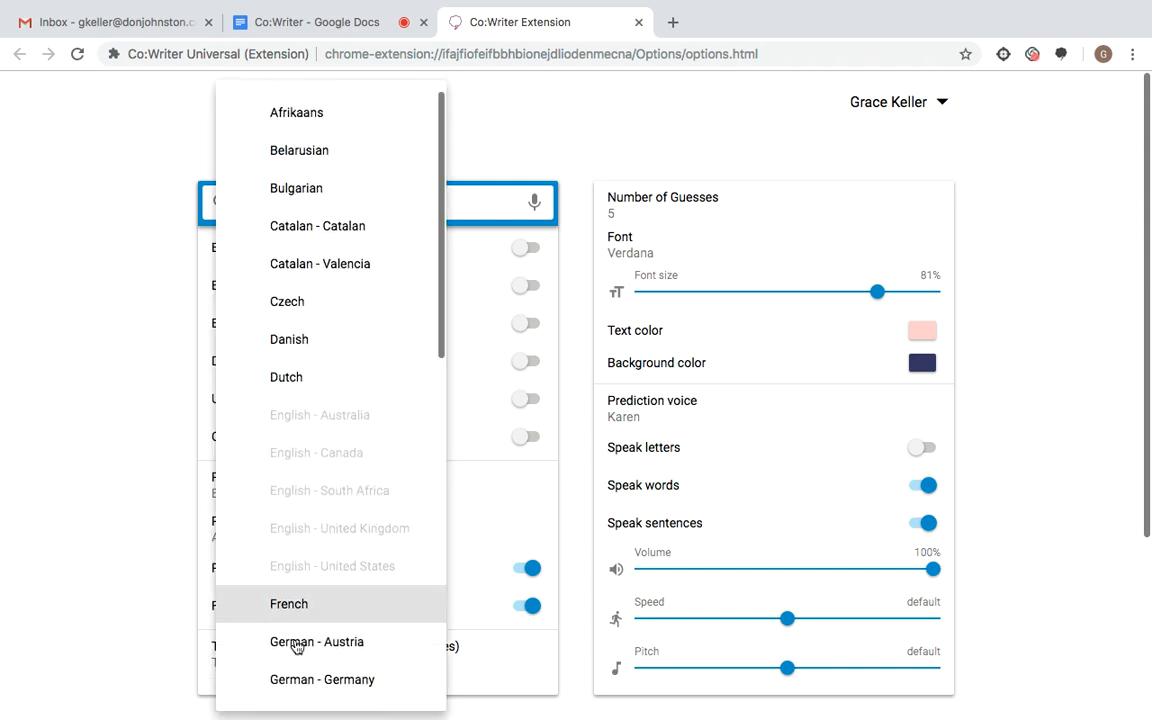
{"action": "scroll", "scroll_direction": "up", "scroll_amount": 3}
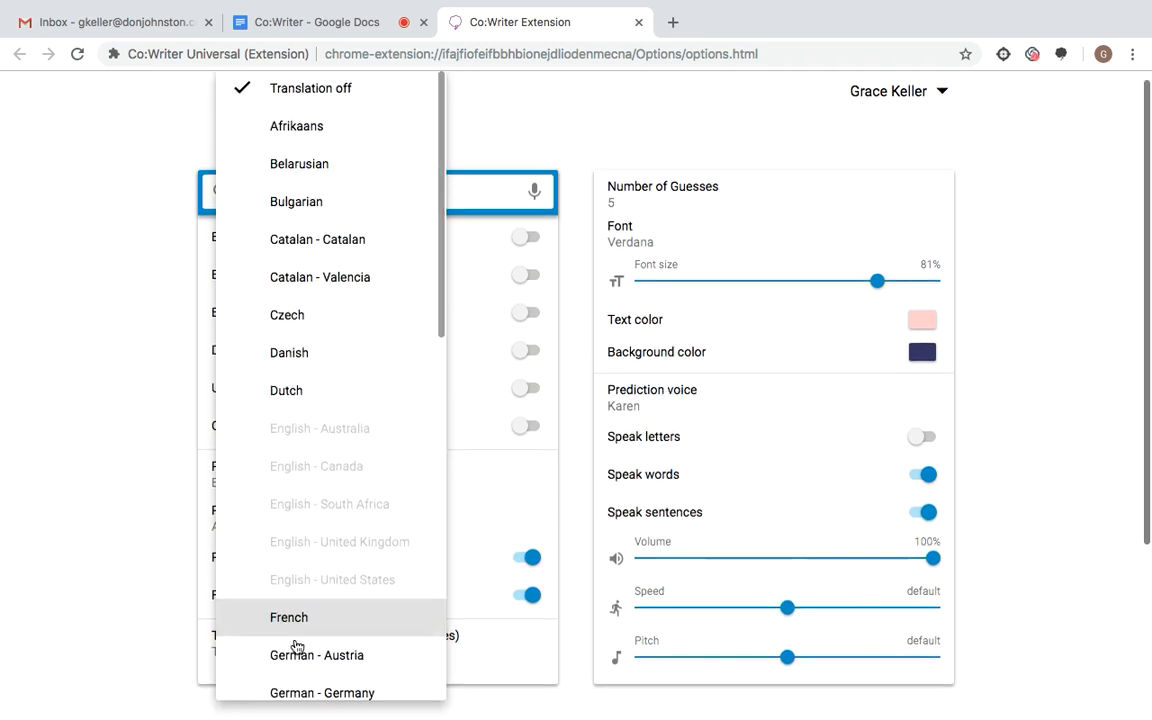
{"action": "left_click", "coordinate": [288, 616]}
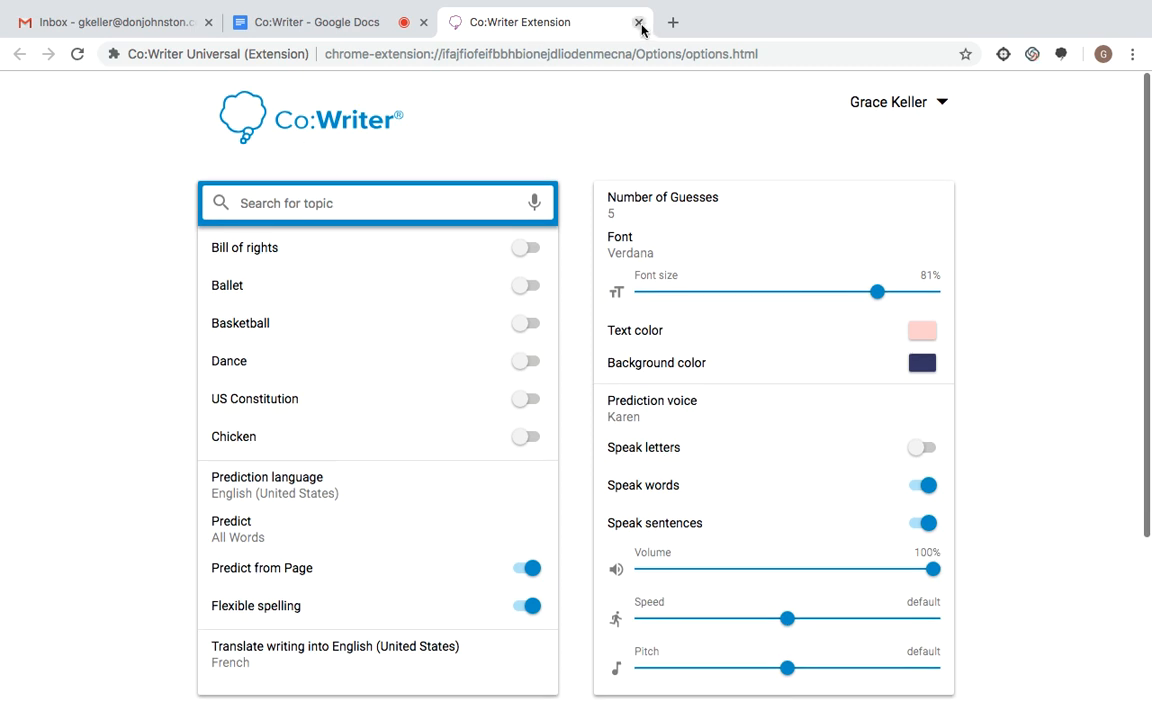
- Leave the settings, begin a new line below 'Je m'appelle Grace.' and switch Co:Writer back on
{"action": "left_click", "coordinate": [640, 22]}
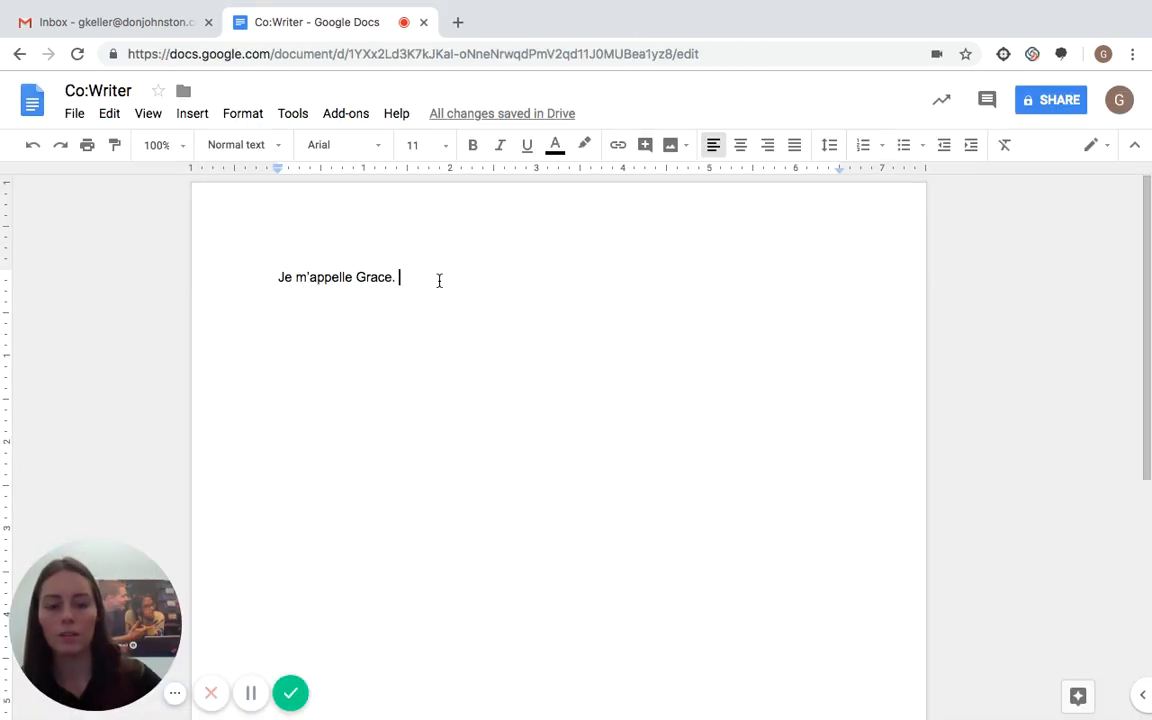
{"action": "key", "text": "enter"}
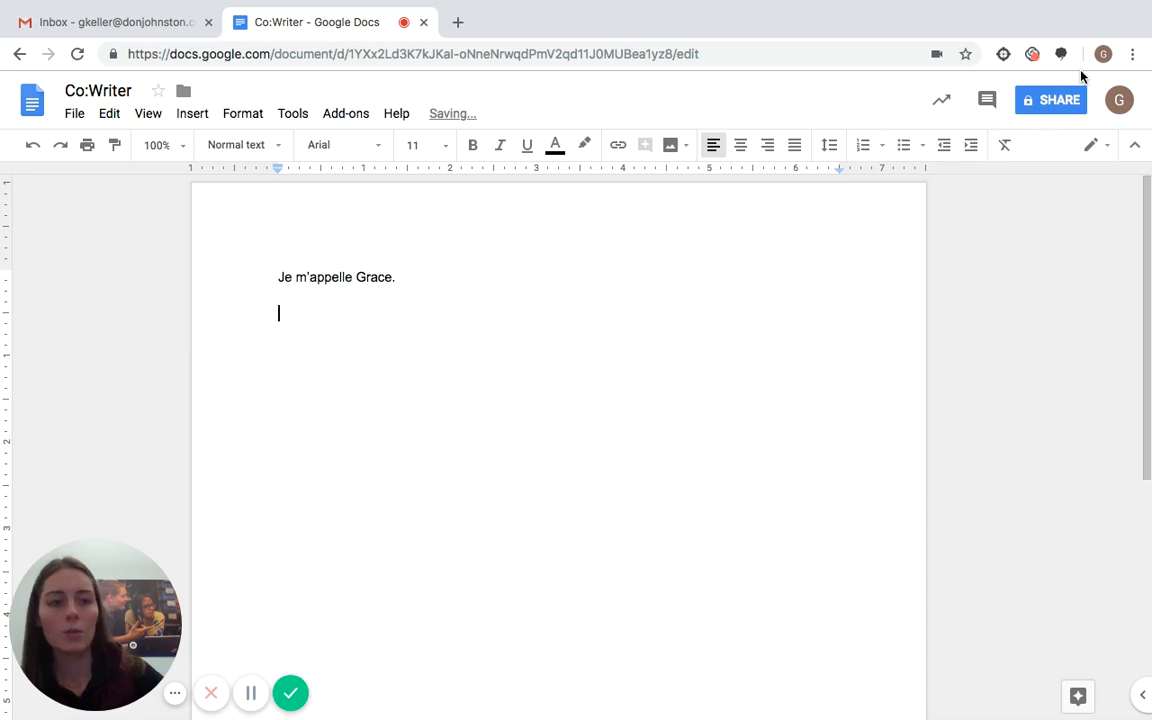
{"action": "left_click", "coordinate": [1060, 54]}
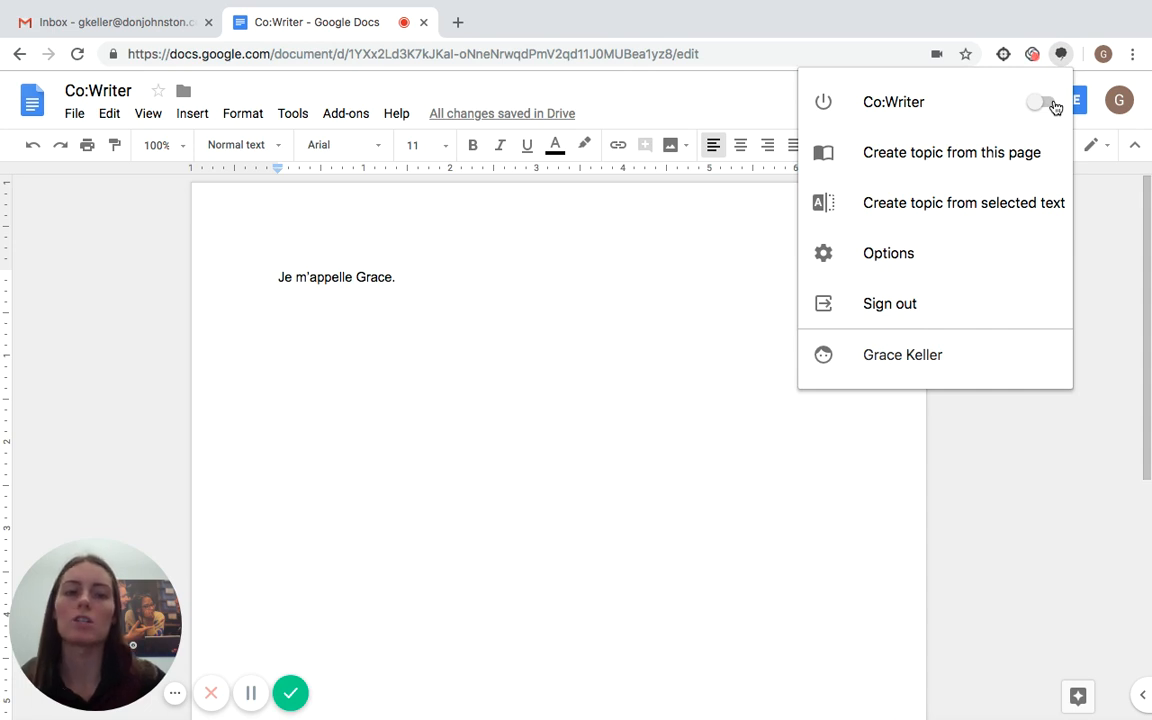
{"action": "left_click", "coordinate": [1044, 100]}
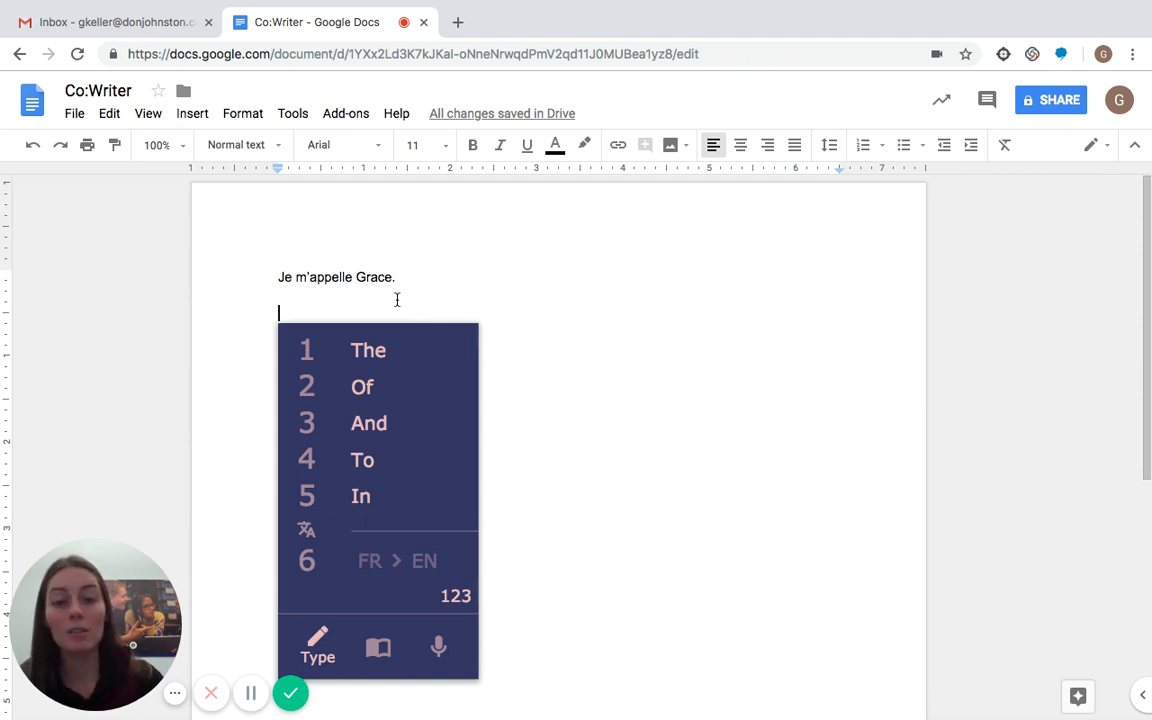
{"action": "mouse_move", "coordinate": [544, 616]}
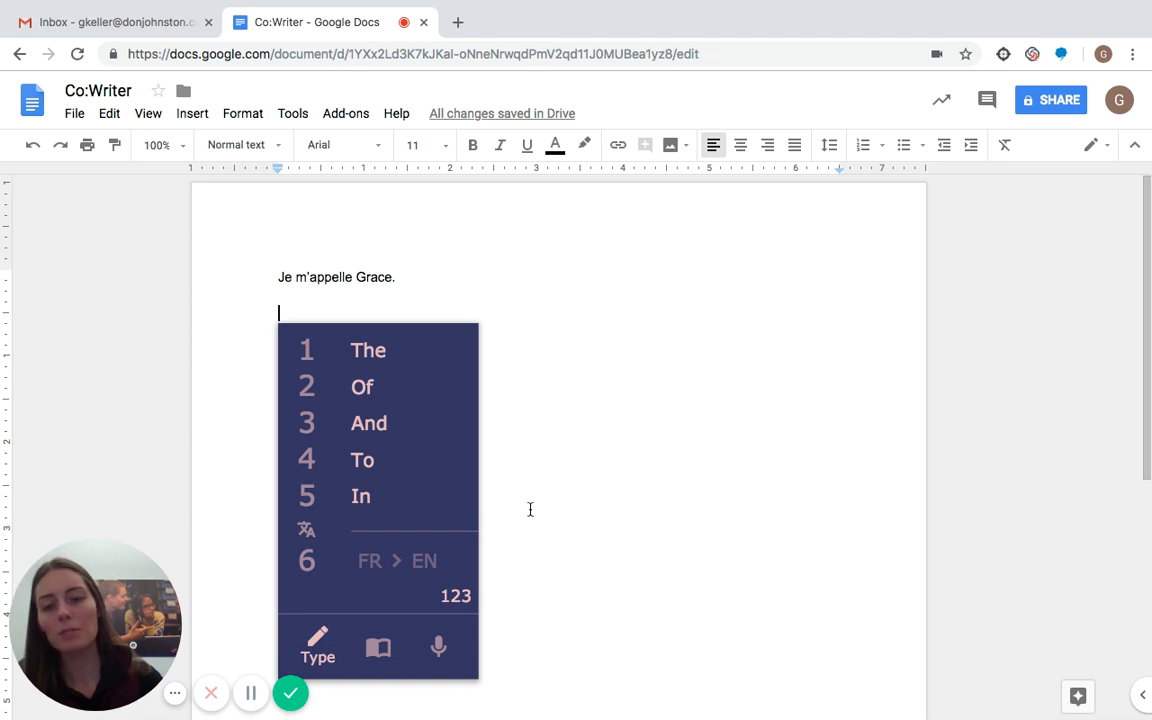
{"action": "mouse_move", "coordinate": [472, 572]}
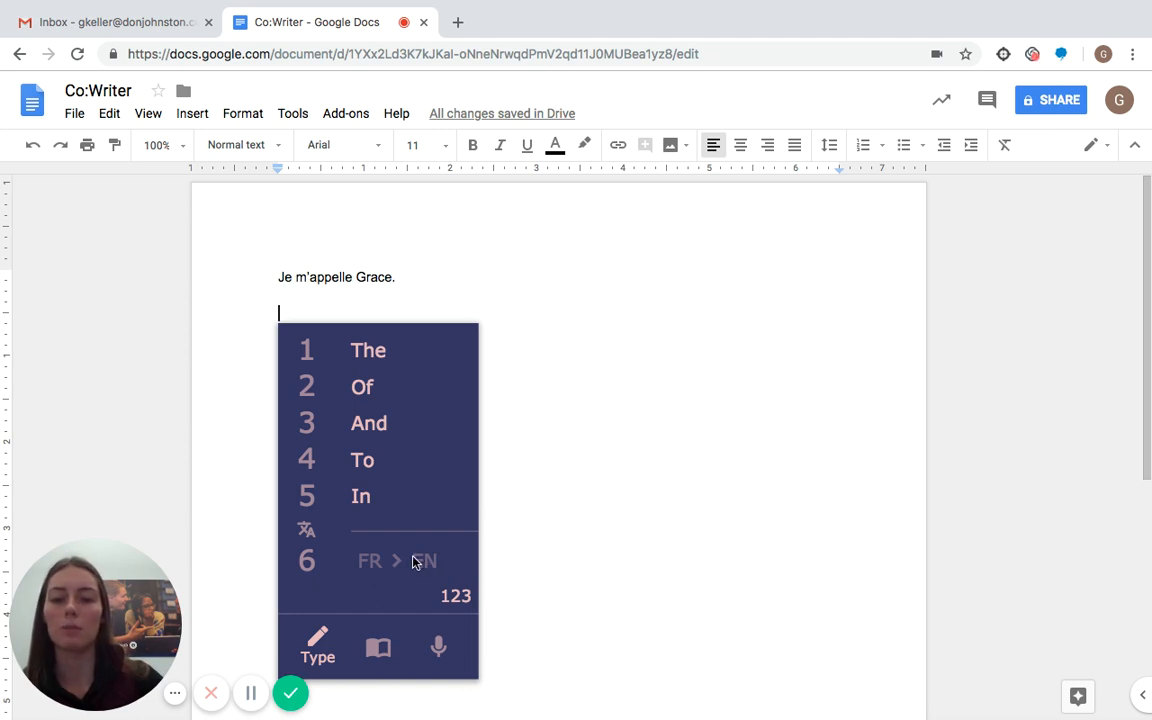
{"action": "mouse_move", "coordinate": [574, 524]}
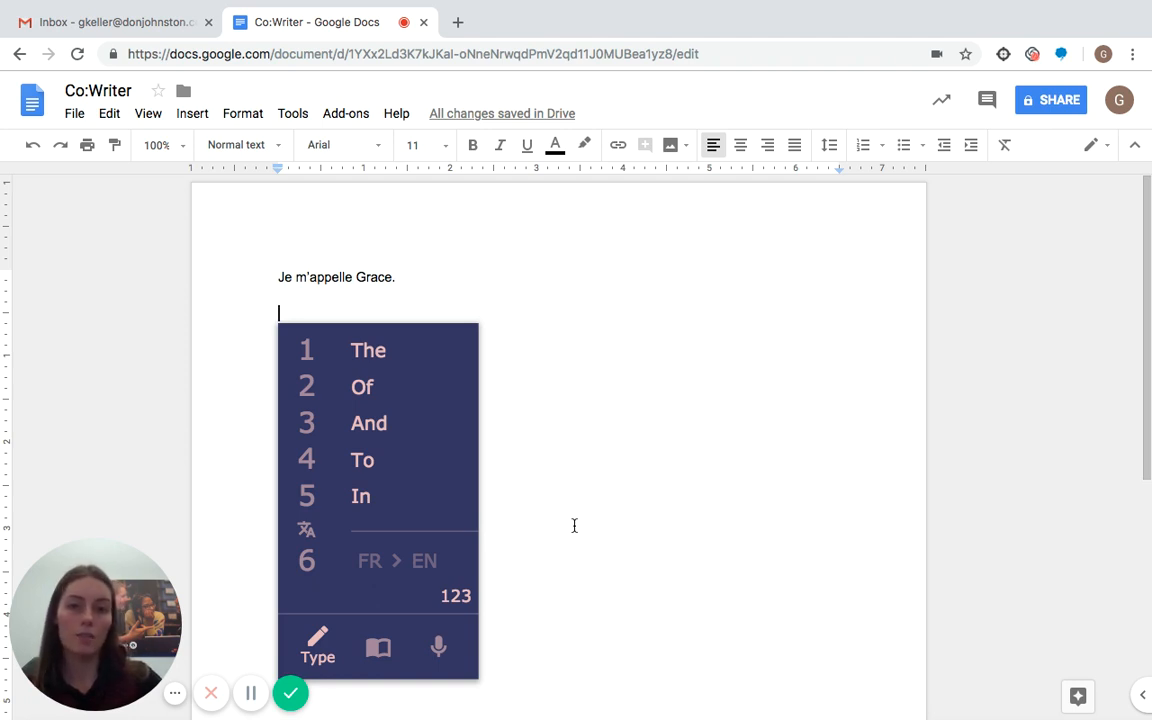
- Write 'The papillon flies.' with papillon swapped for its prediction 'butterfly'
{"action": "type", "text": "The"}
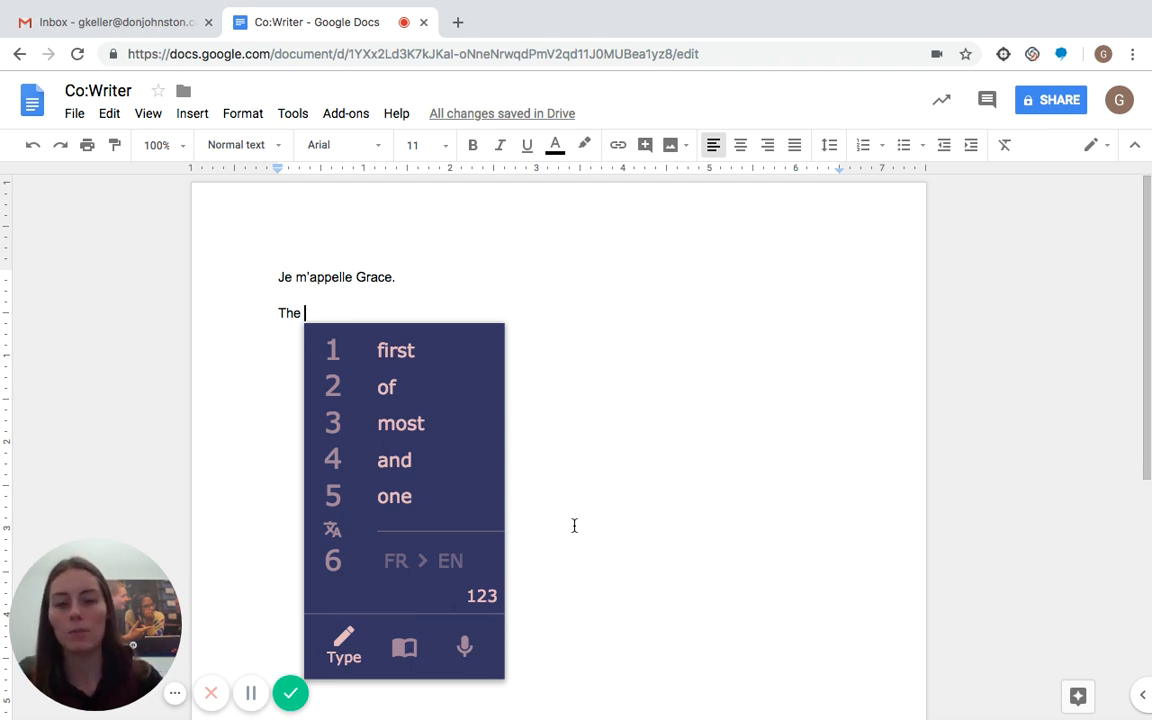
{"action": "type", "text": "pap"}
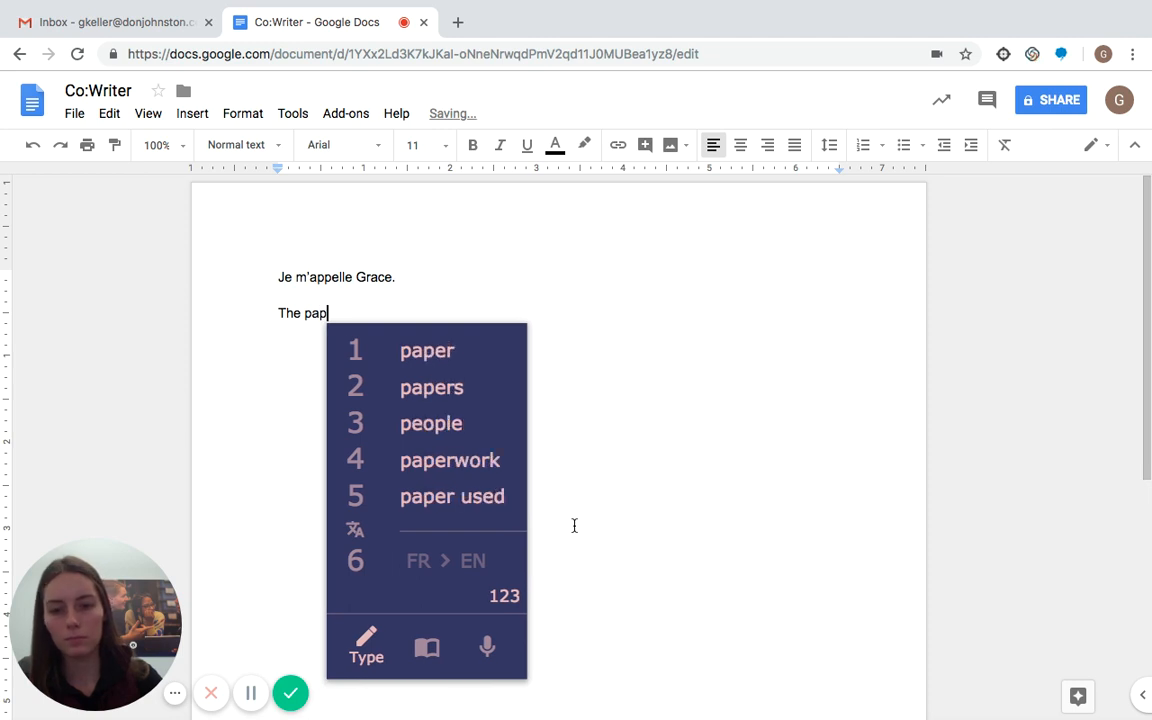
{"action": "type", "text": "illo"}
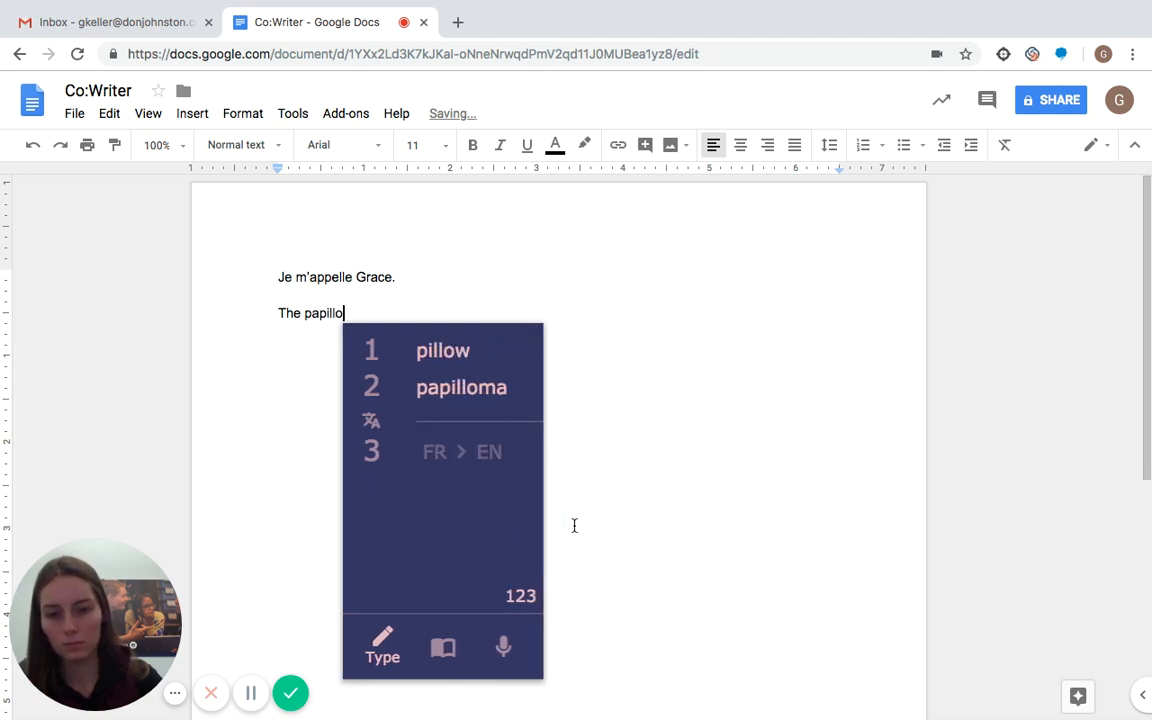
{"action": "type", "text": "n"}
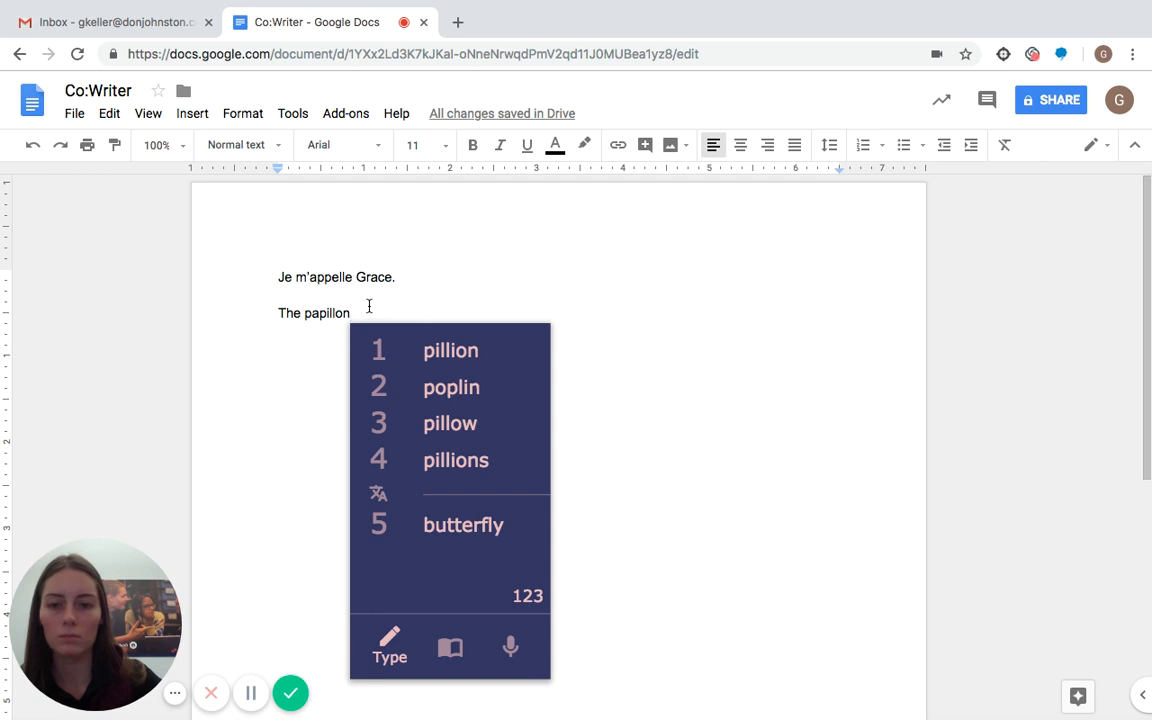
{"action": "mouse_move", "coordinate": [636, 310]}
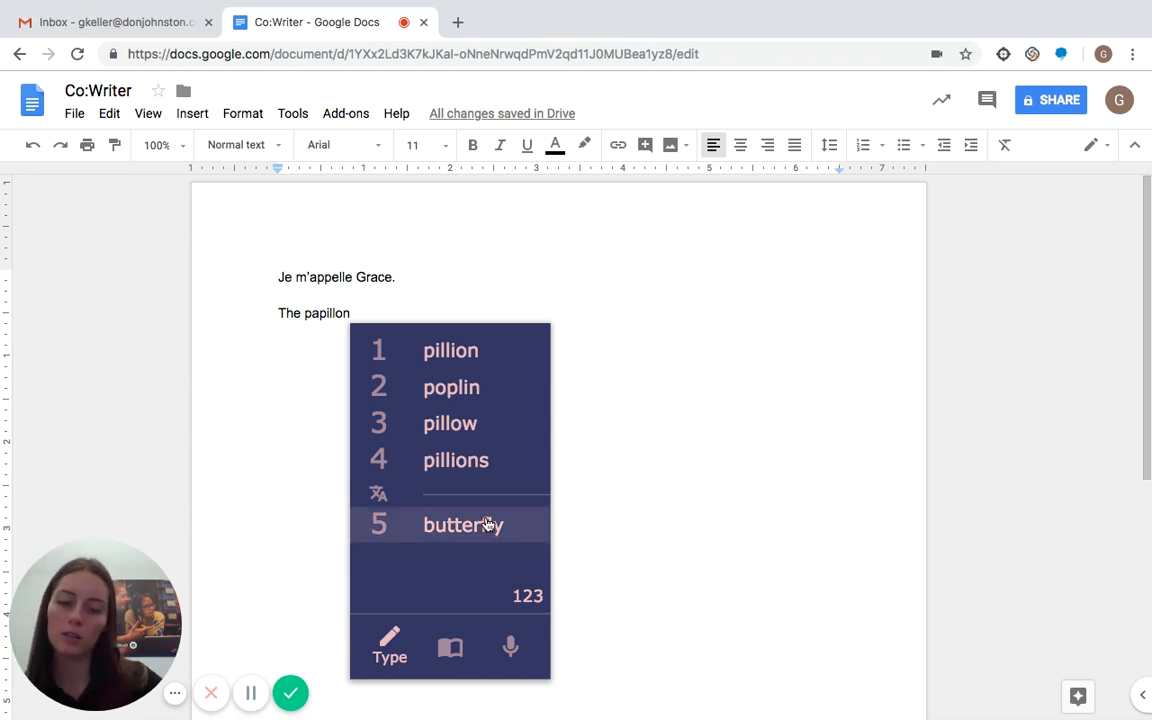
{"action": "mouse_move", "coordinate": [620, 506]}
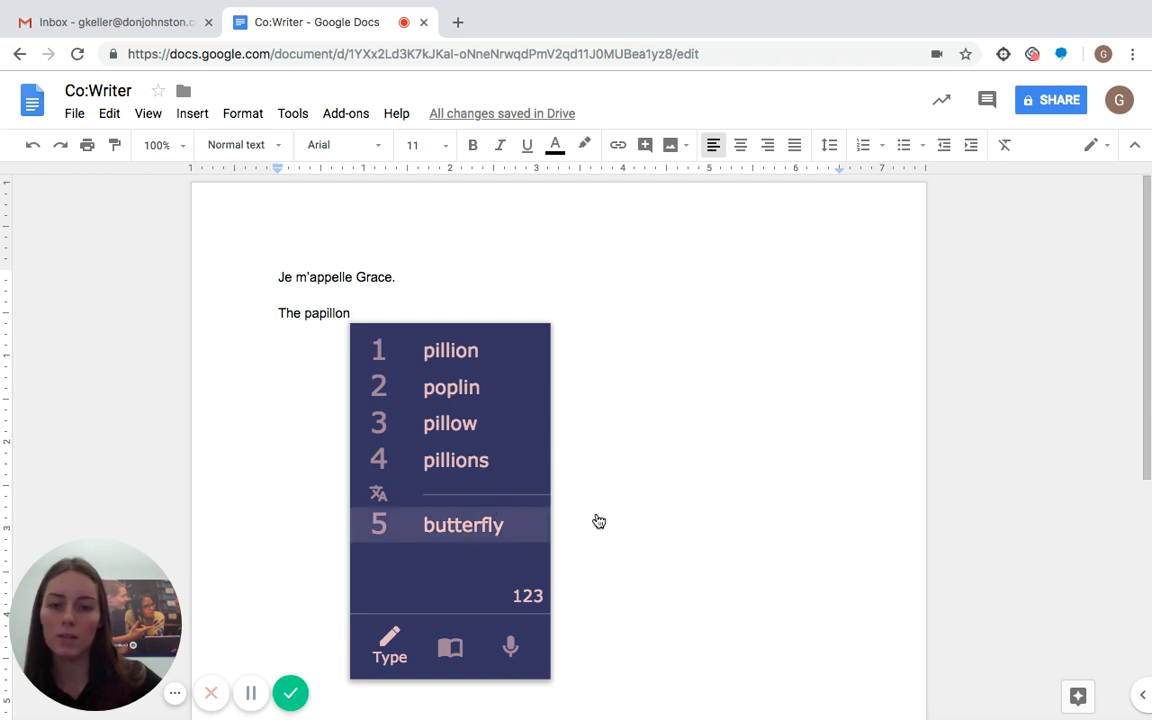
{"action": "left_click", "coordinate": [464, 524]}
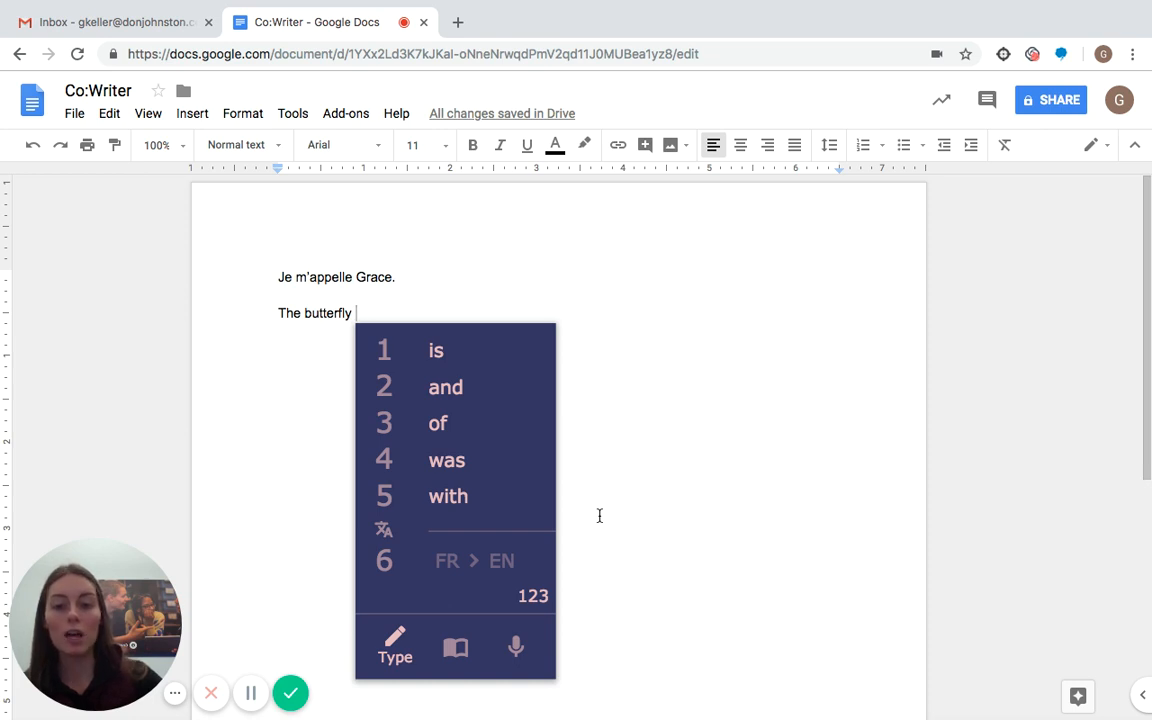
{"action": "type", "text": "flies."}
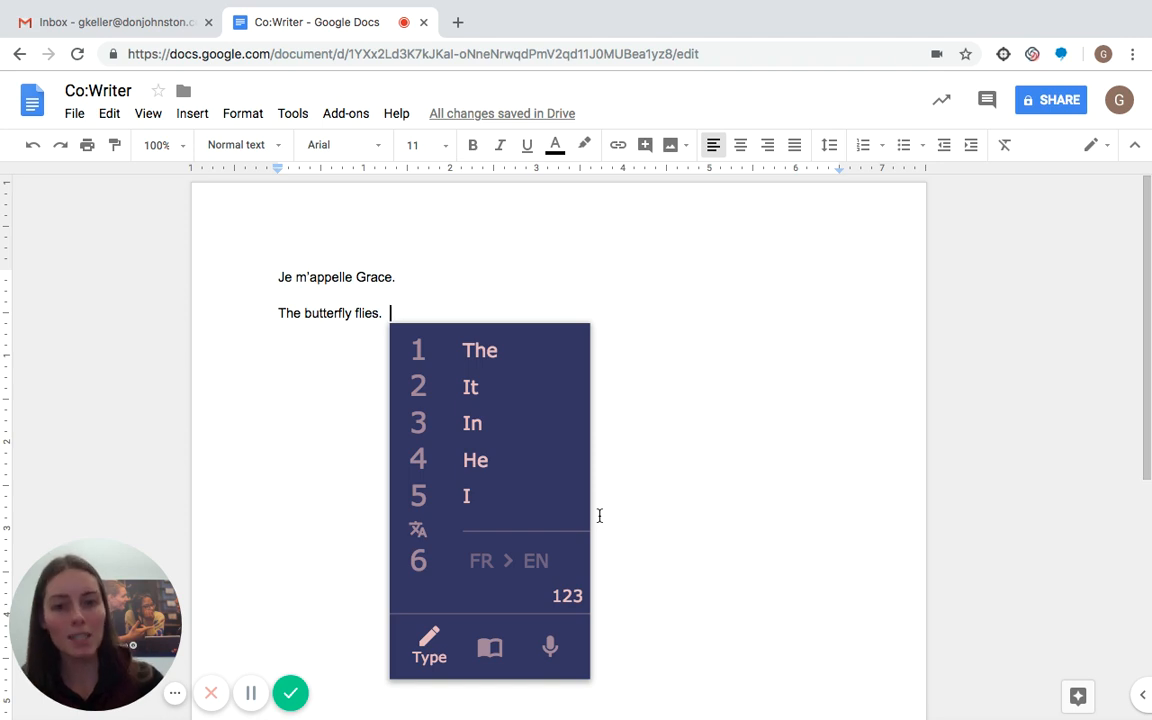
{"action": "mouse_move", "coordinate": [632, 474]}
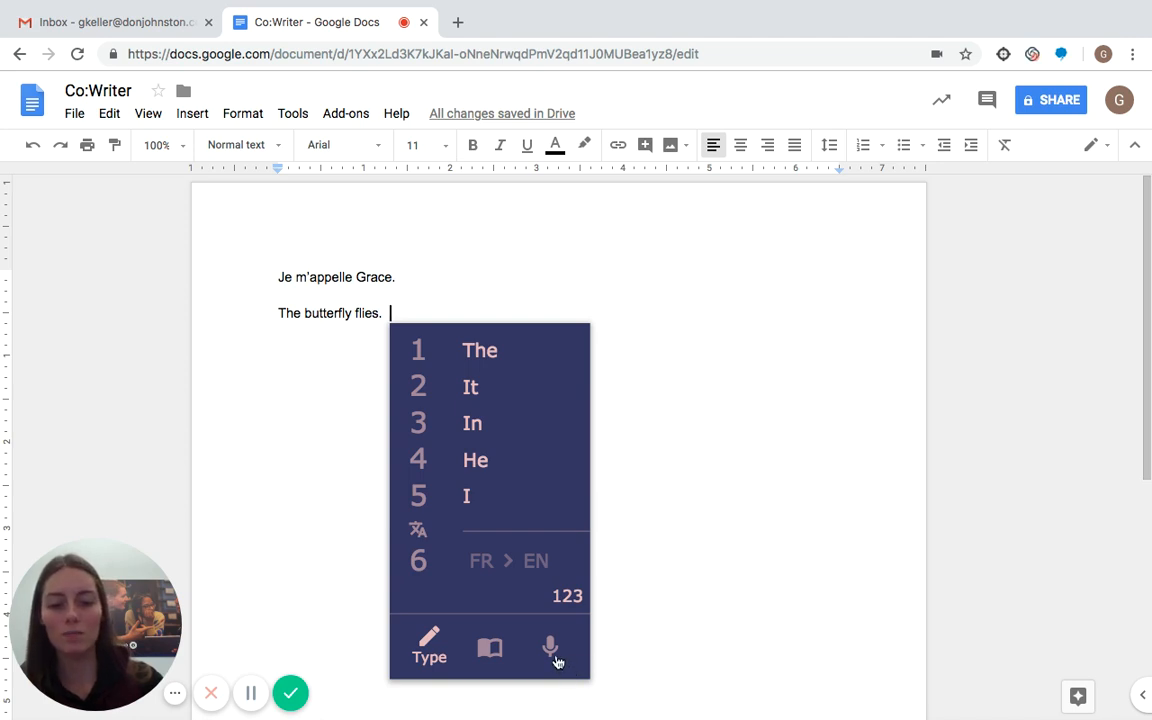
- Dictate 'Je m'appelle Grace.' via Speak with FR > EN so 'My name is Grace.' appears
{"action": "left_click", "coordinate": [548, 648]}
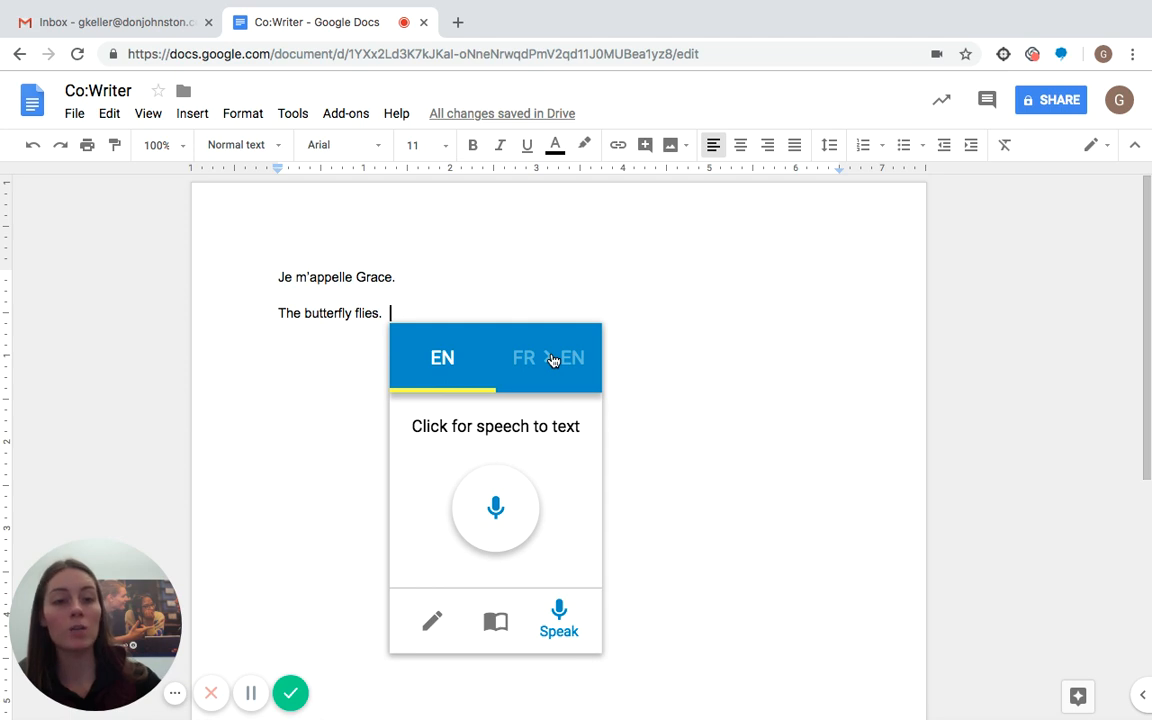
{"action": "left_click", "coordinate": [548, 356]}
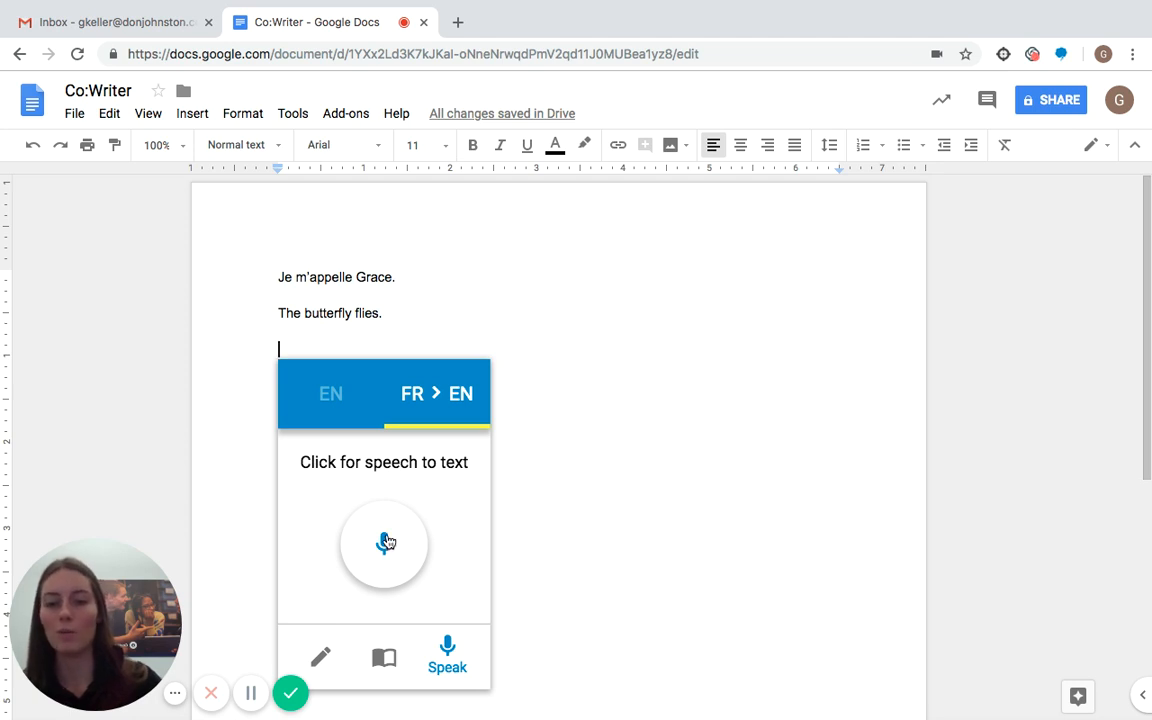
{"action": "left_click", "coordinate": [384, 544]}
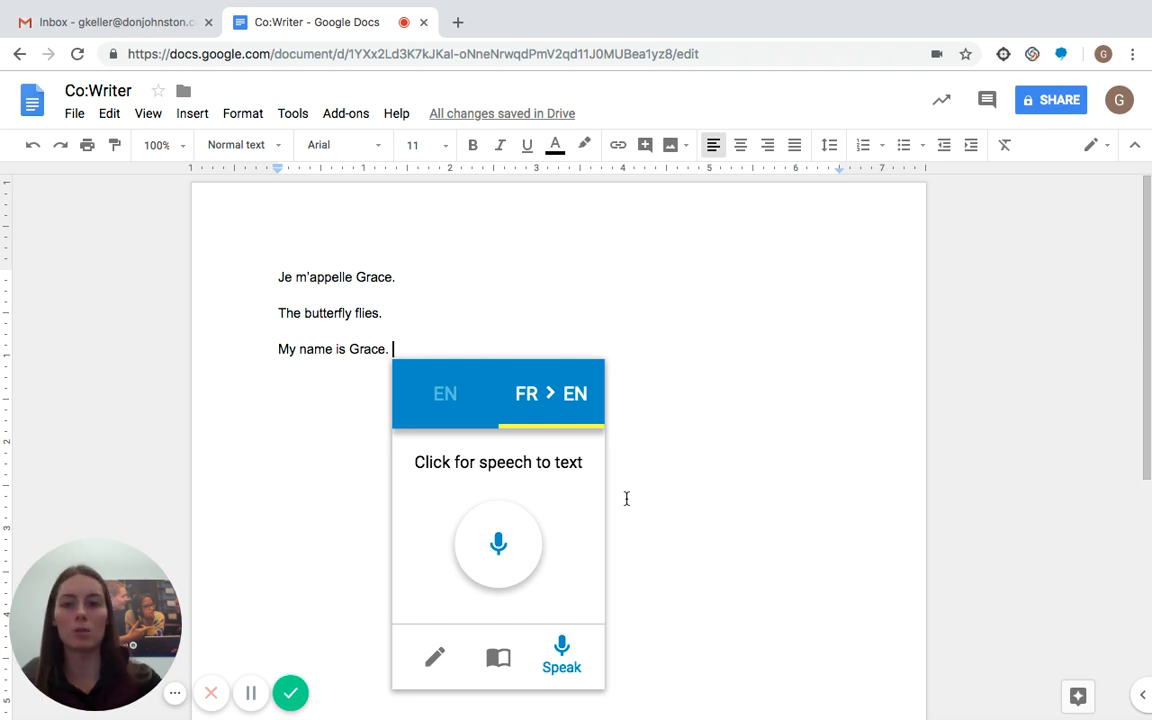
{"action": "mouse_move", "coordinate": [348, 512]}
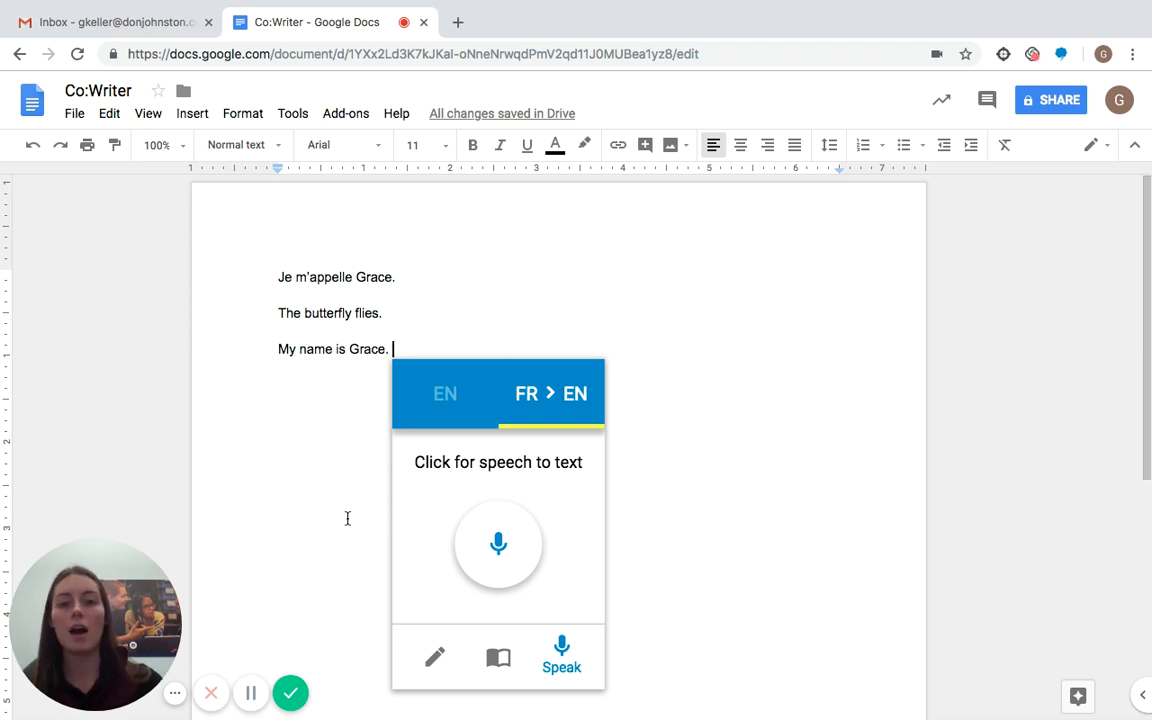
{"action": "mouse_move", "coordinate": [310, 632]}
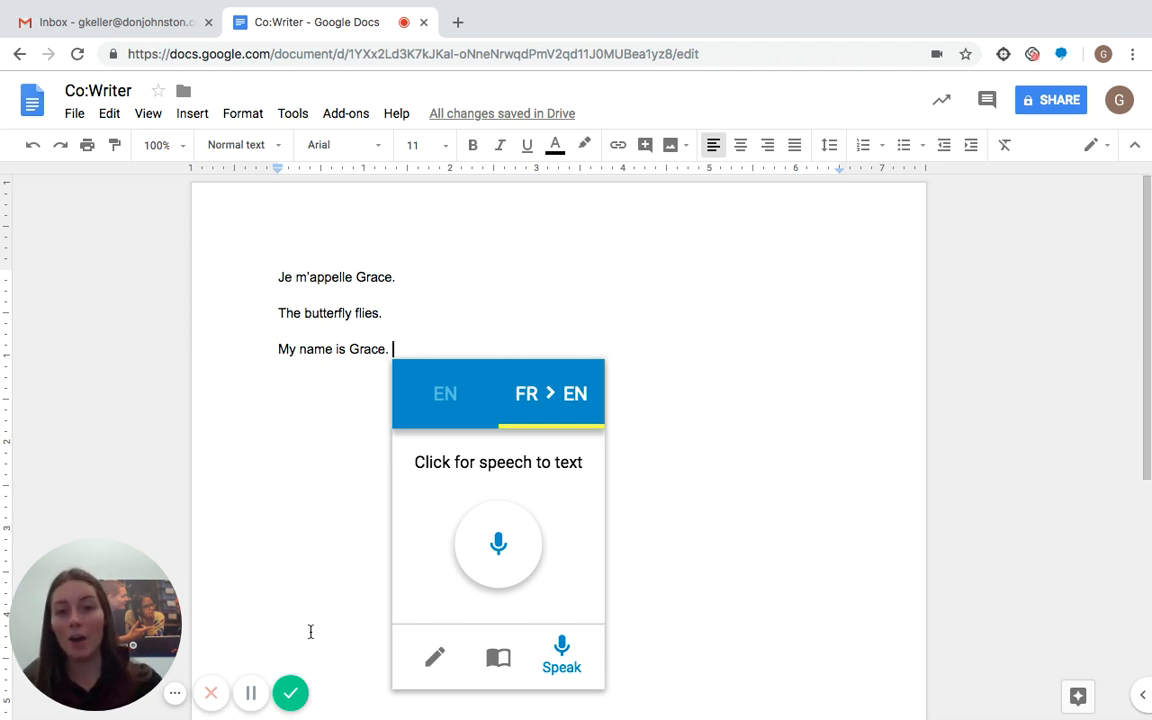